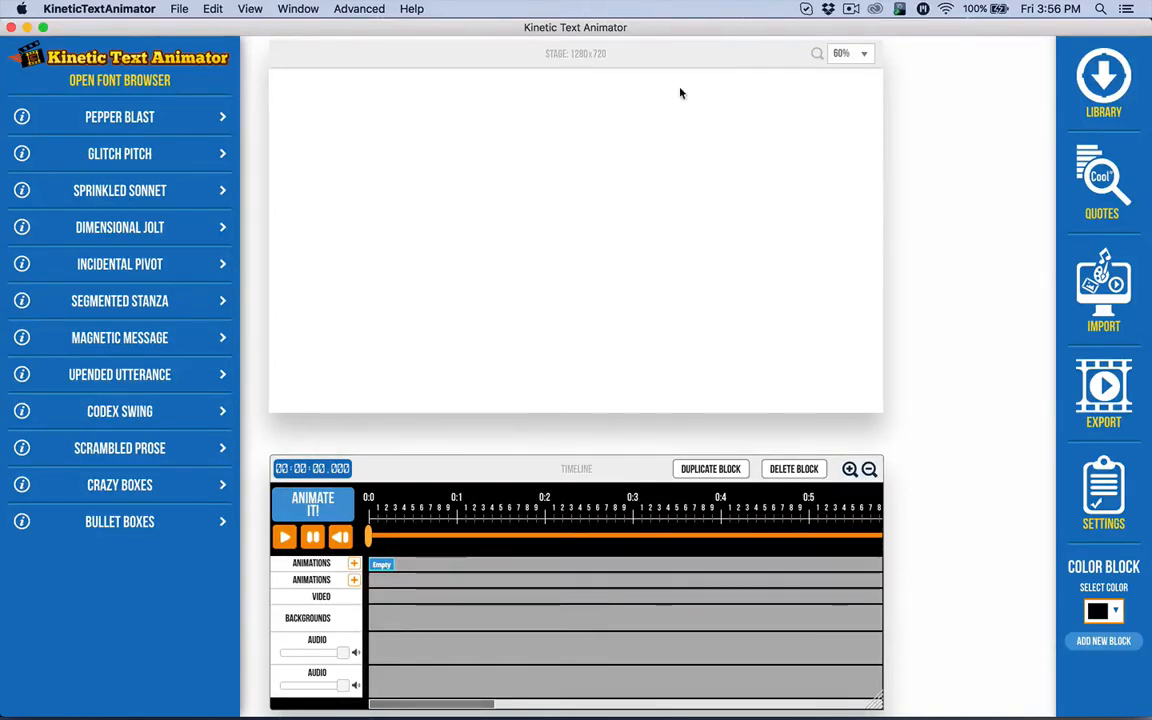
Bring up the Library keyword search and delete the previous search term
click(1104, 84)
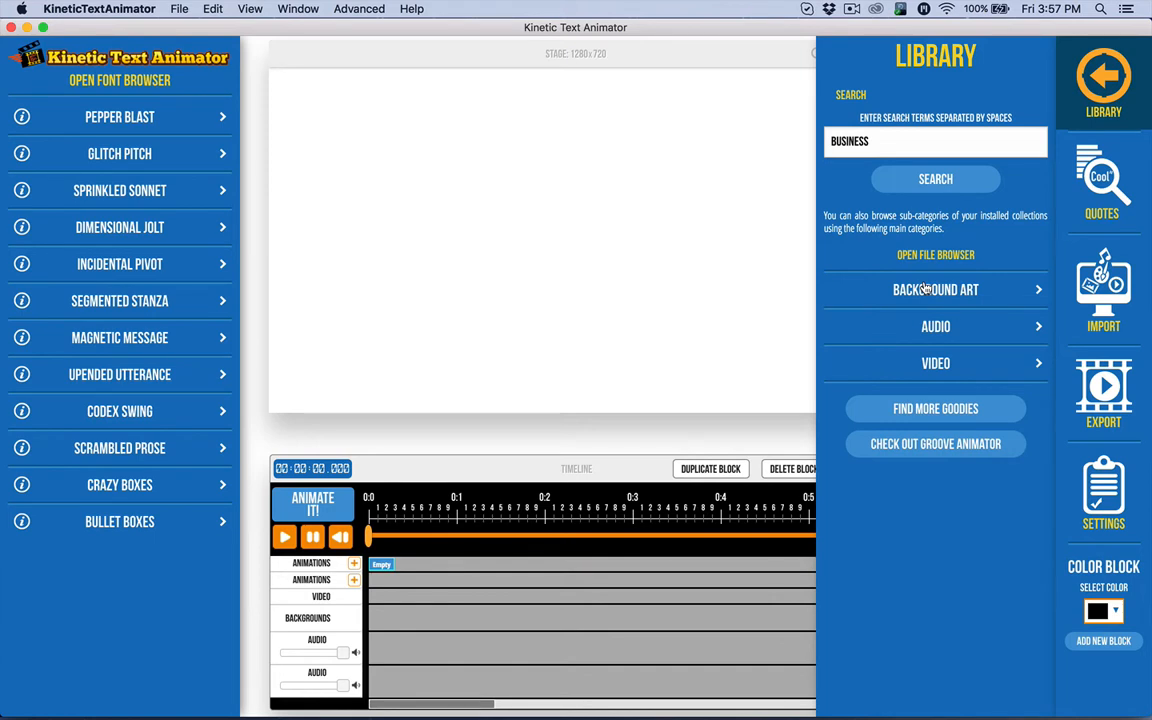
mouse_move(940, 356)
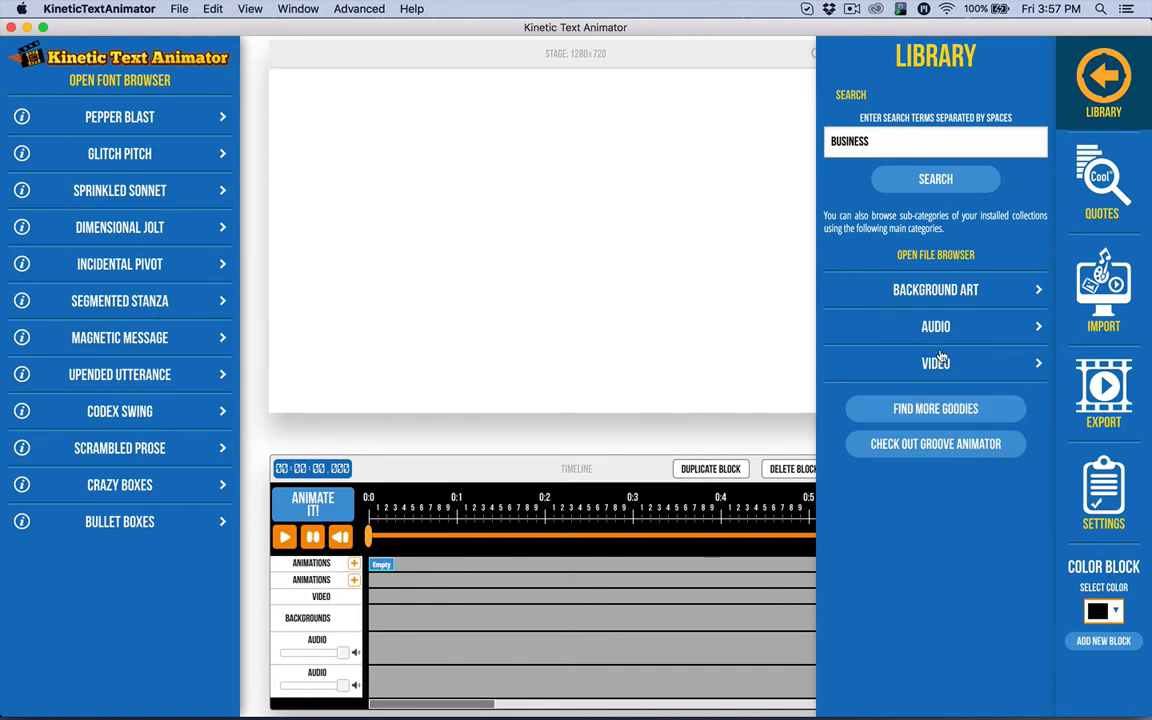
mouse_move(896, 288)
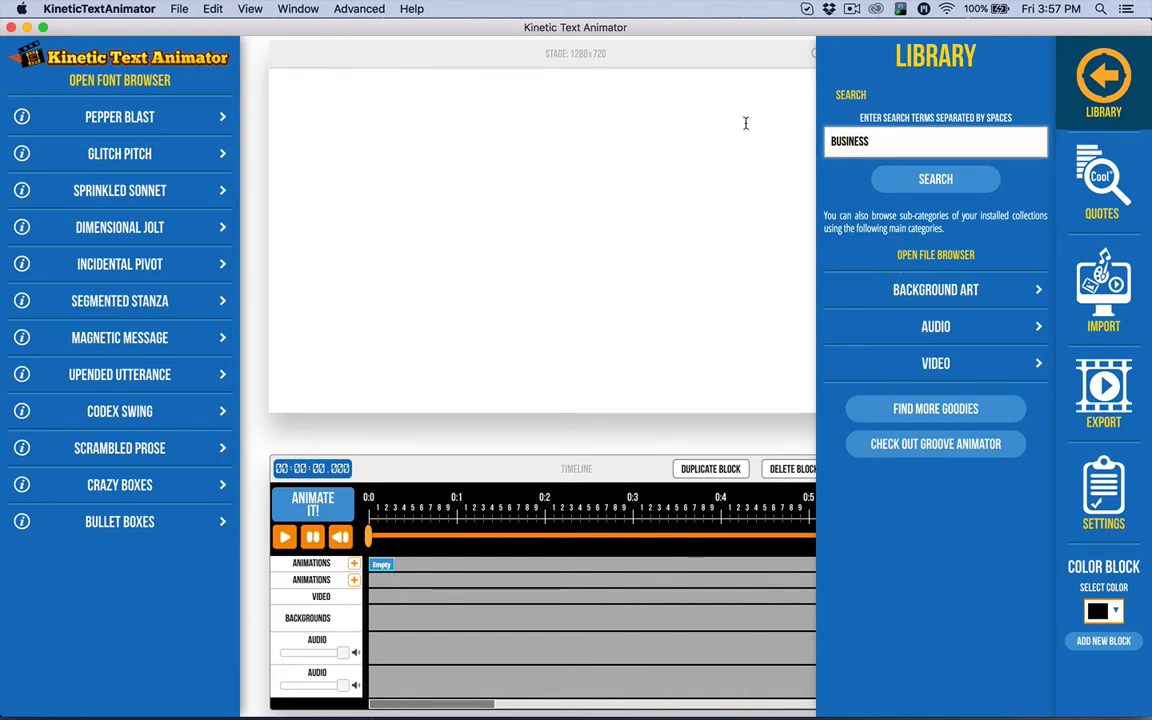
key(Backspace)
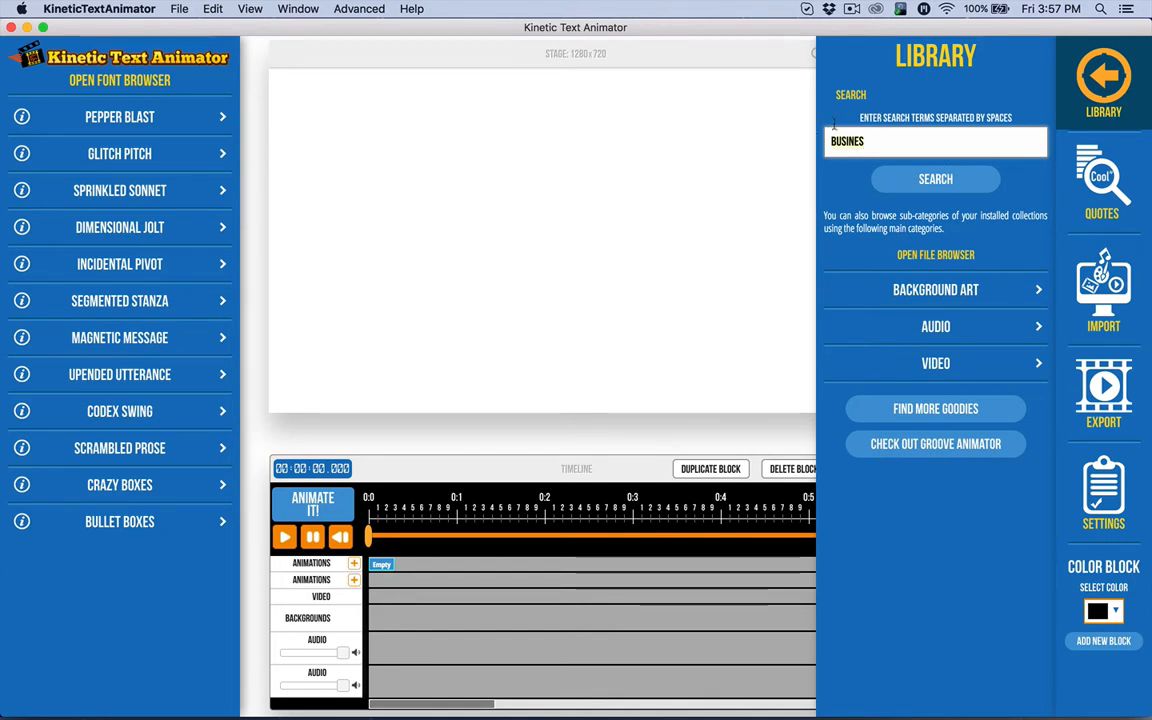
Search the Library for HAPPY and add the smiling girl photo to the timeline
click(936, 140)
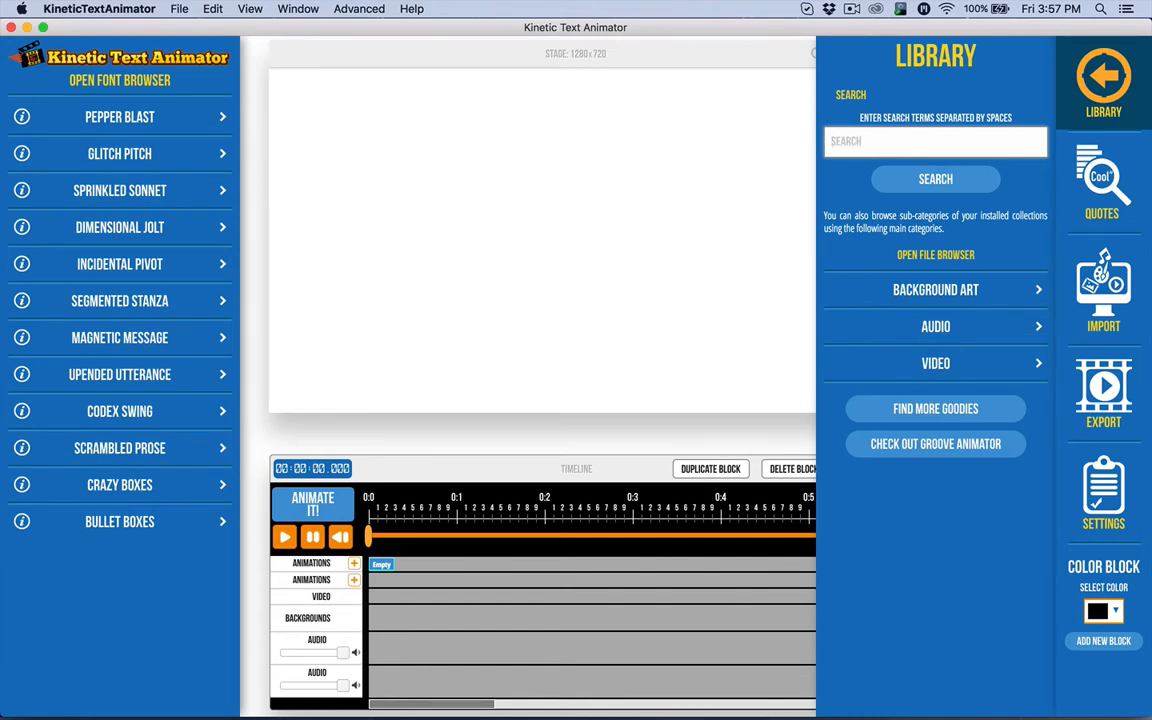
text(HPP)
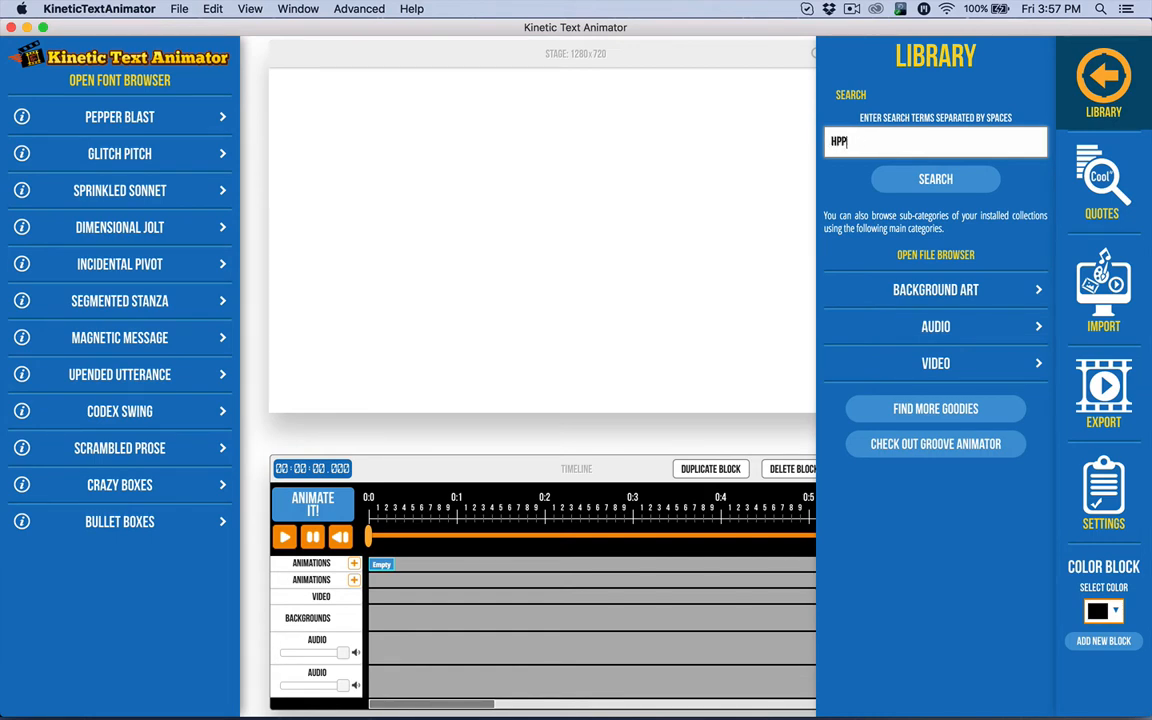
click(934, 180)
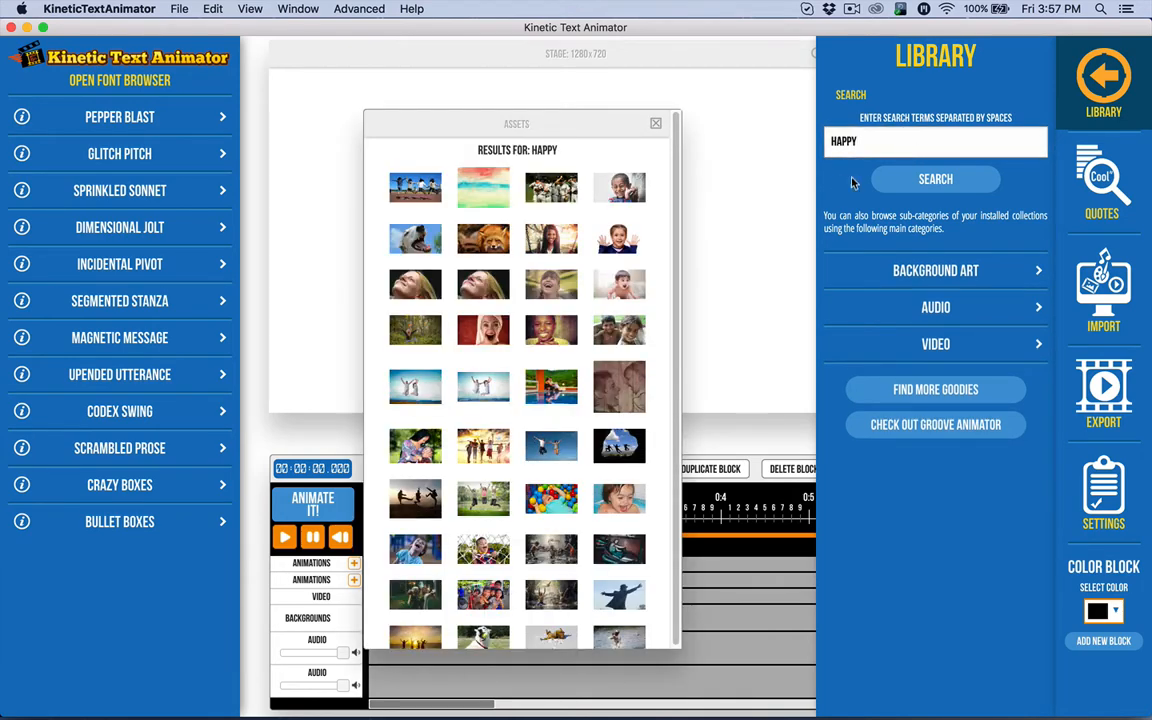
mouse_move(616, 240)
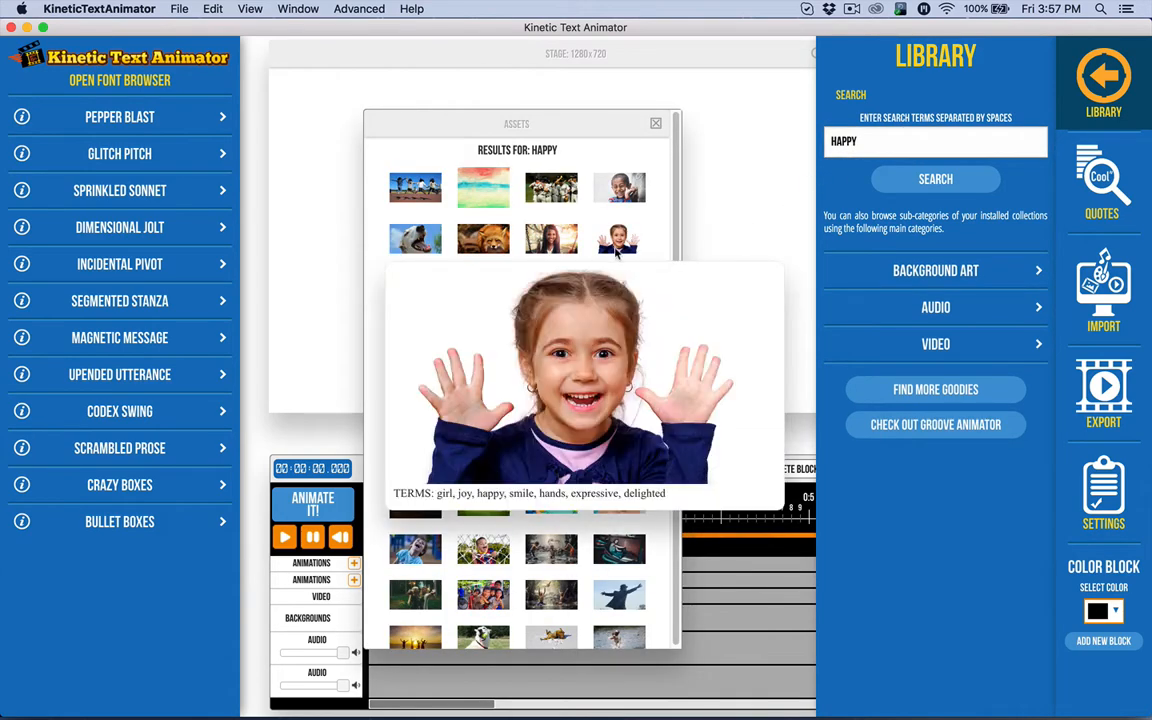
click(618, 238)
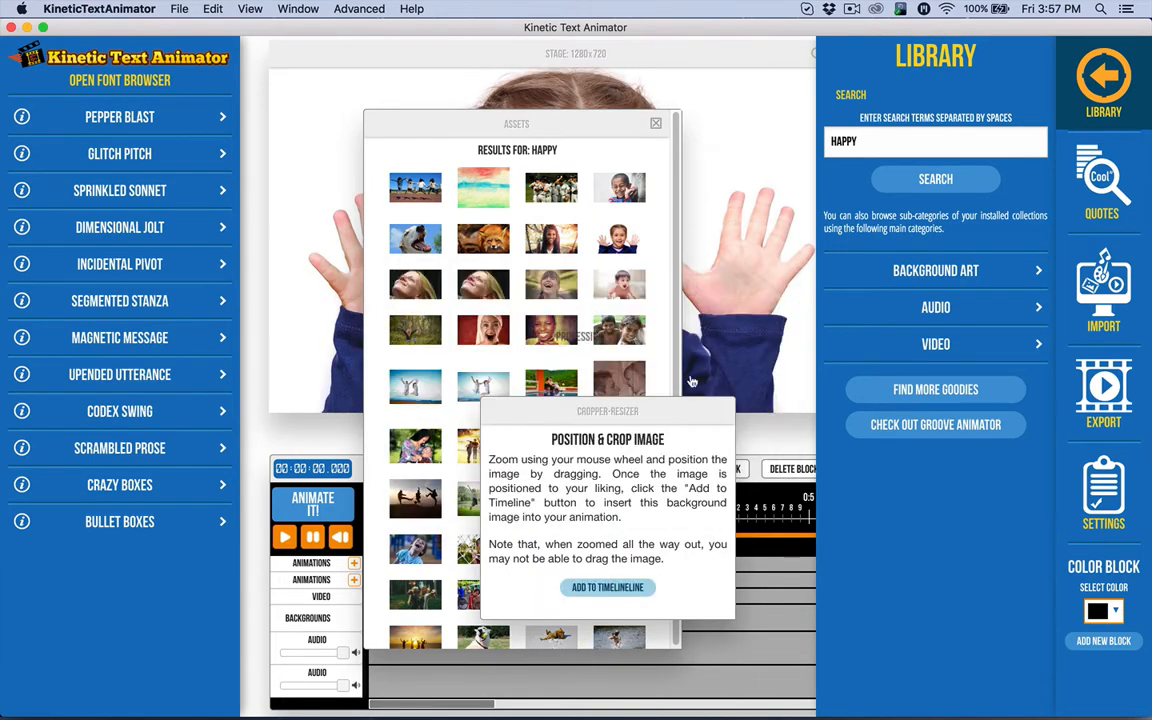
click(608, 588)
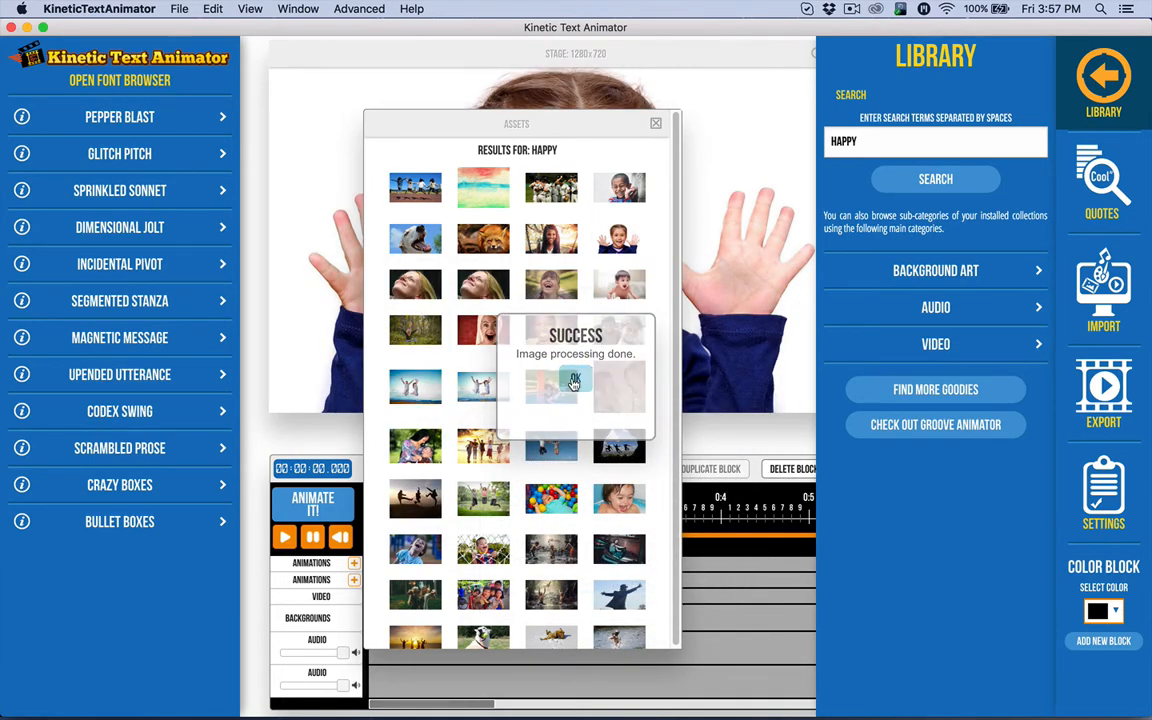
click(576, 382)
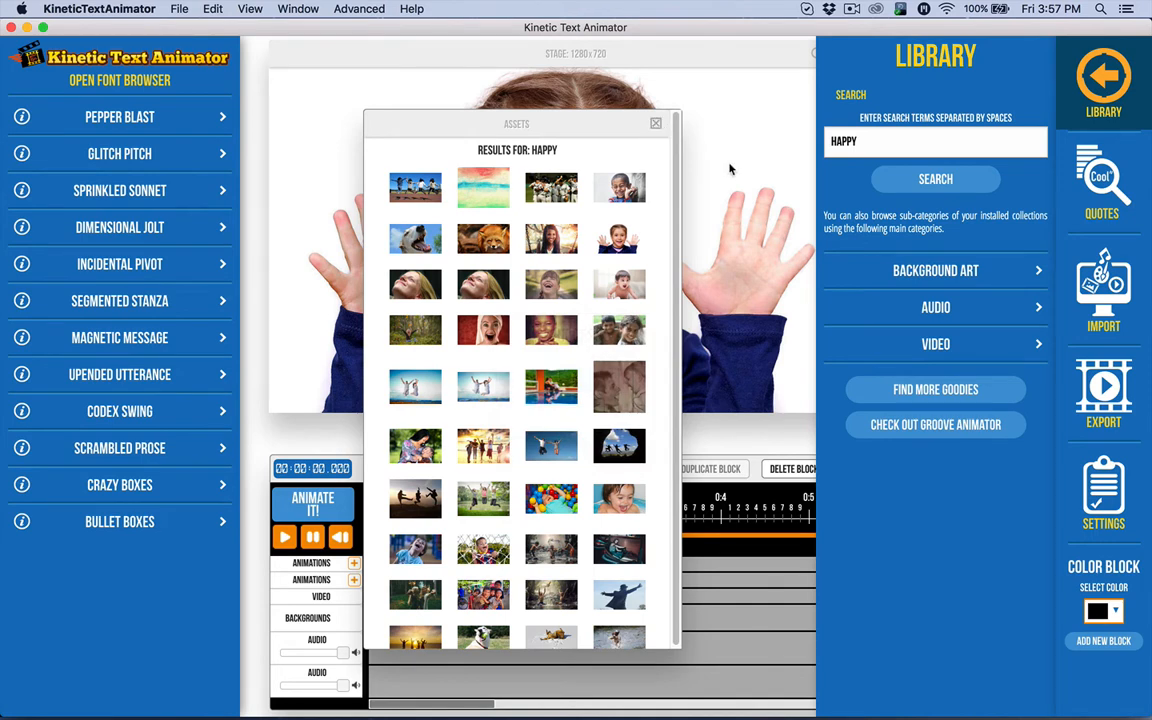
mouse_move(888, 270)
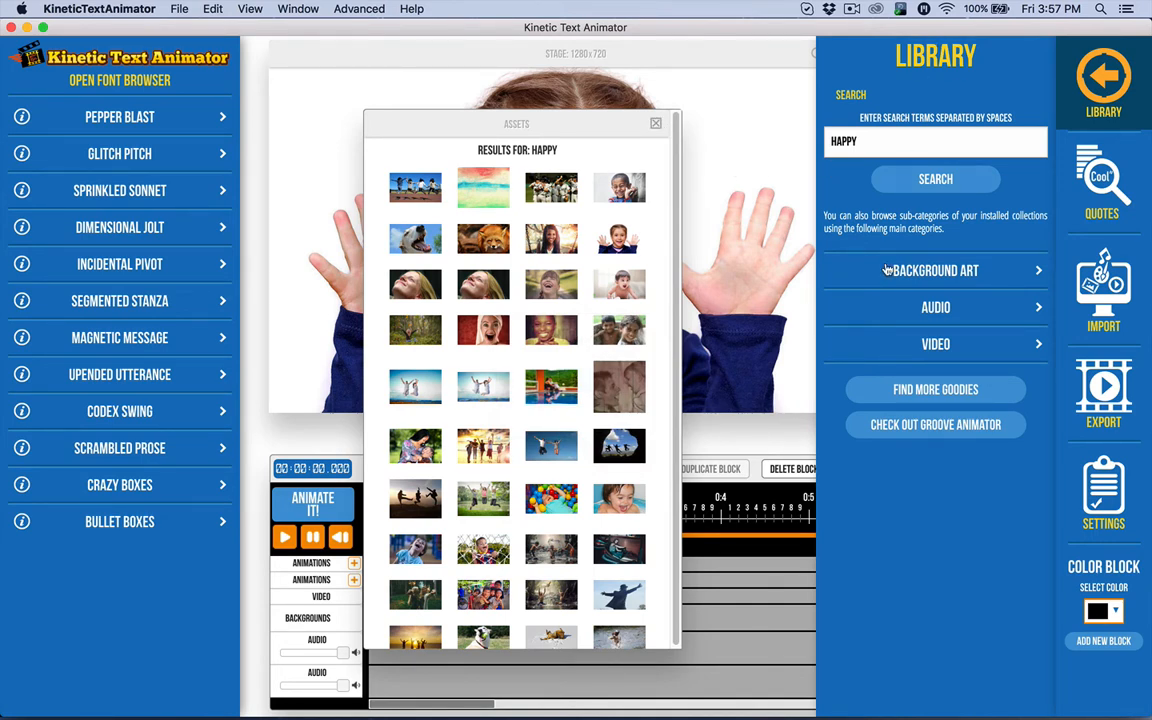
mouse_move(676, 178)
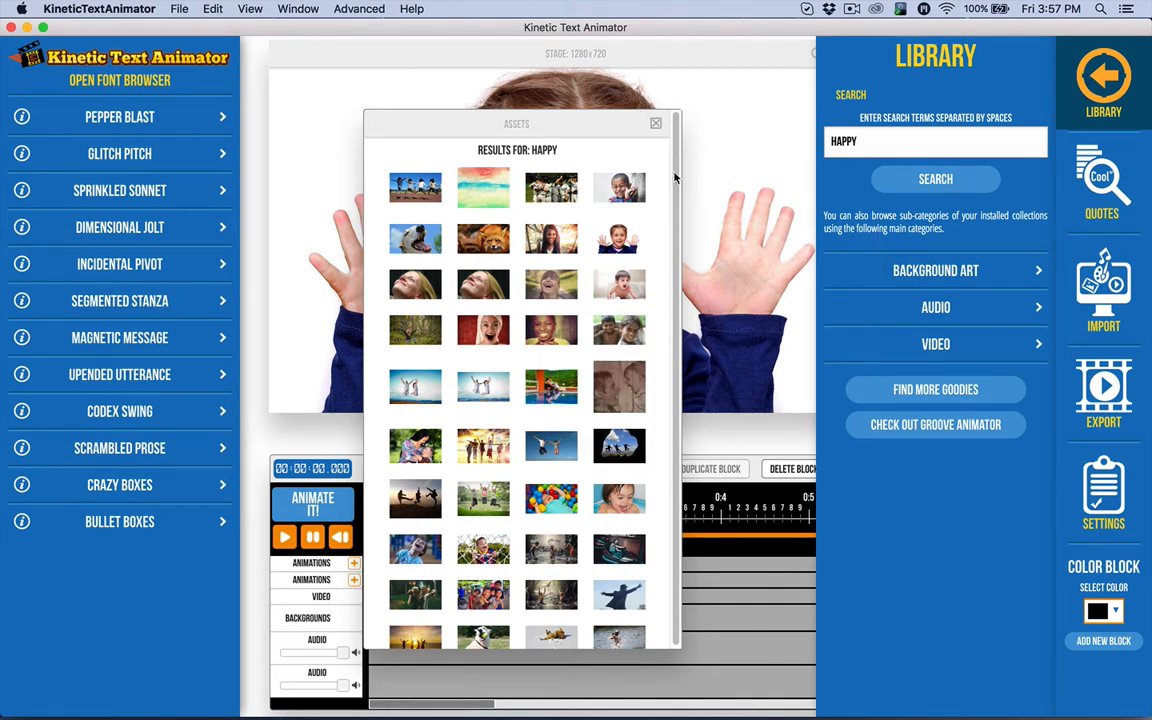
mouse_move(528, 482)
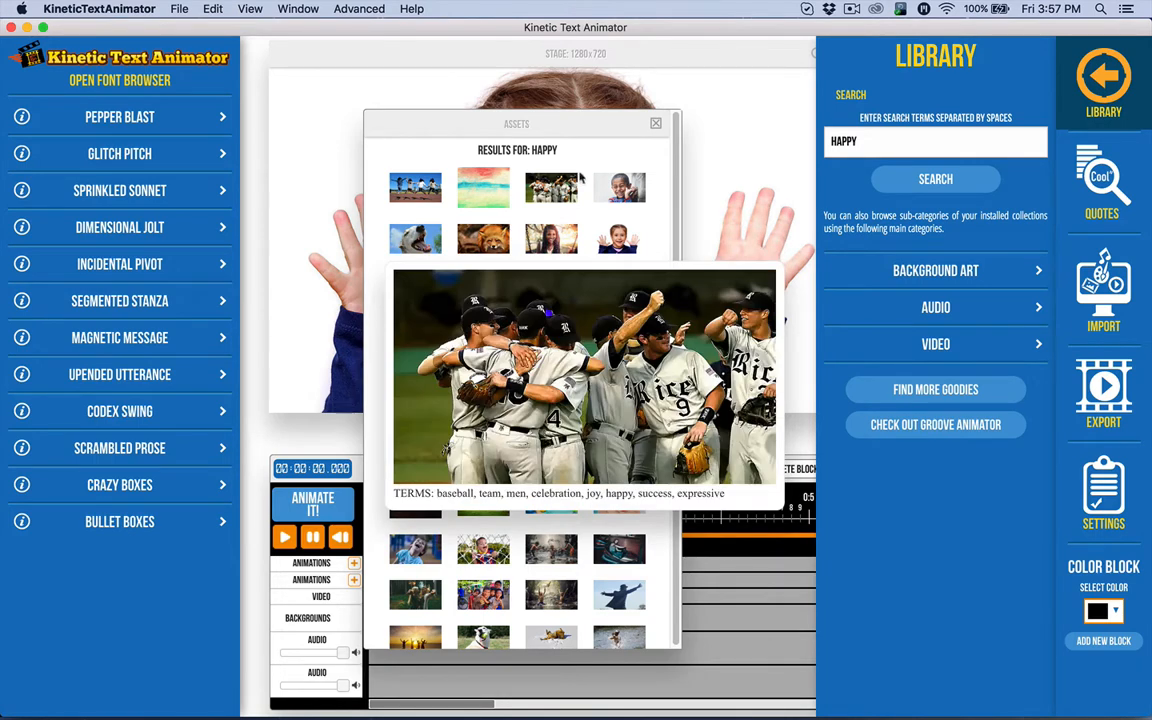
Close the happy search results, leaving the smiling girl photo as the background
click(656, 128)
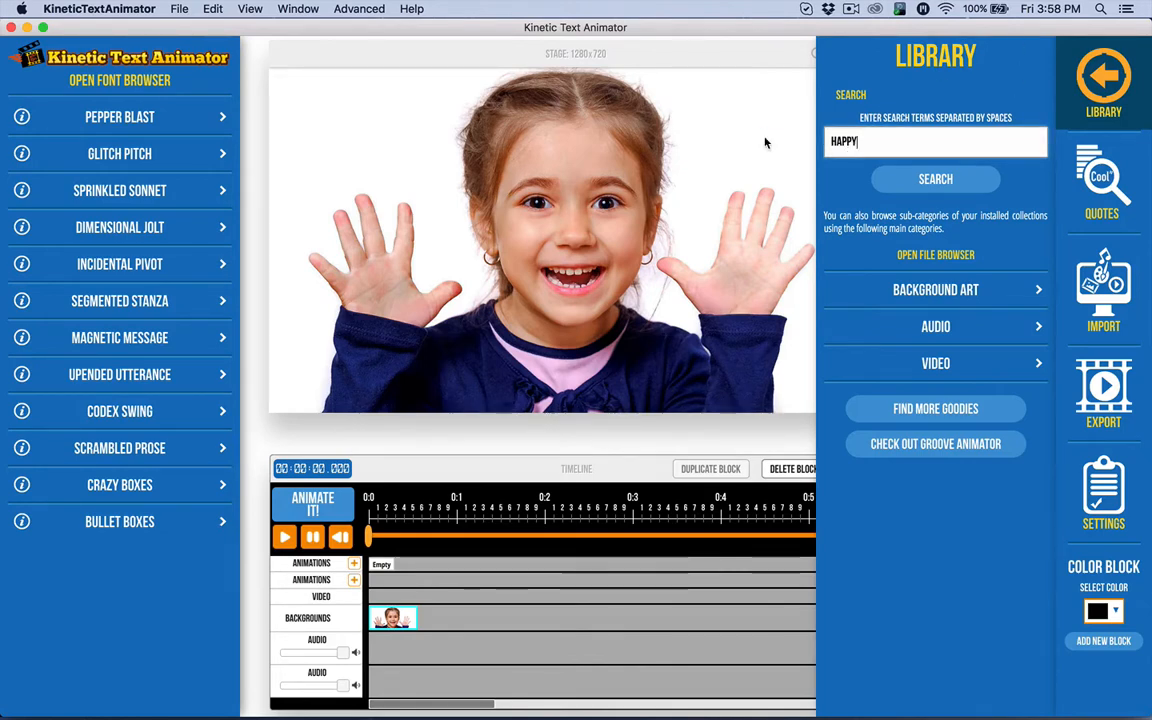
Search the Library for FRUSTRATED, close those results, and show the Import options
click(936, 140)
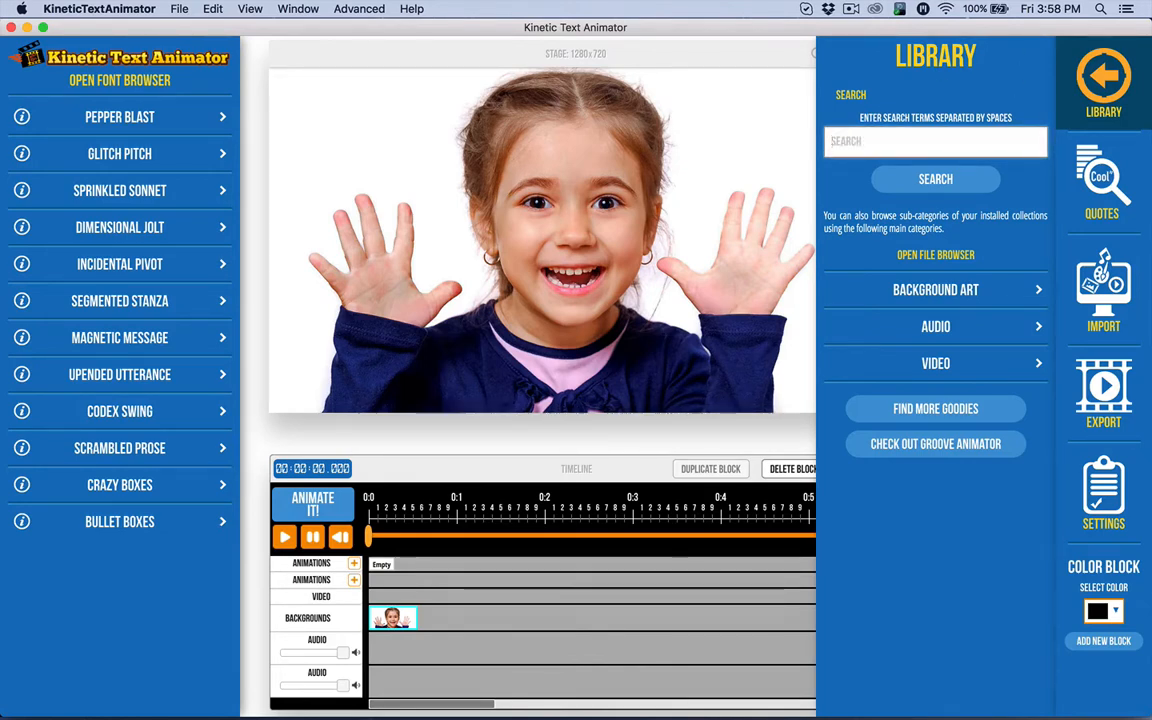
text(FRUST)
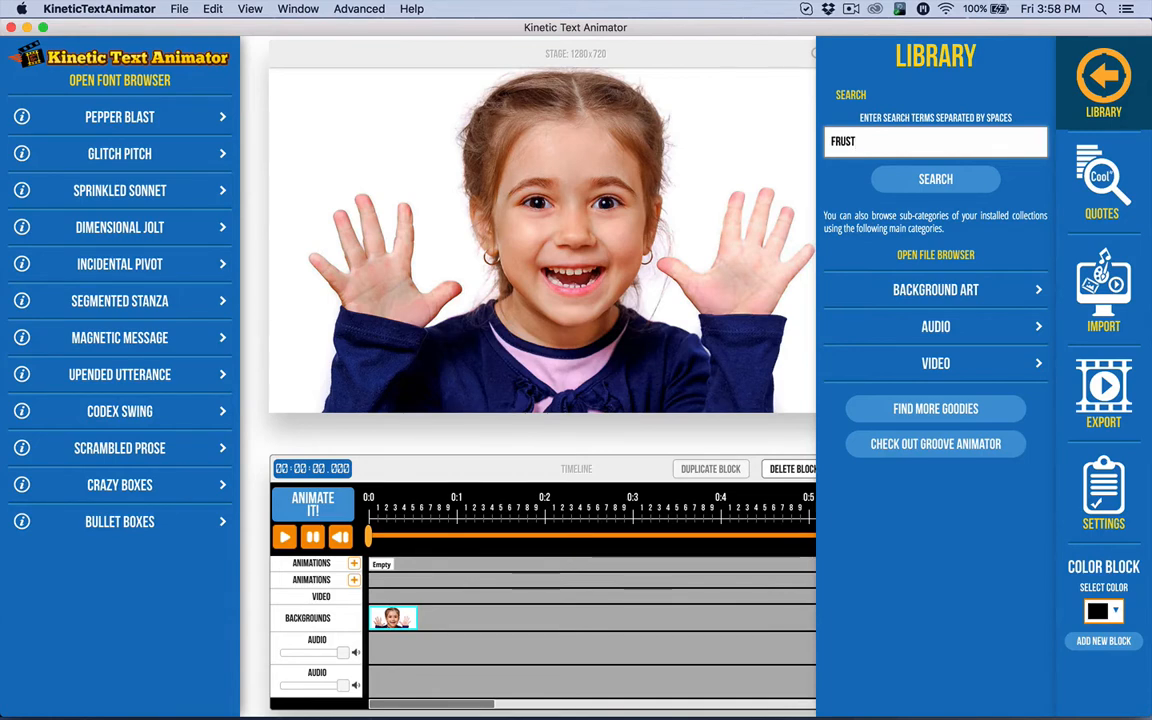
click(936, 180)
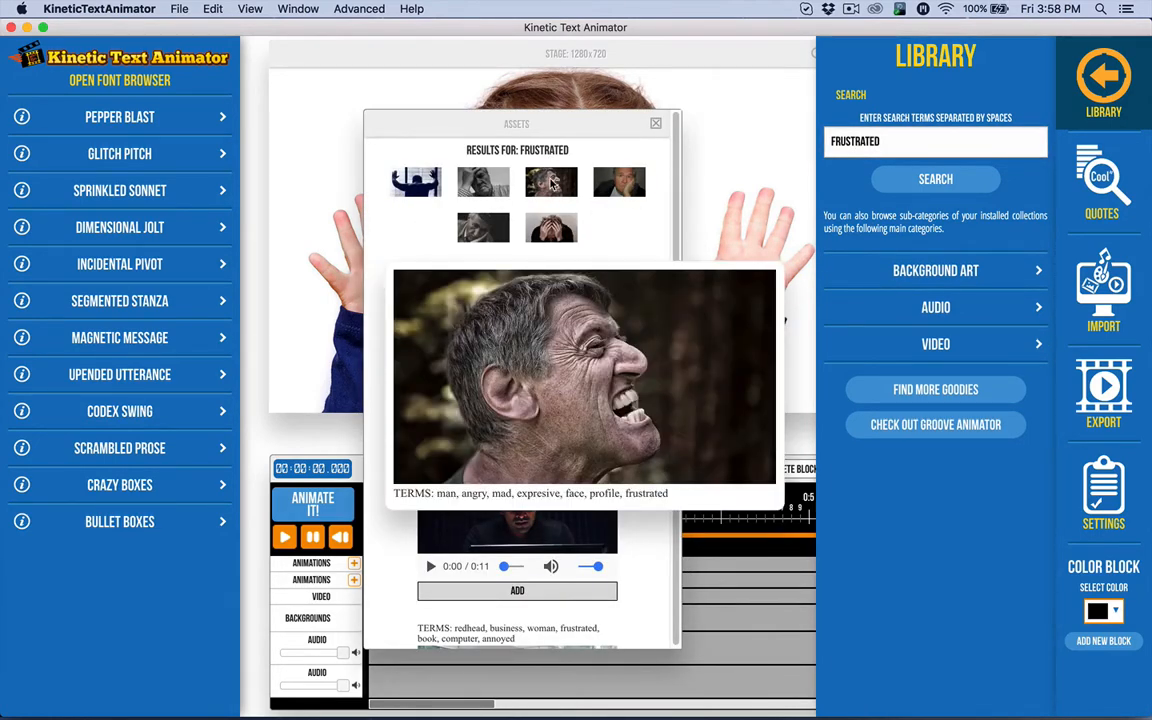
click(516, 592)
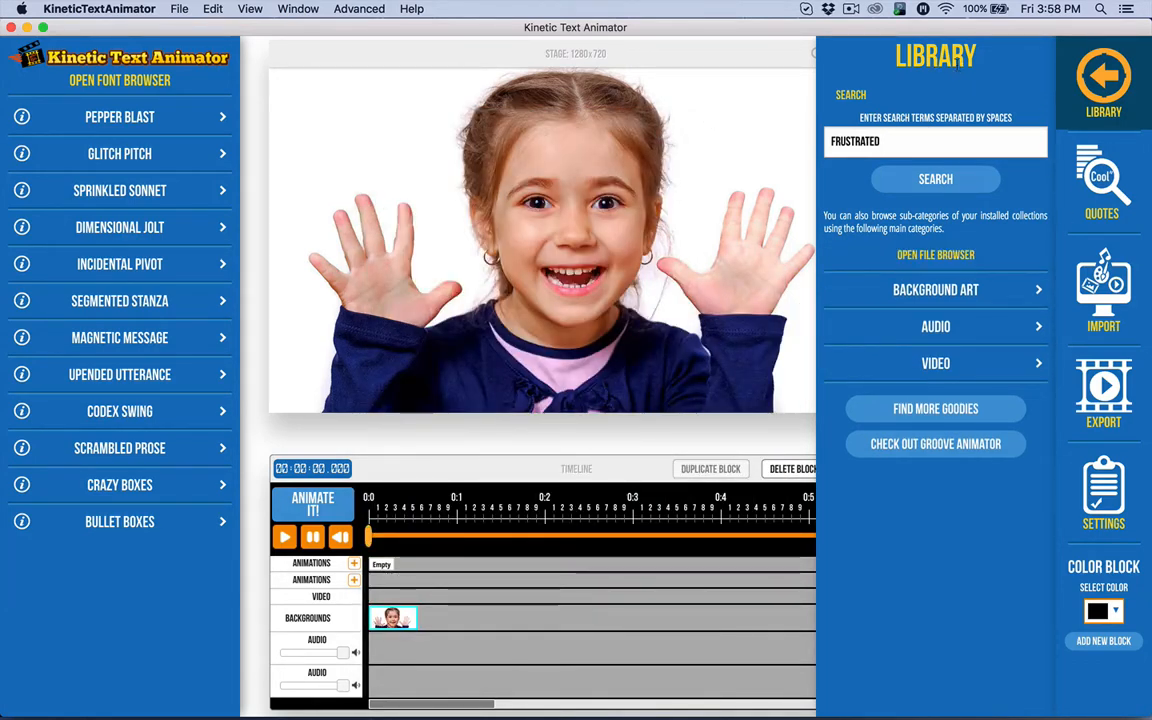
click(1104, 290)
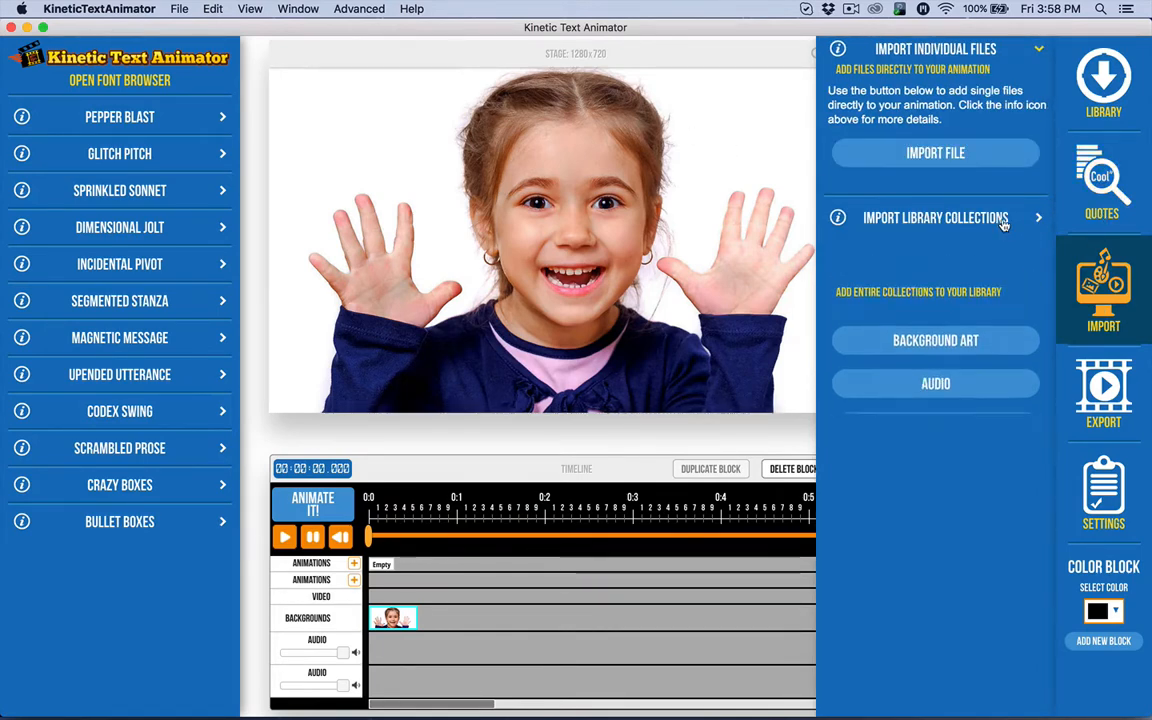
Start a background art collection import and check the current folder location
click(936, 216)
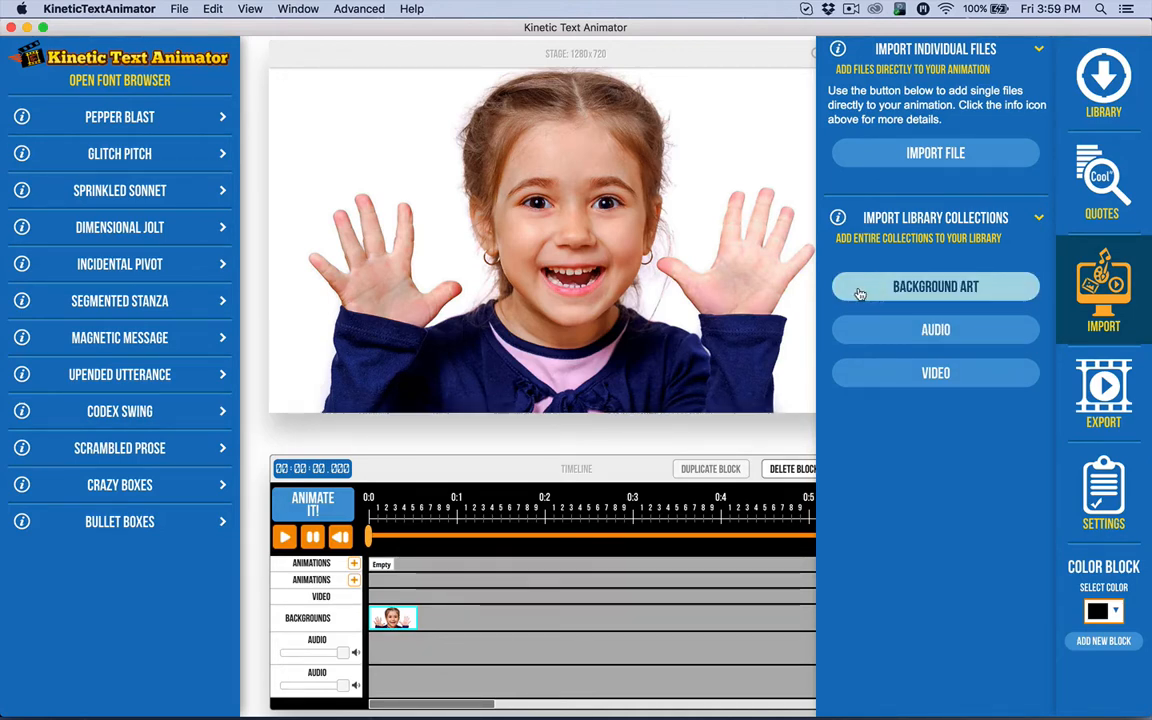
click(936, 288)
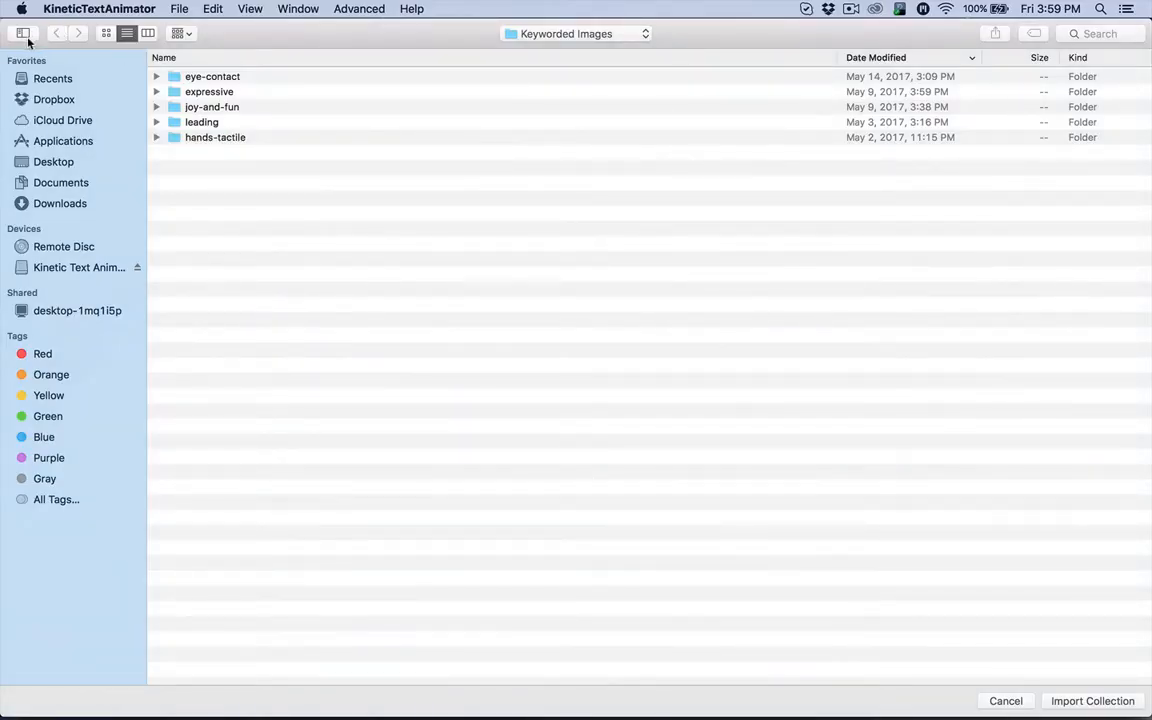
click(576, 32)
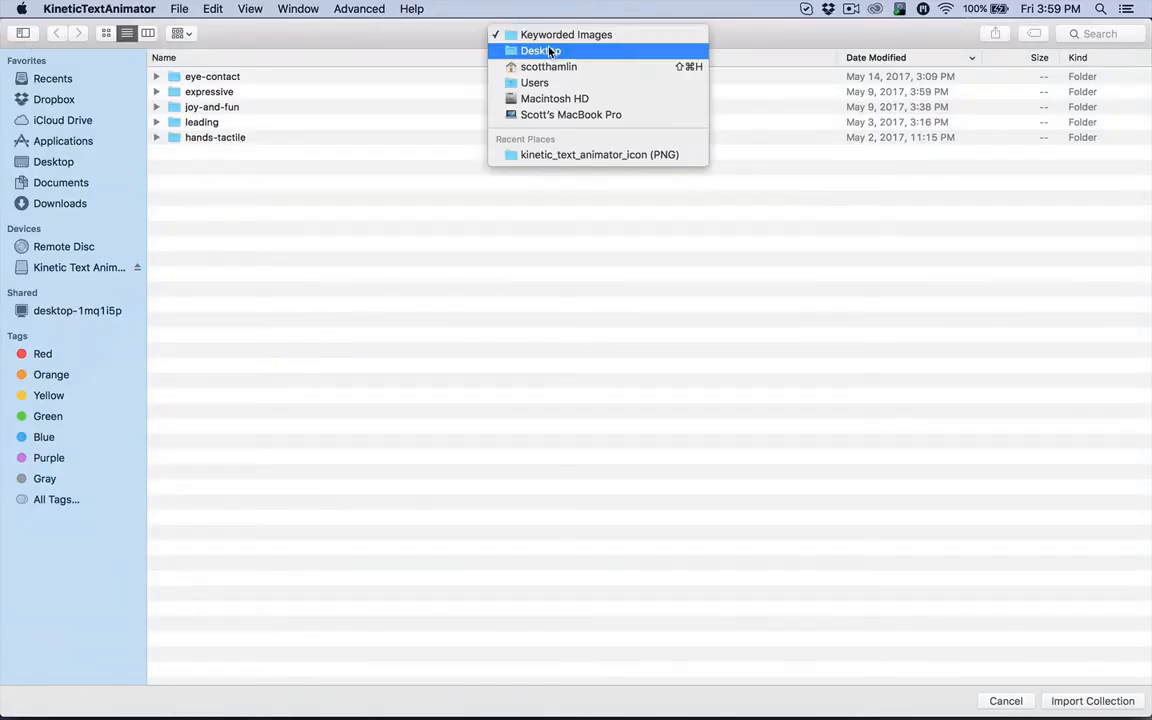
click(566, 34)
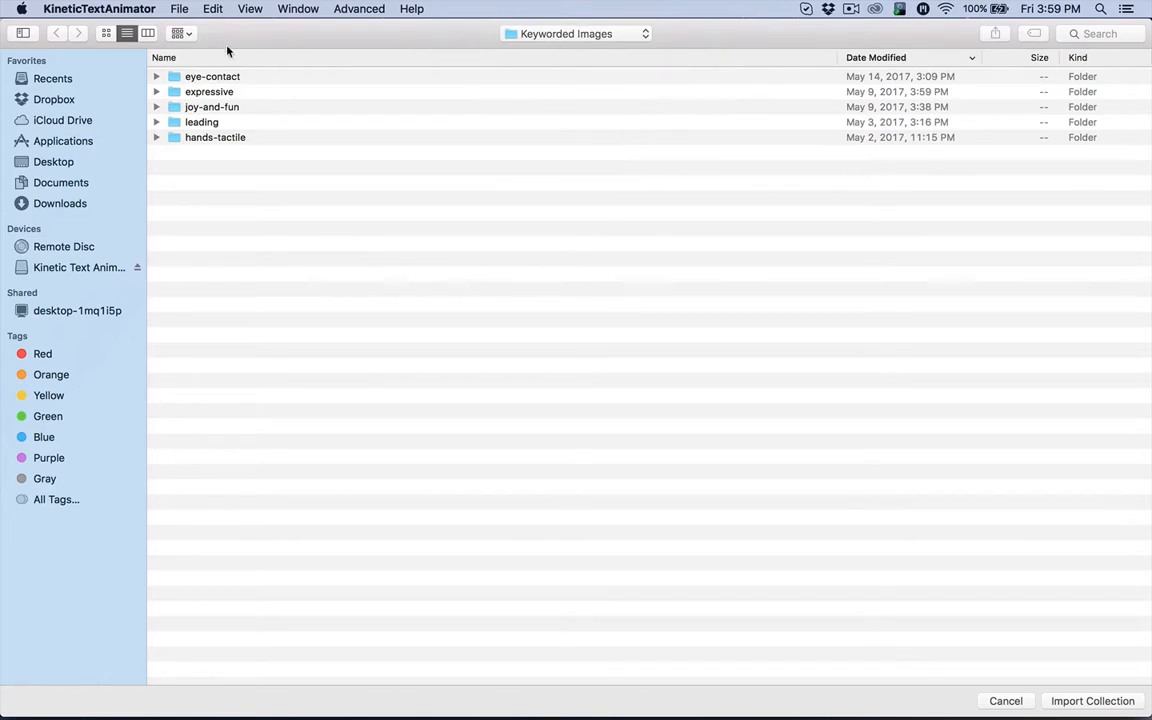
Browse the eye-contact folder's images in Keyworded Images, then cancel the import
click(212, 76)
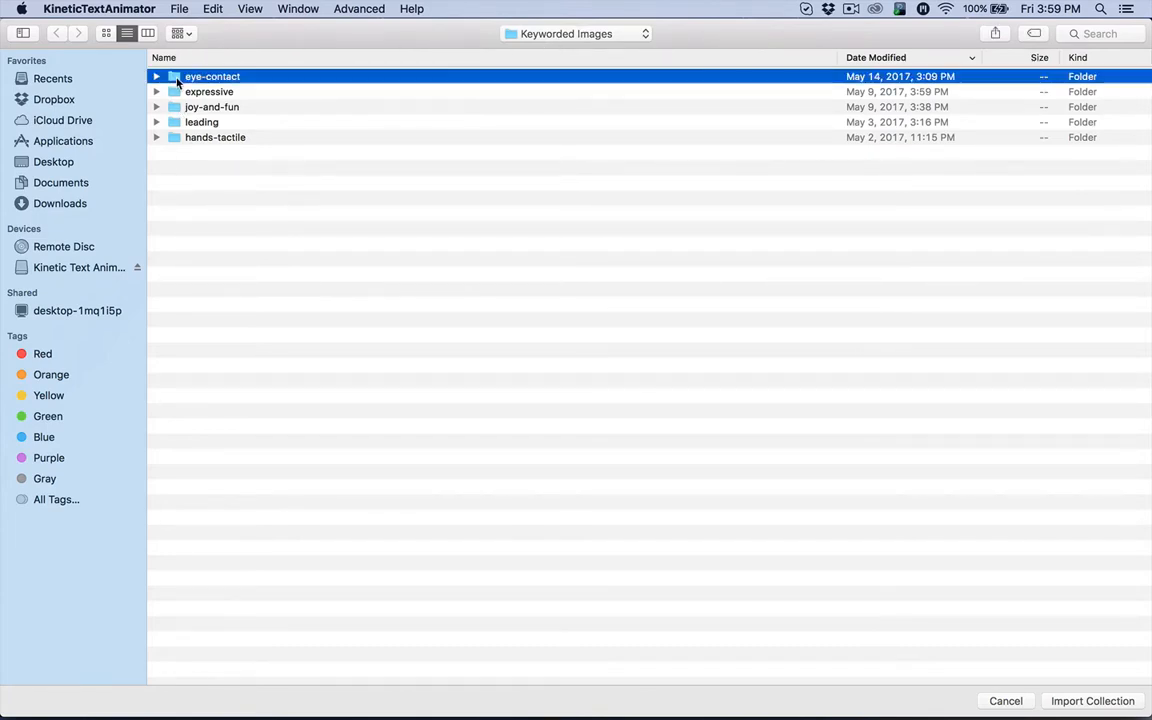
double_click(212, 76)
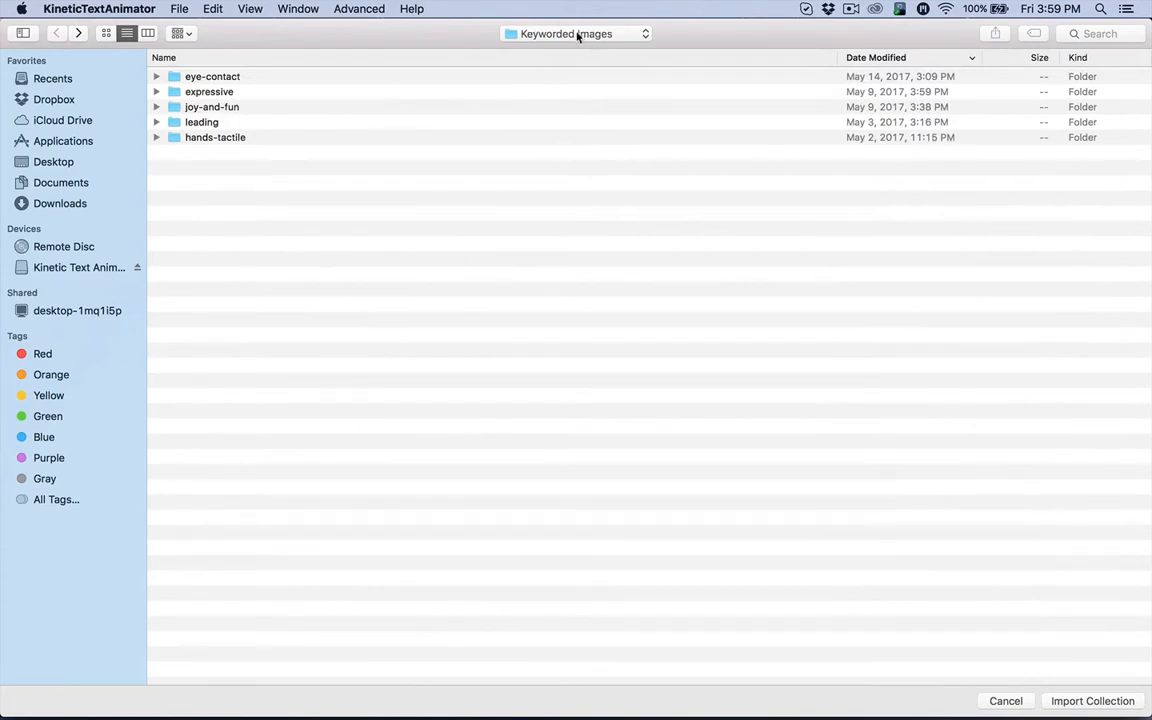
mouse_move(224, 190)
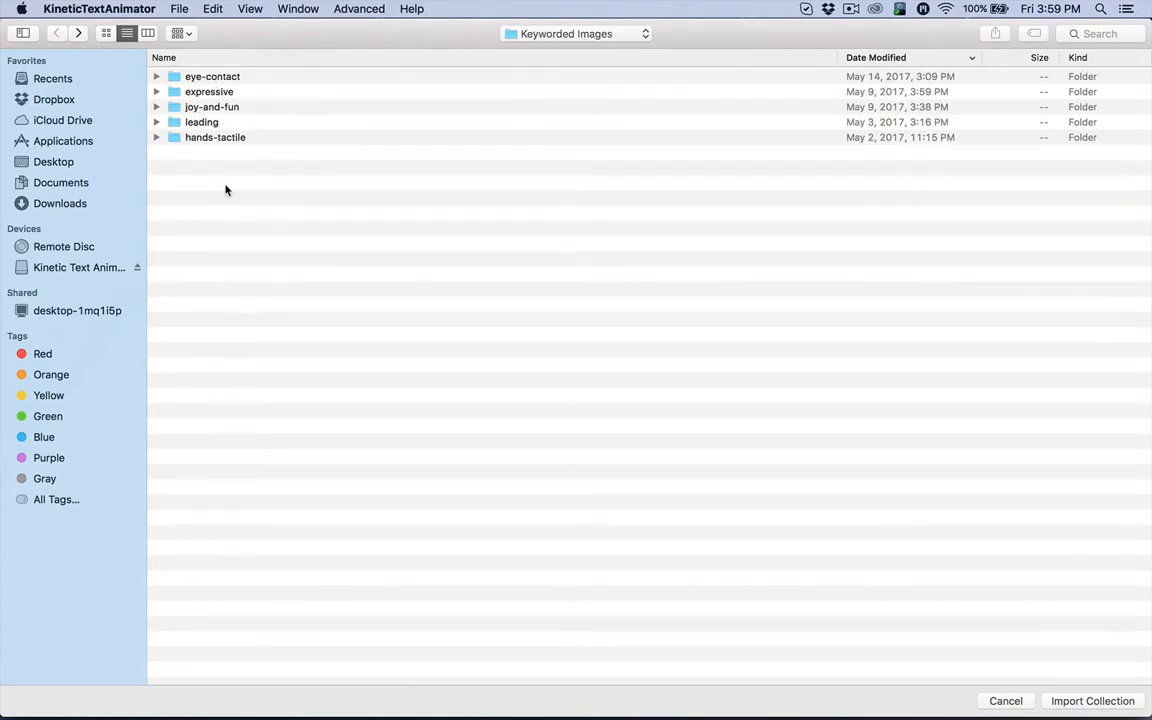
click(212, 76)
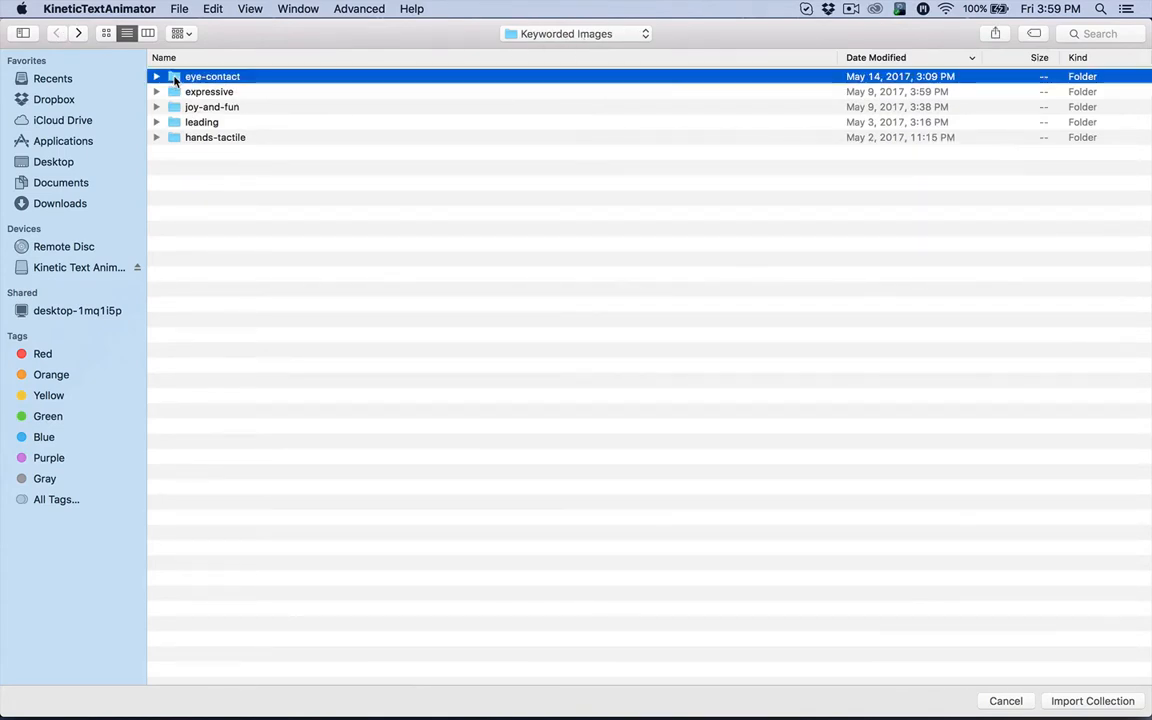
double_click(212, 76)
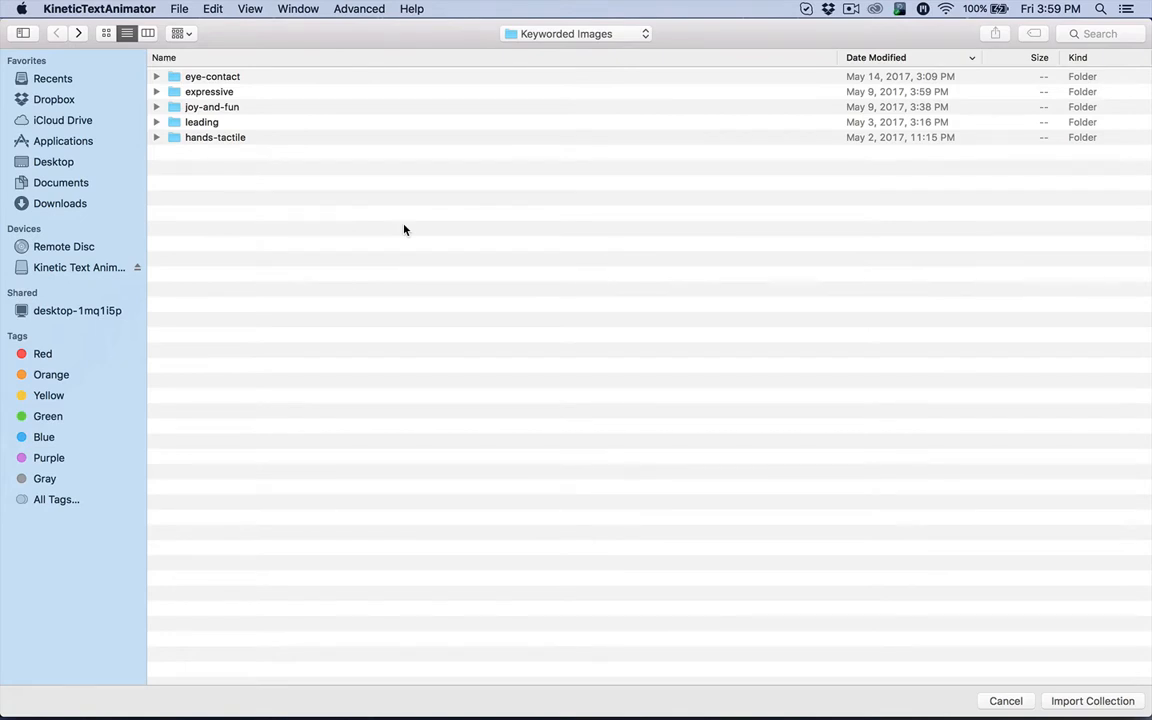
mouse_move(824, 338)
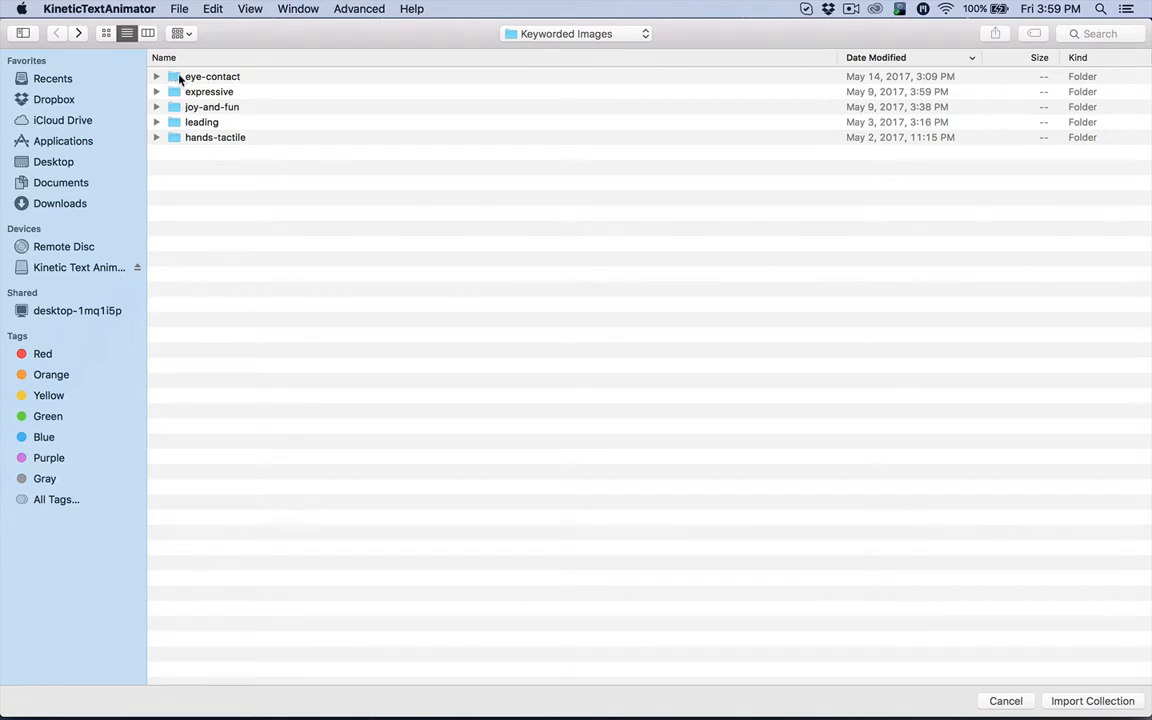
double_click(212, 76)
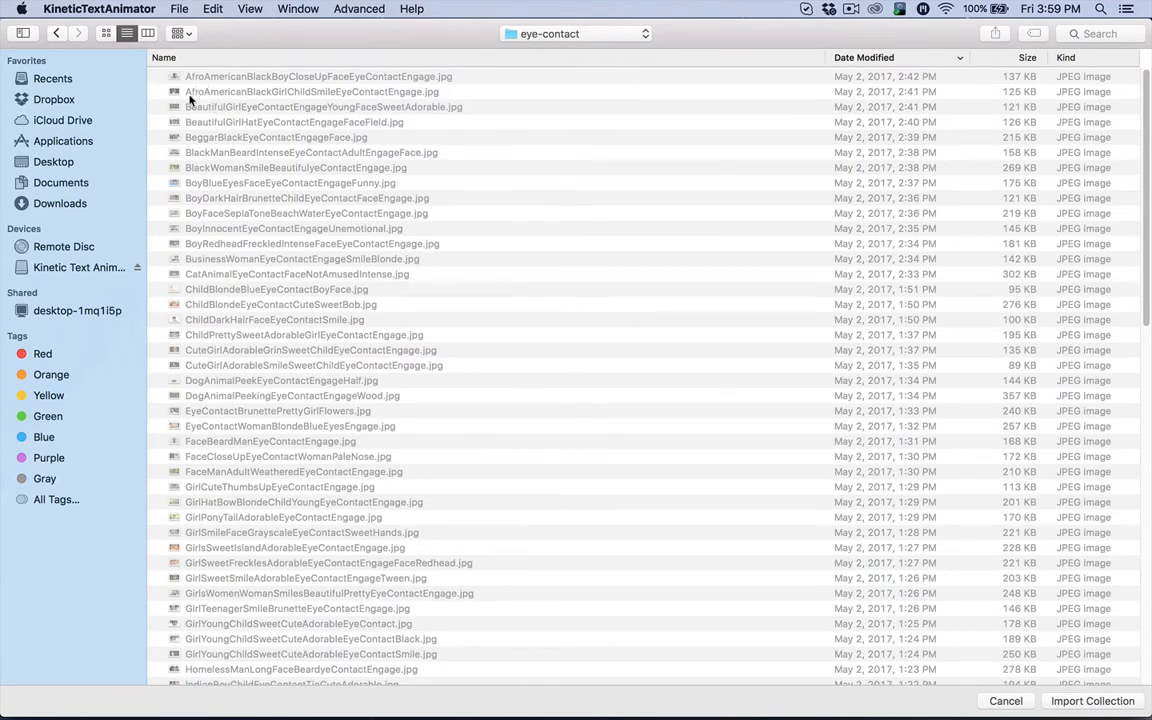
mouse_move(222, 112)
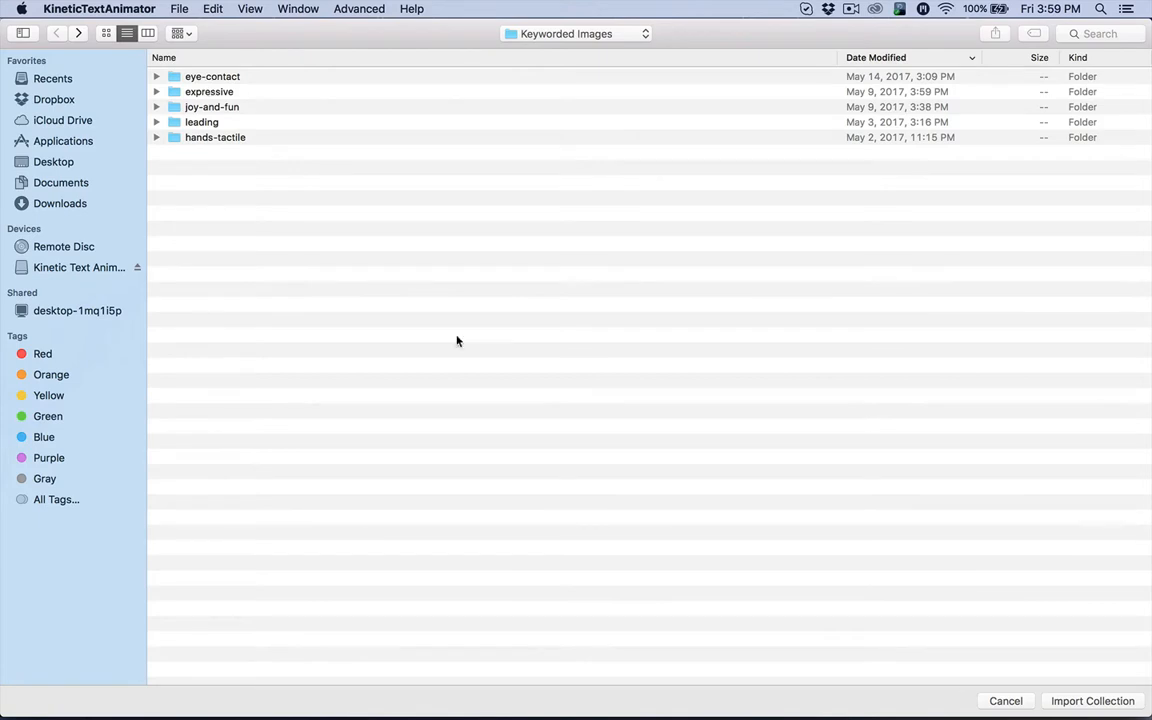
mouse_move(848, 708)
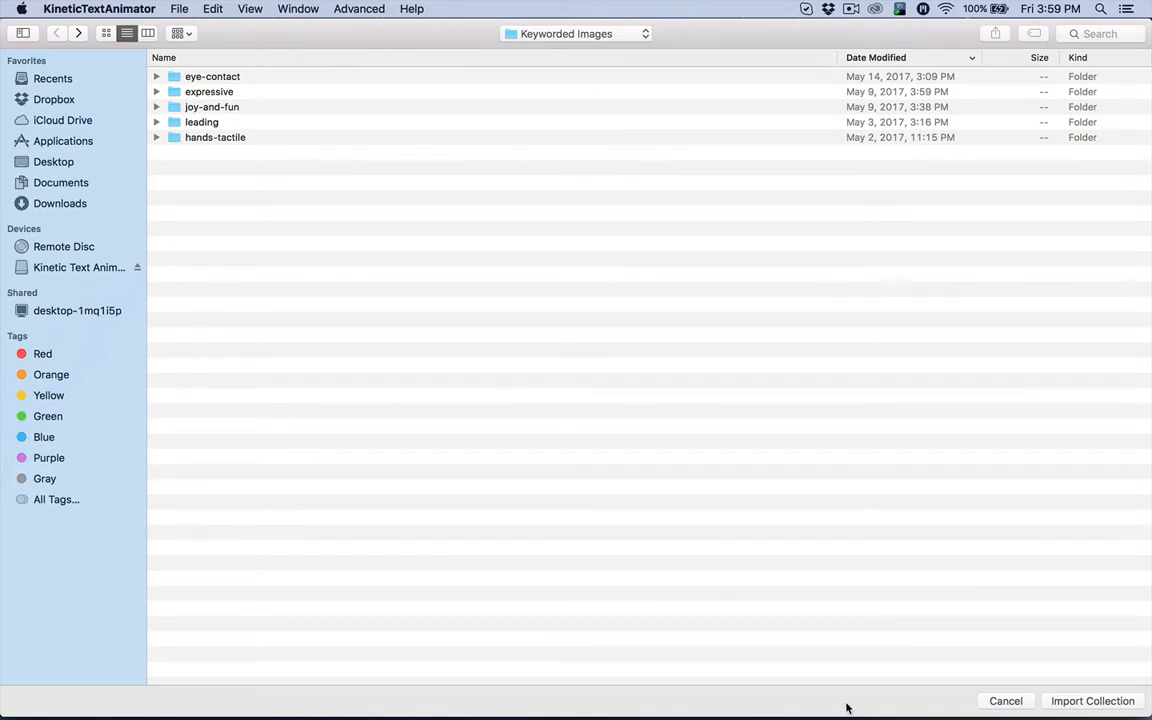
mouse_move(1004, 700)
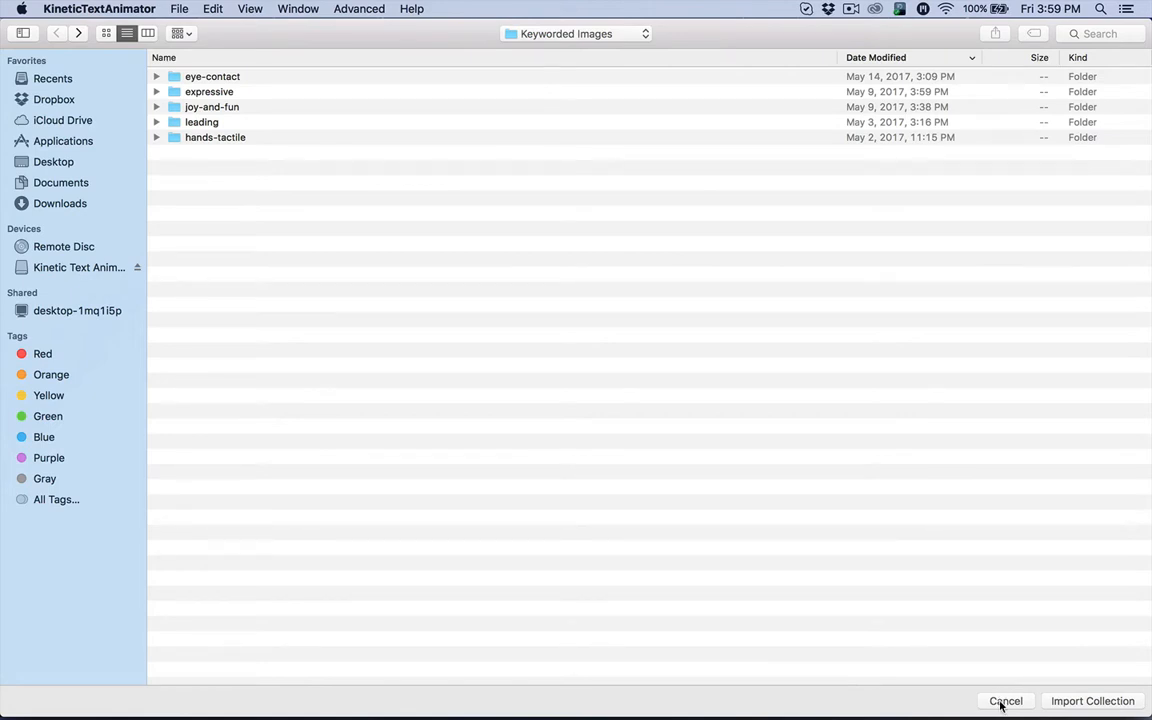
click(1004, 700)
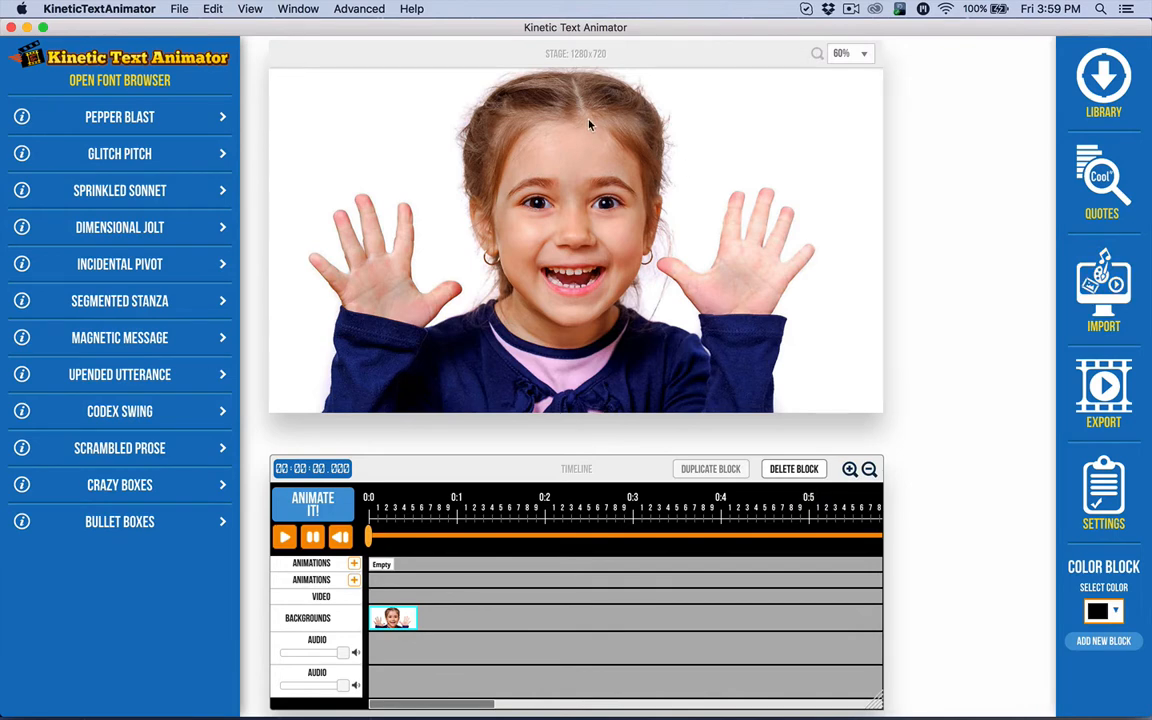
Use Advanced > Manage app data and accept the warning to open the app data folder
click(358, 8)
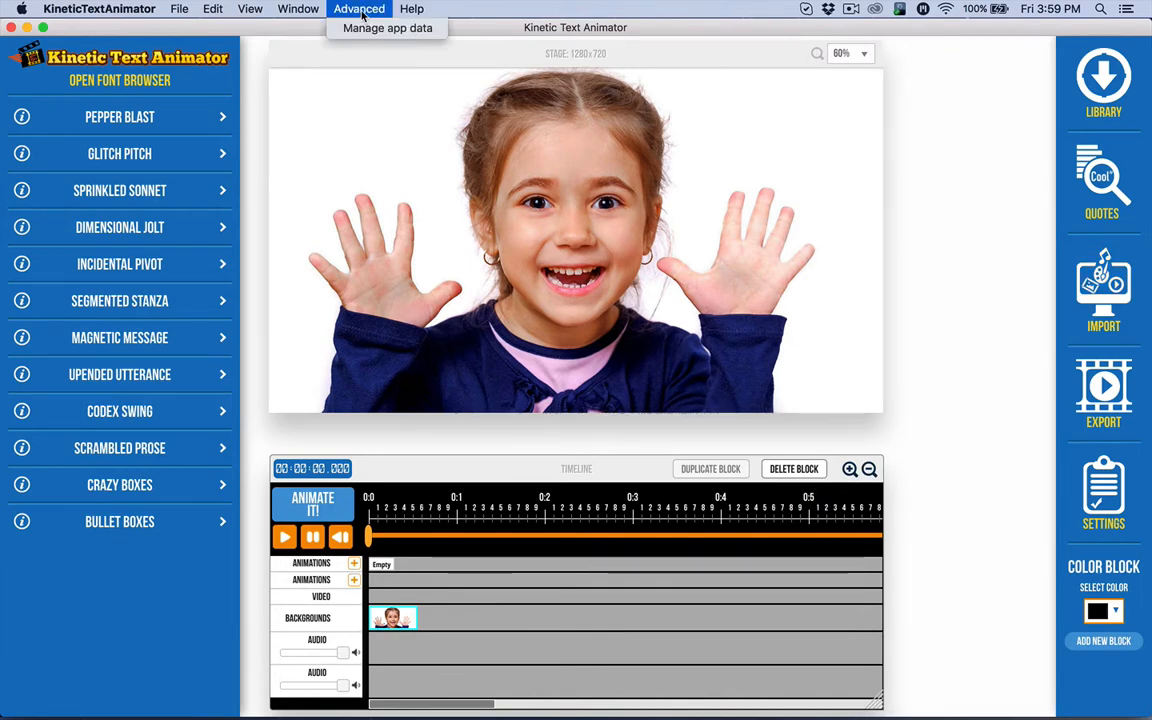
click(388, 28)
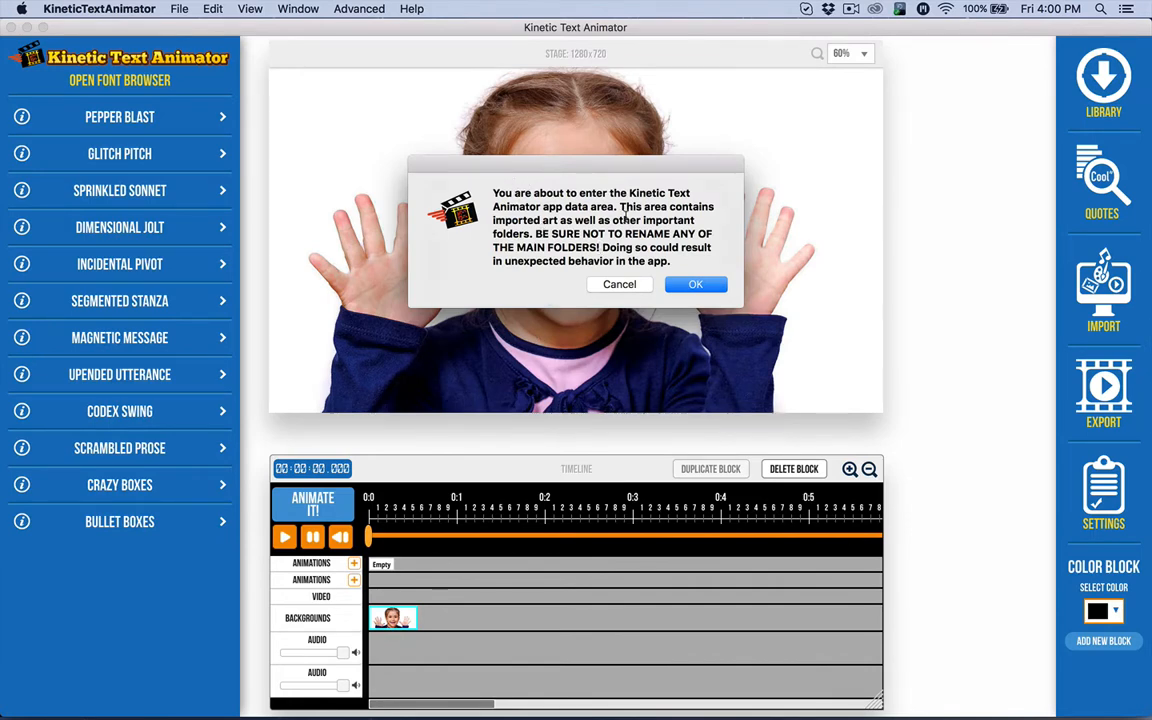
click(696, 284)
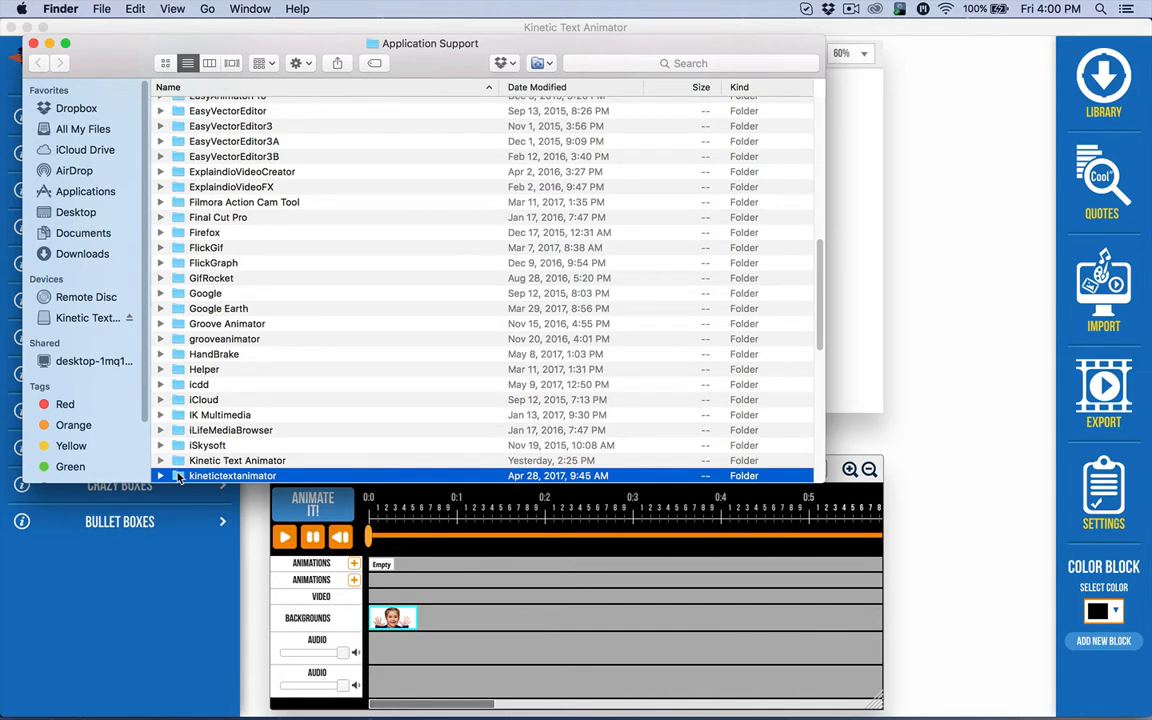
Open kinetictextanimator > backgrounds in Finder and select the aaa-expressive folder
double_click(232, 476)
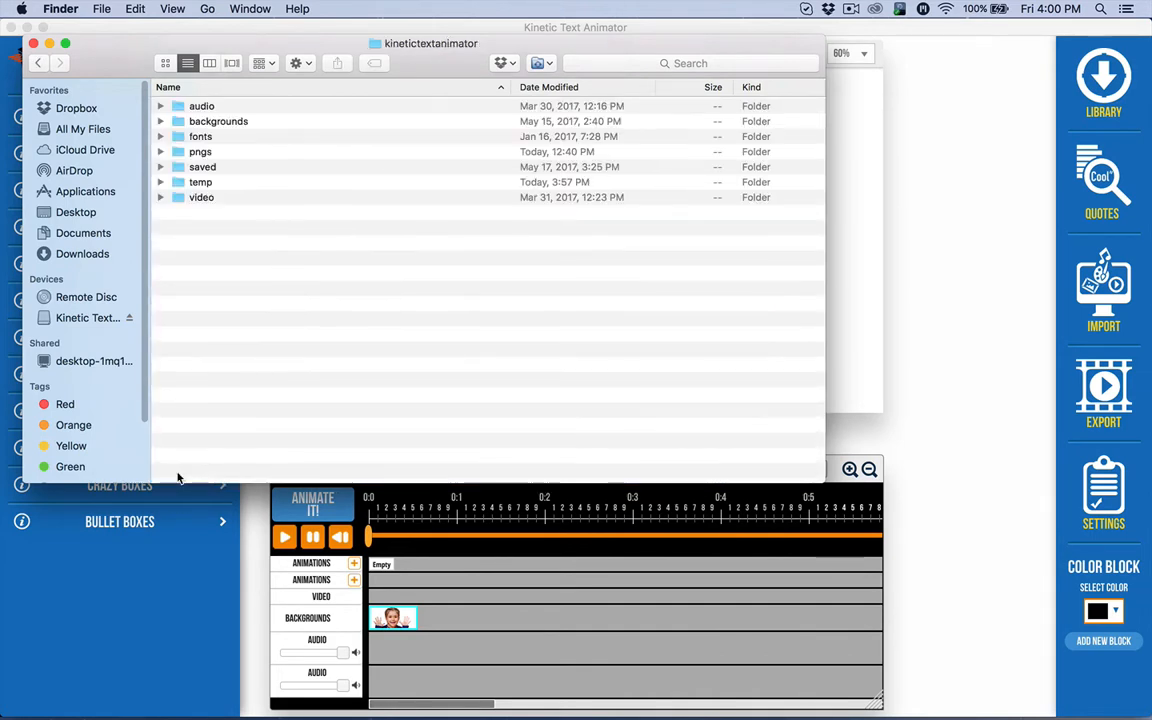
mouse_move(210, 232)
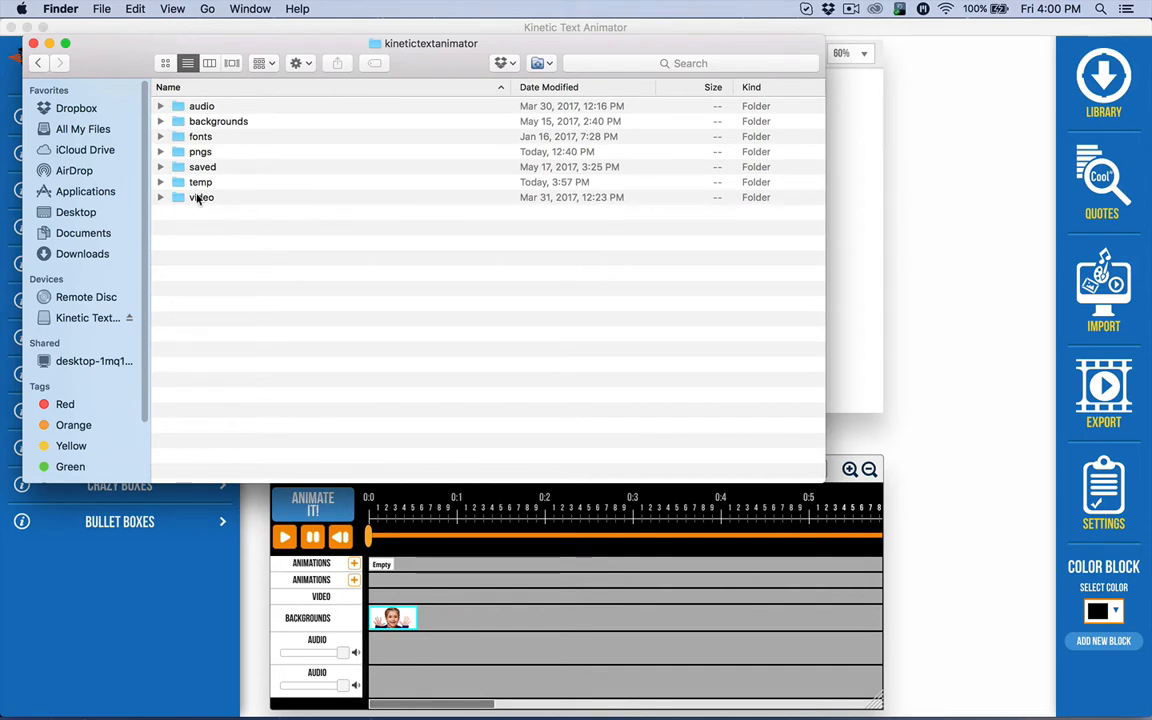
mouse_move(186, 118)
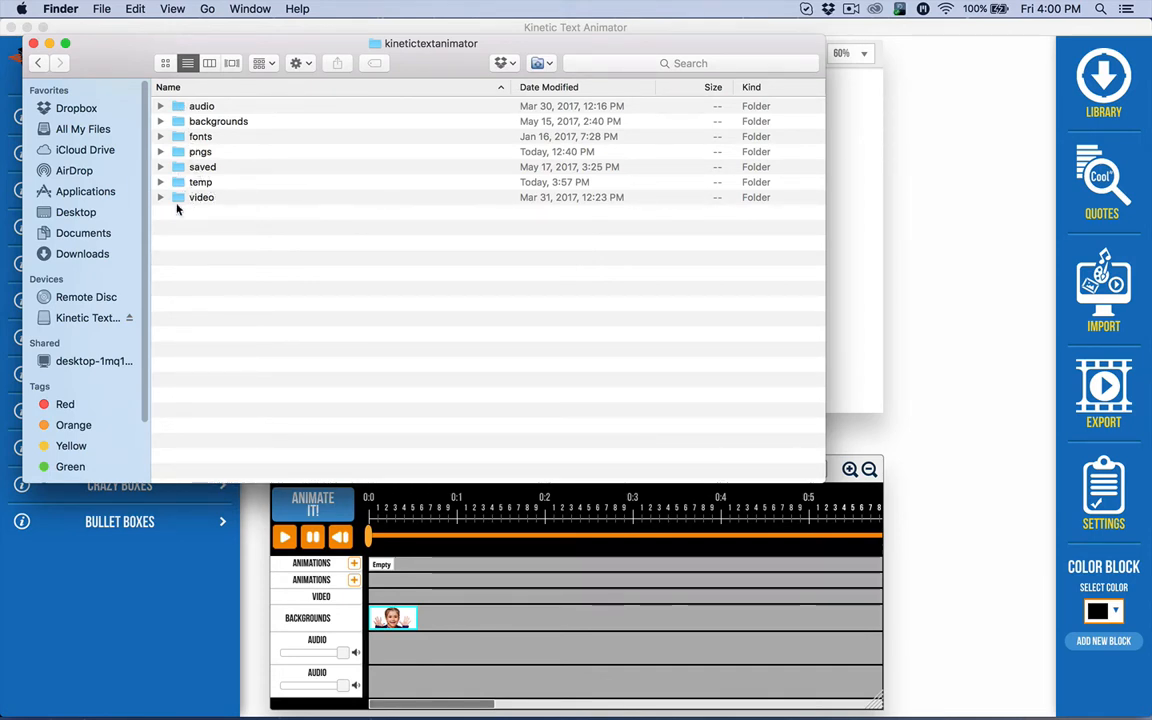
double_click(218, 122)
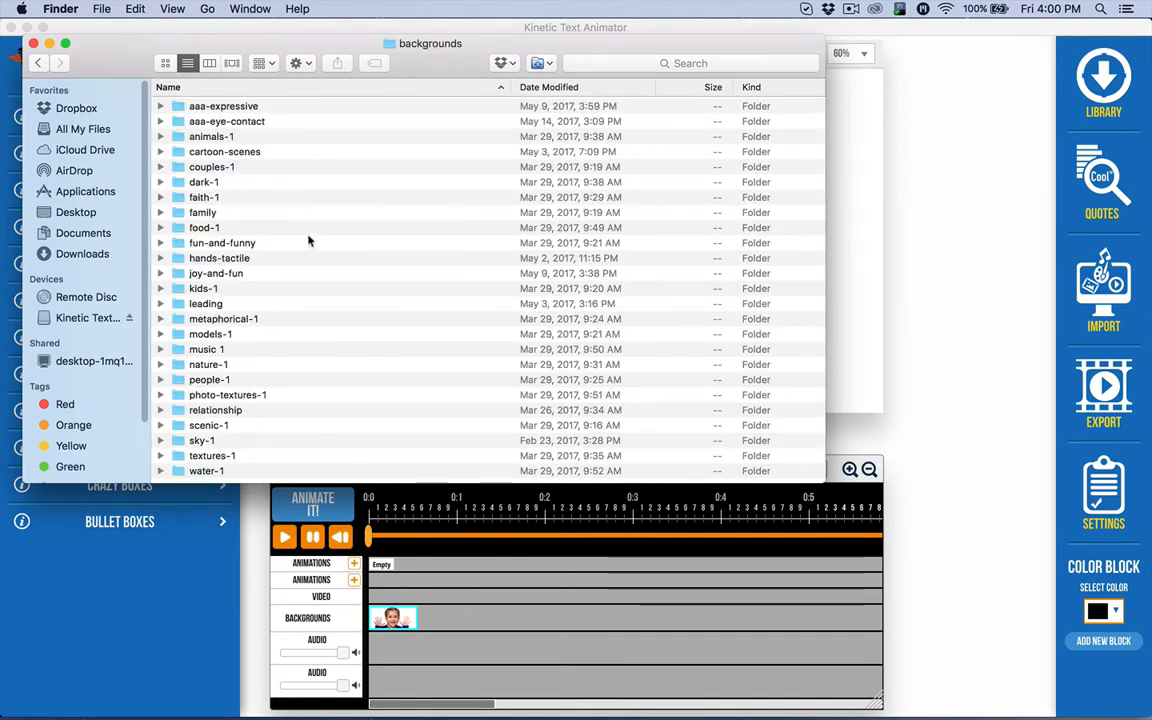
mouse_move(336, 312)
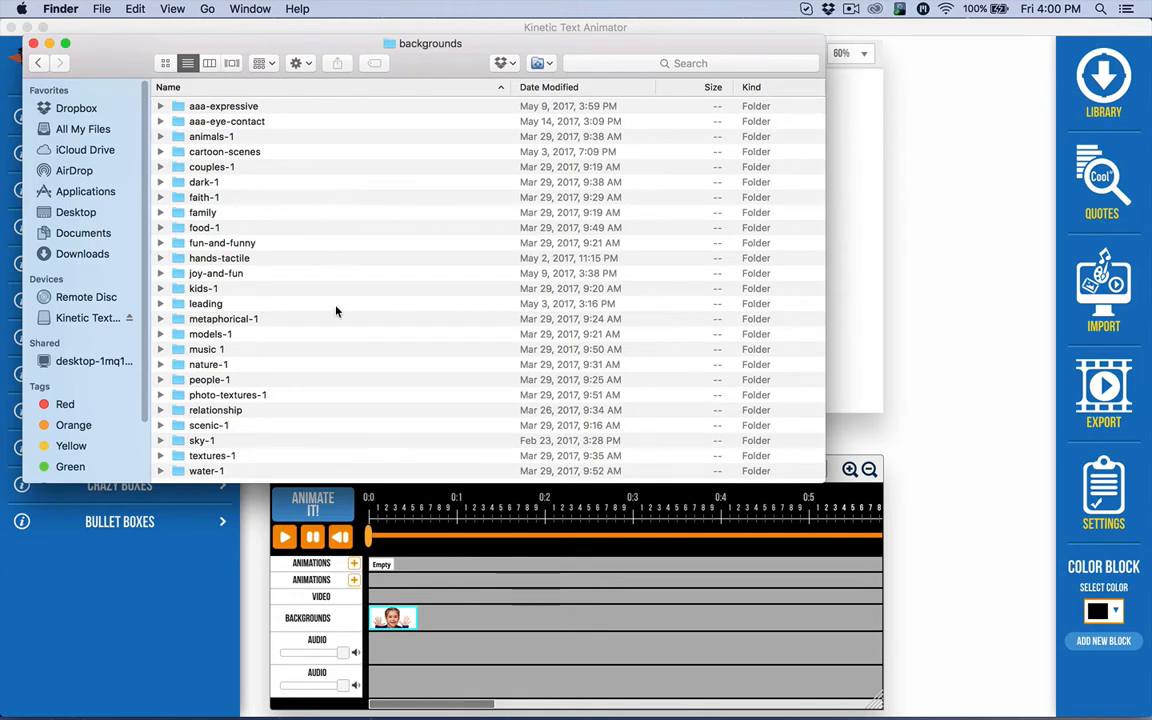
click(224, 106)
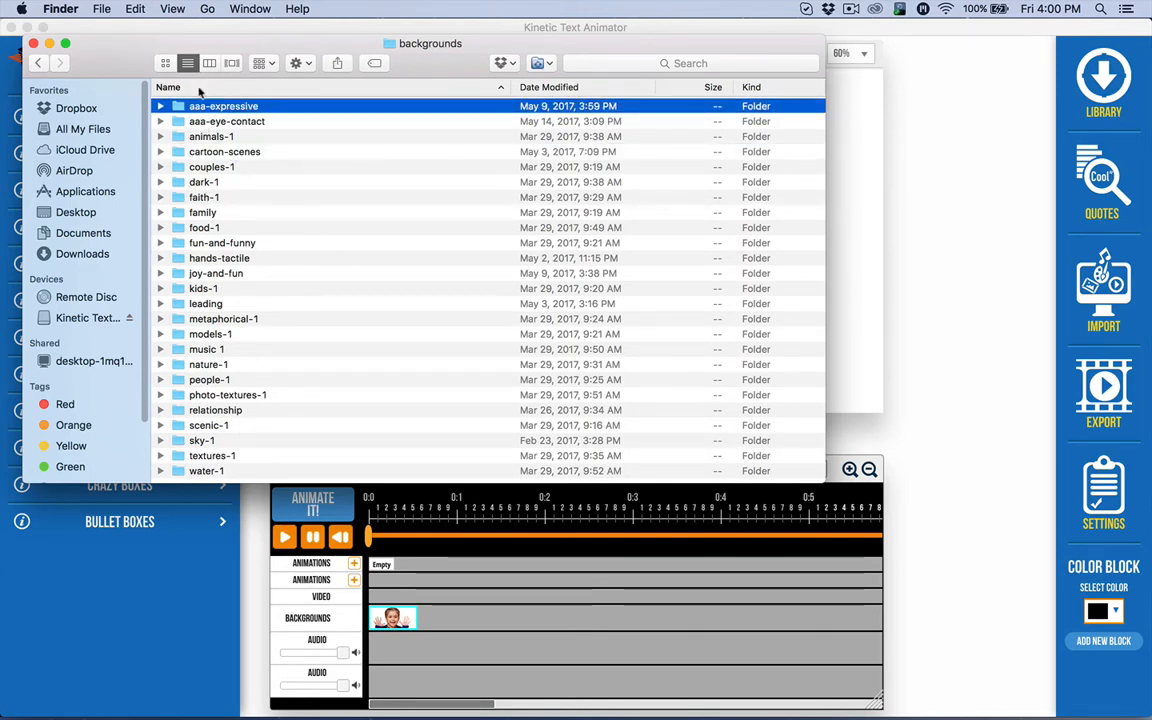
click(224, 104)
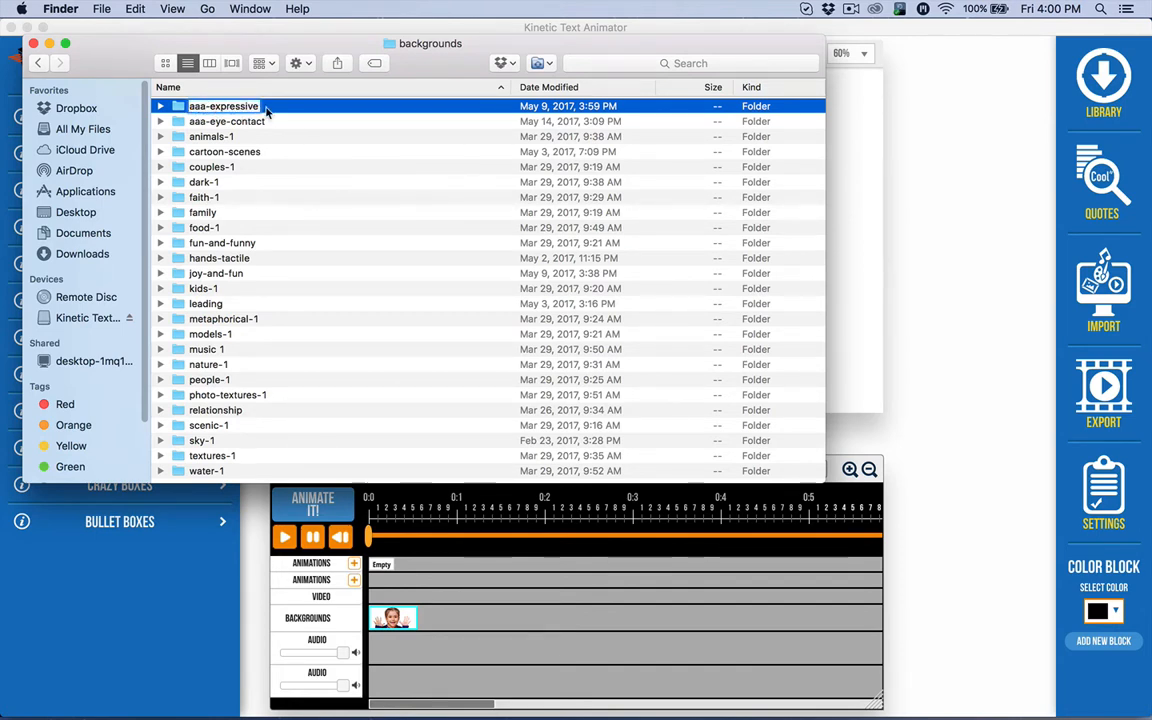
mouse_move(938, 24)
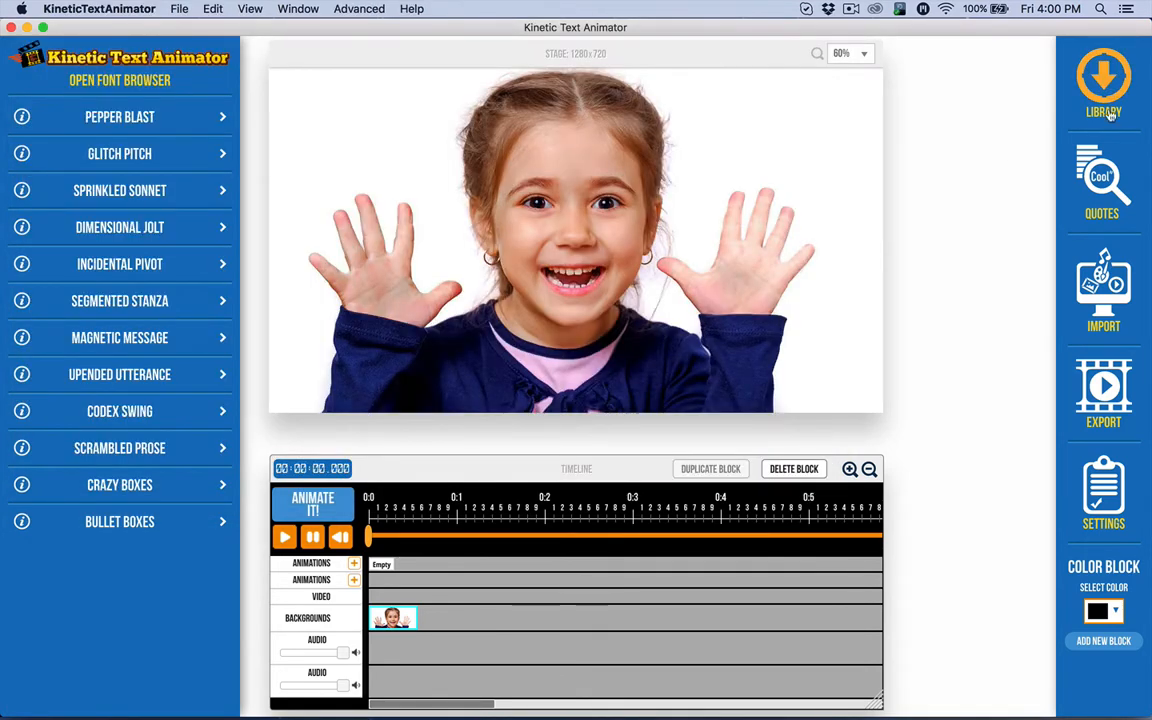
List the Library's Background Art categories to confirm Aaa Expressive and Aaa Eye Contact appear
click(1104, 84)
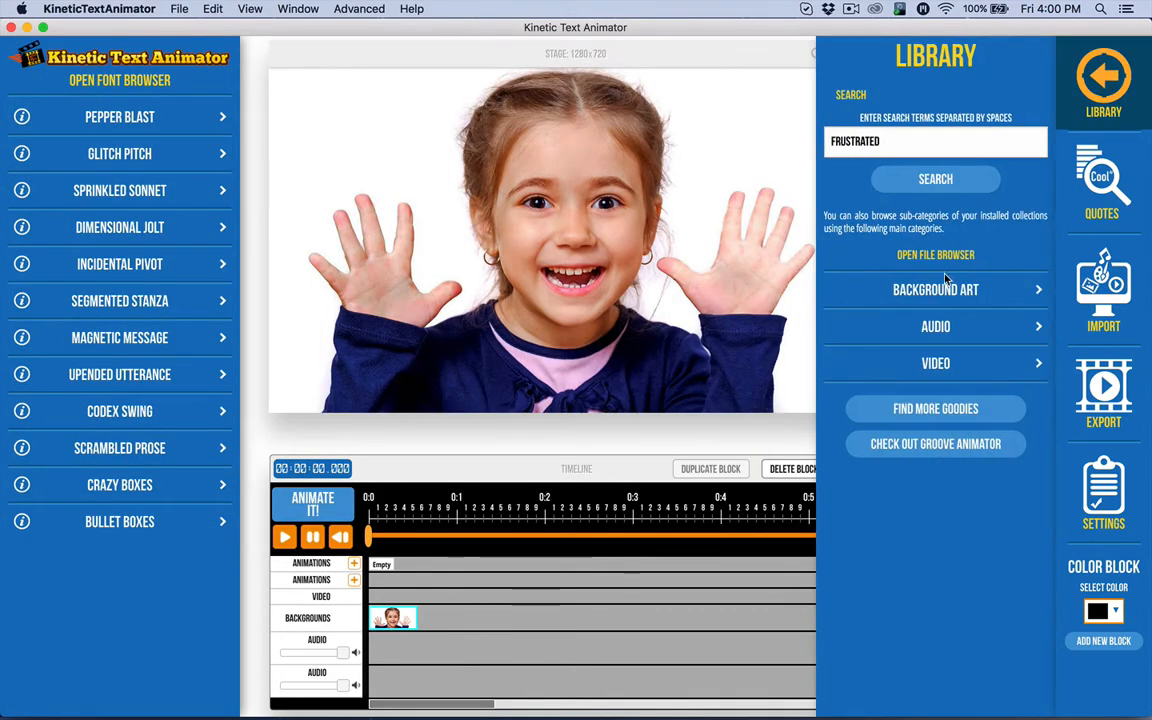
click(936, 288)
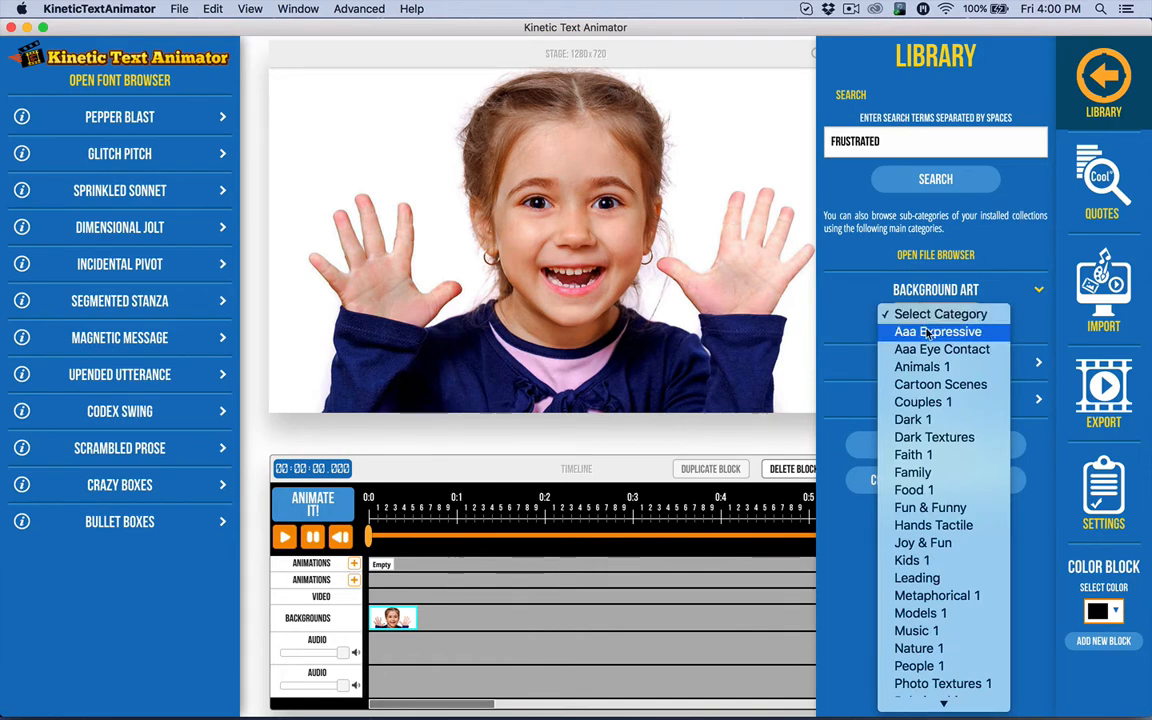
mouse_move(940, 348)
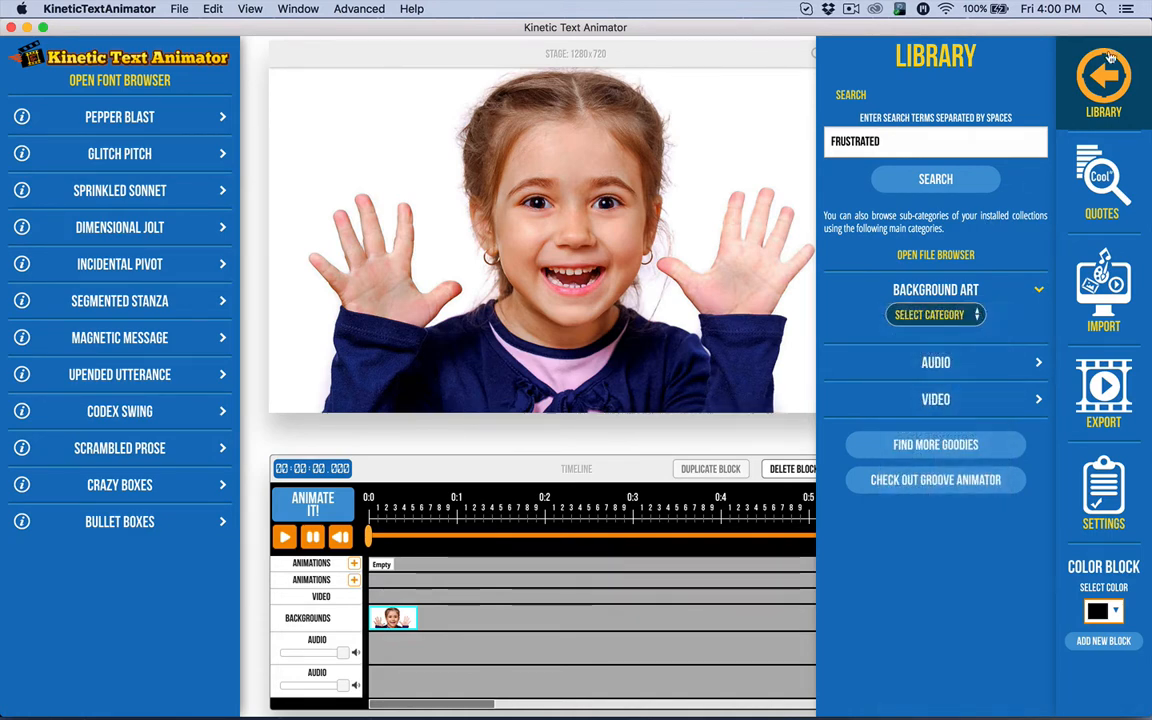
click(1104, 82)
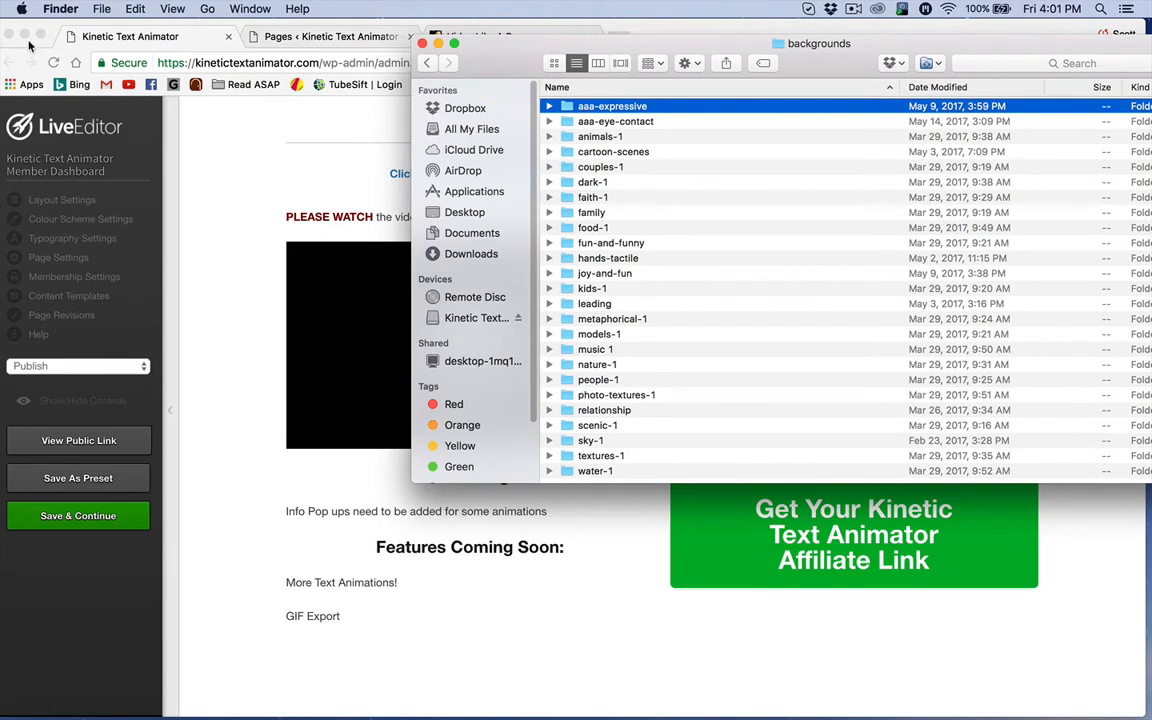
mouse_move(678, 262)
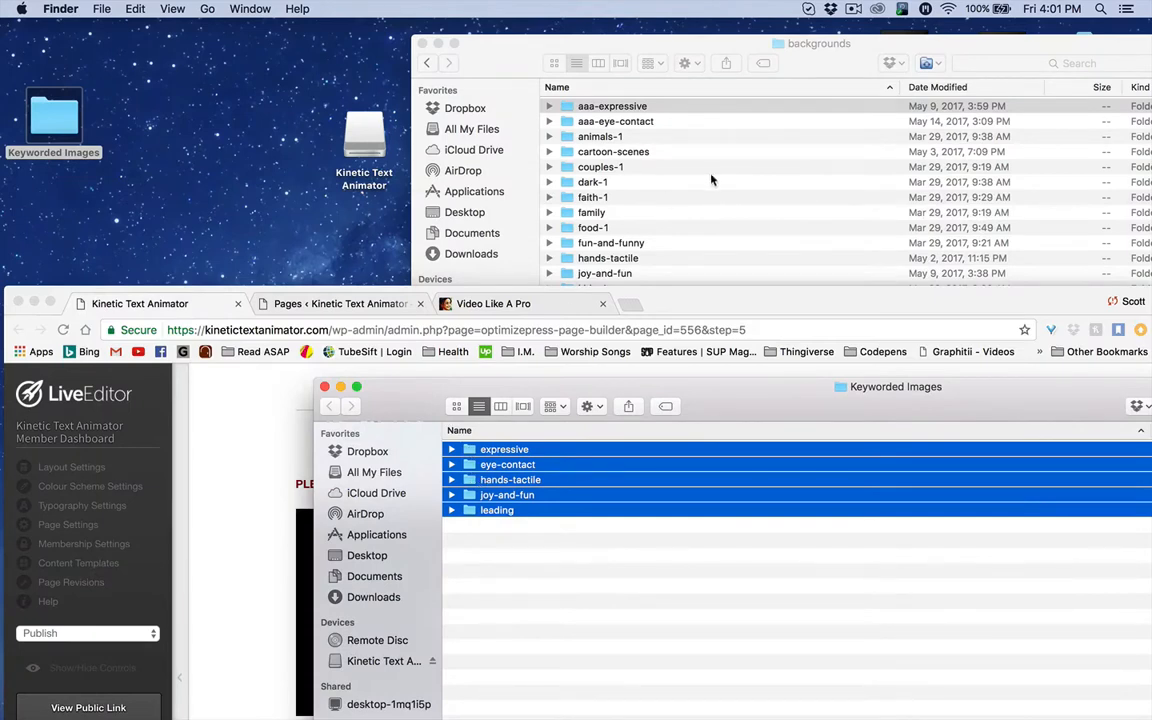
mouse_move(512, 72)
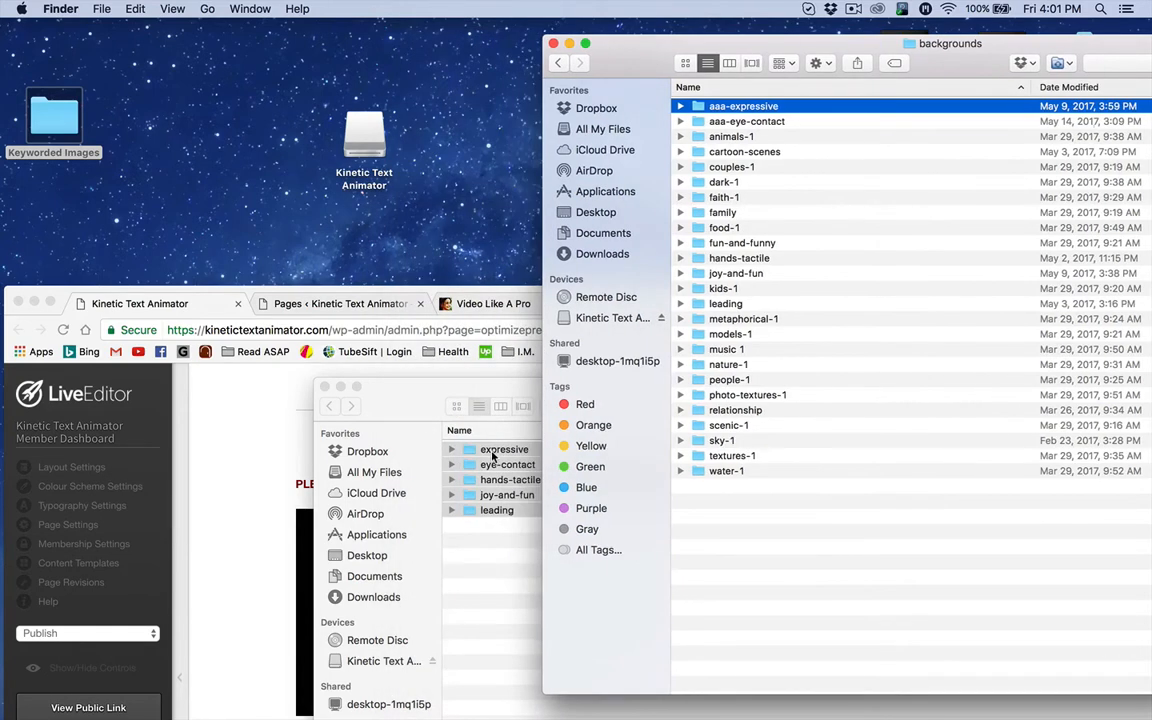
Bring the backgrounds Finder window forward showing the newly added keyword folders
click(752, 236)
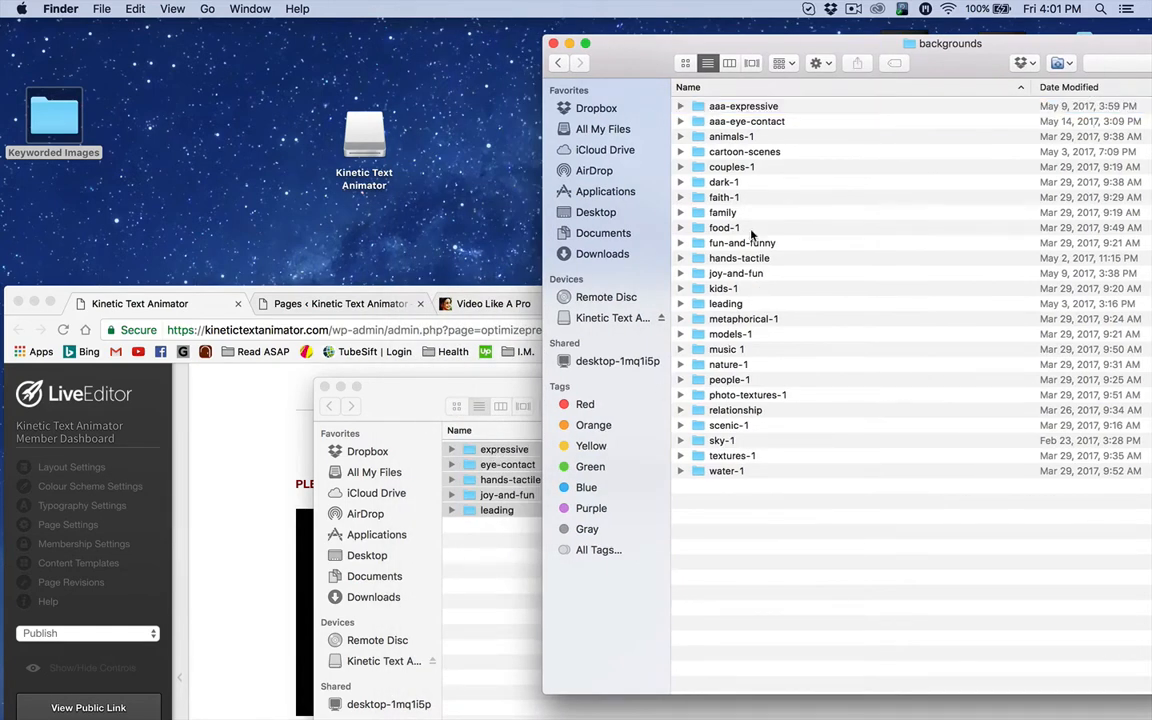
mouse_move(736, 118)
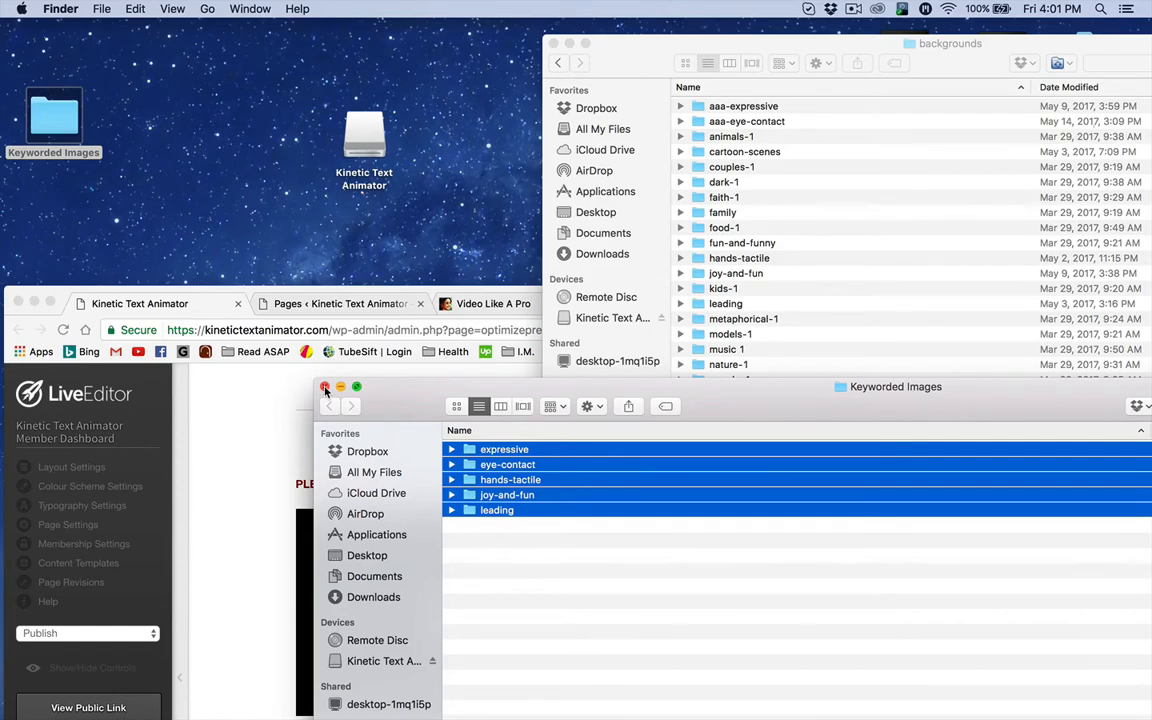
click(324, 388)
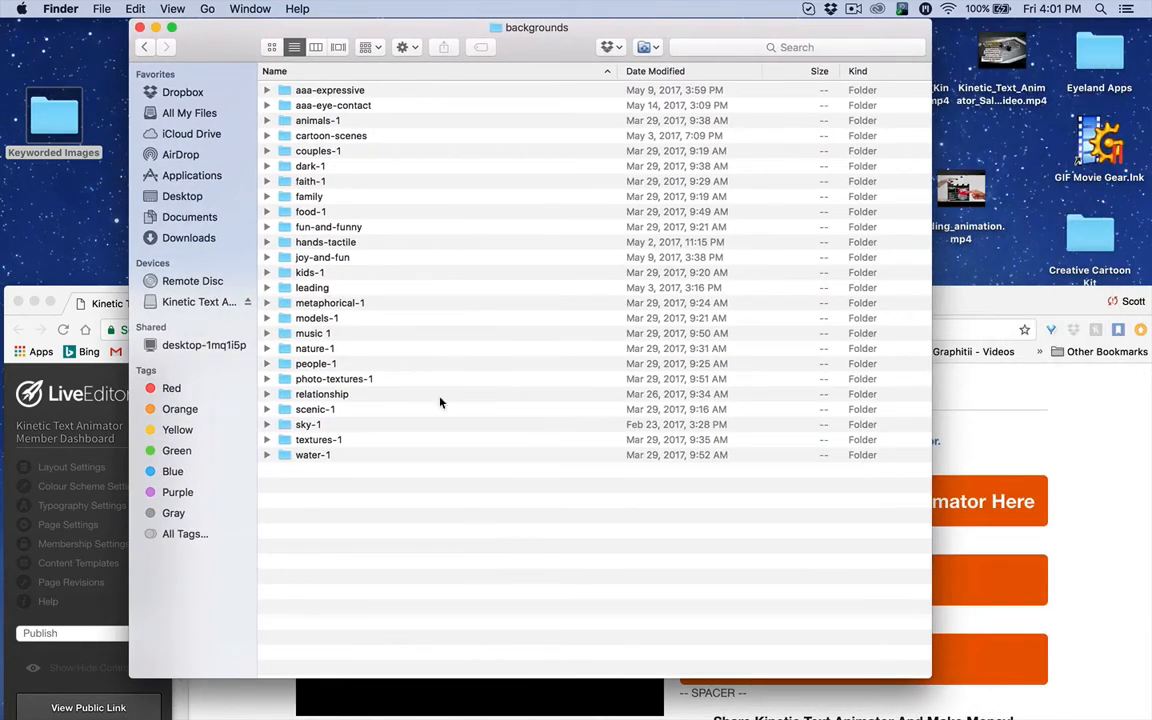
mouse_move(348, 414)
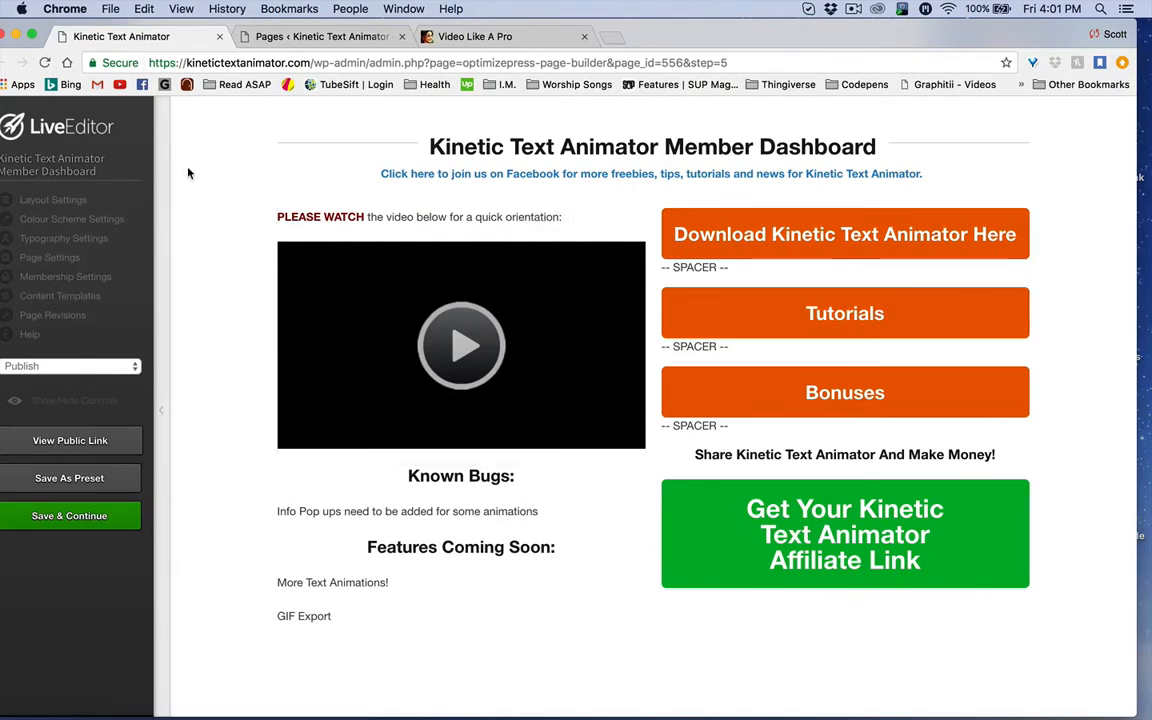
mouse_move(408, 204)
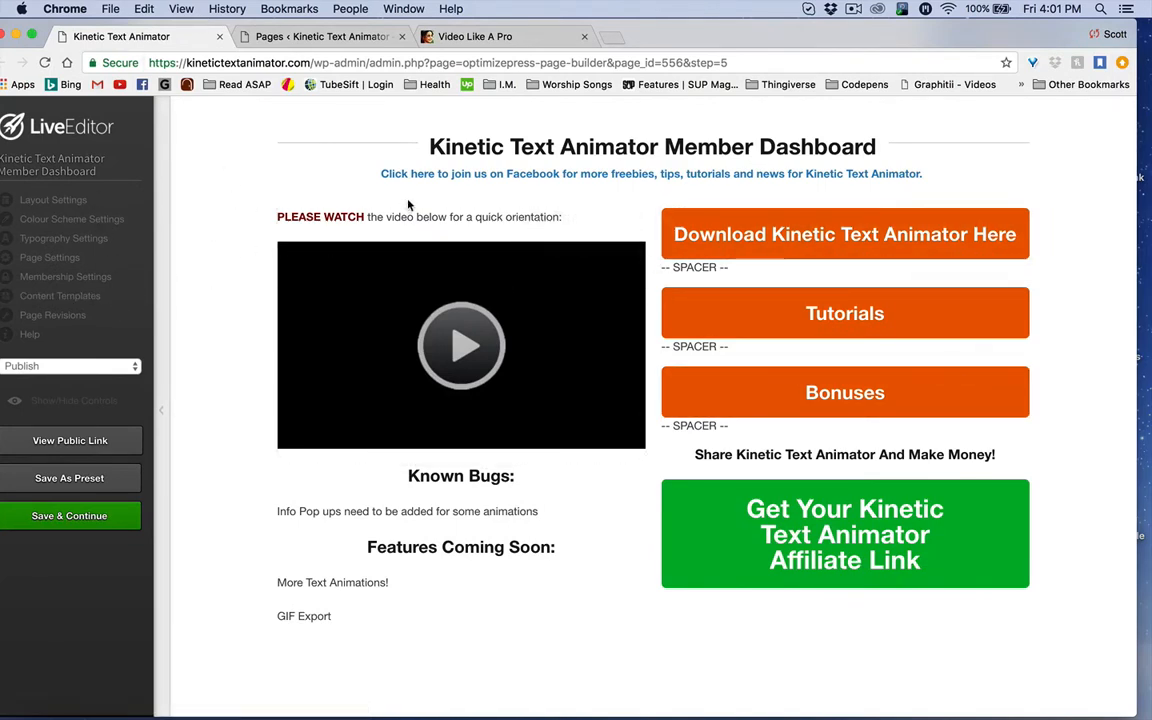
mouse_move(734, 404)
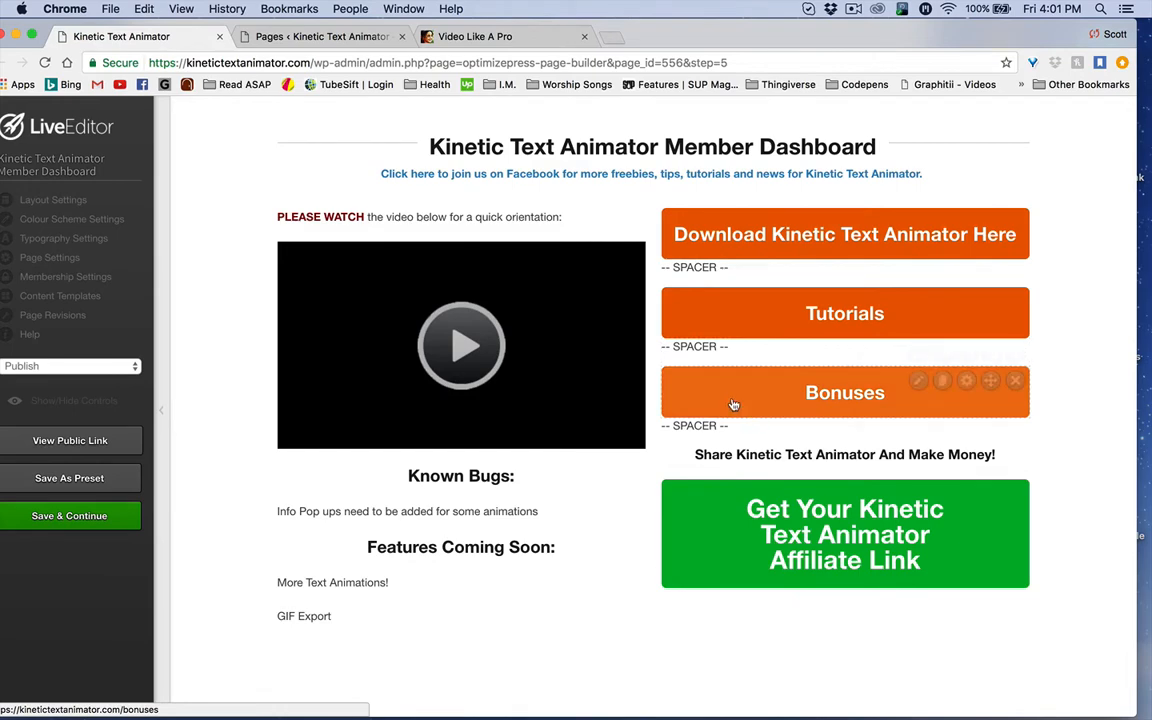
Open the Bonuses page of footage and background image downloads from the Member Dashboard
click(844, 392)
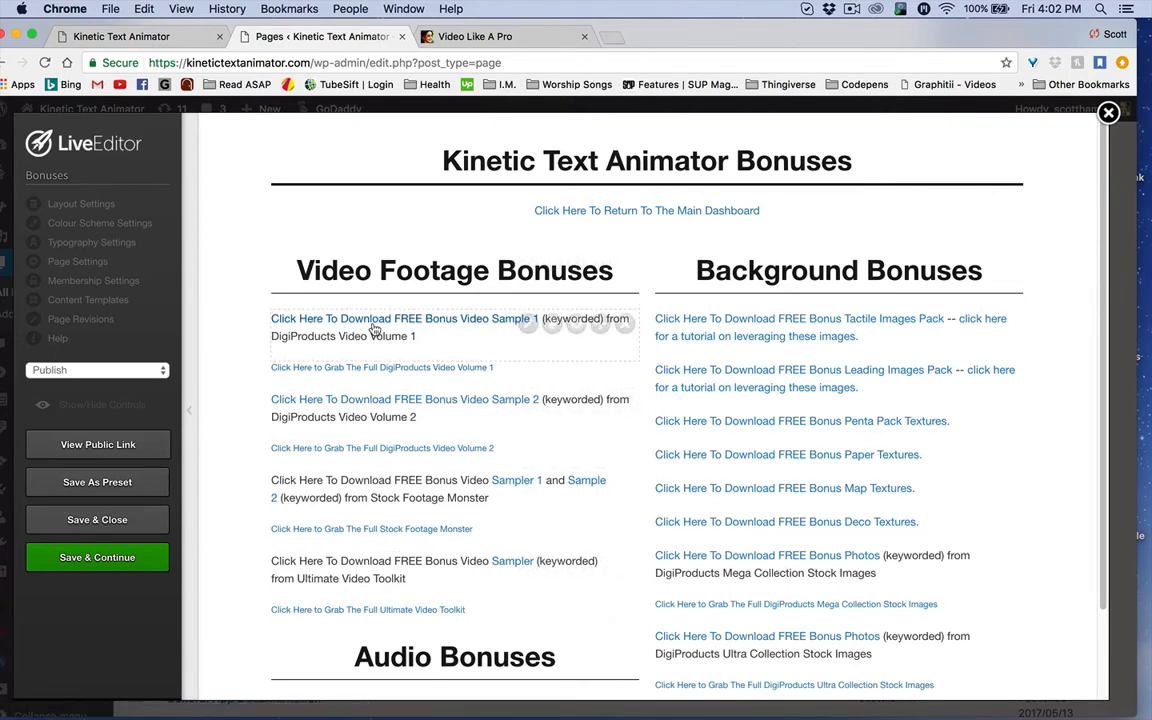
mouse_move(420, 332)
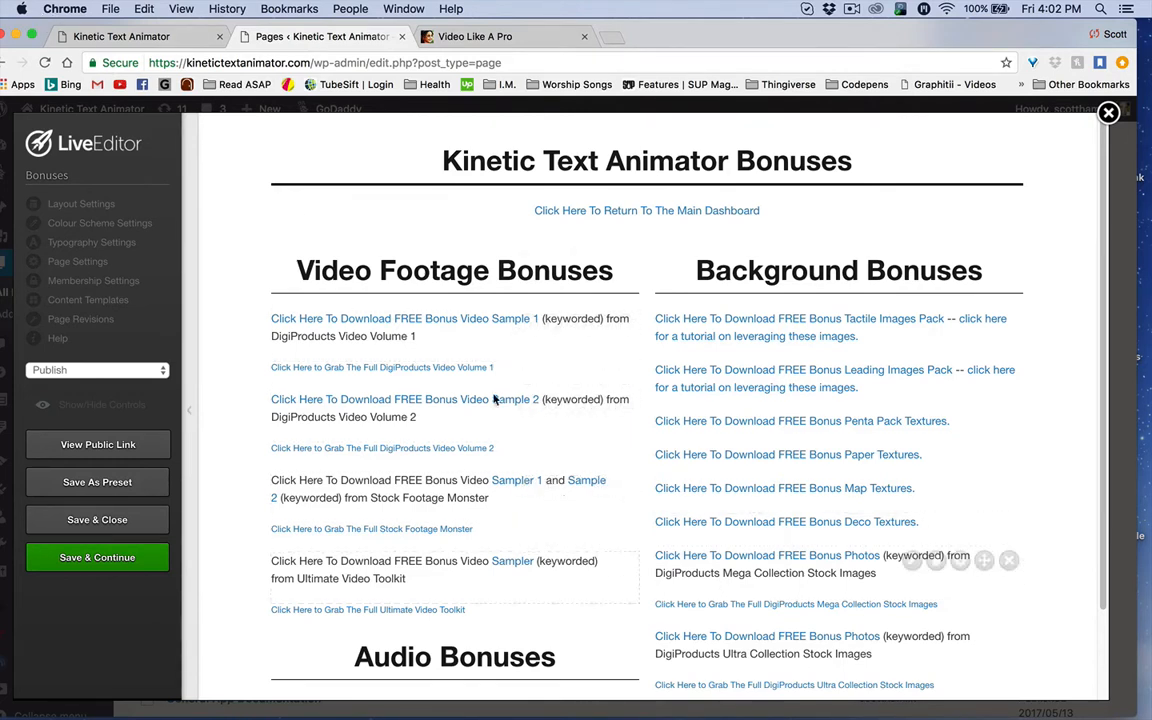
Review the Video Like A Pro page's $19 keyworded image kits below Buy Now
click(476, 36)
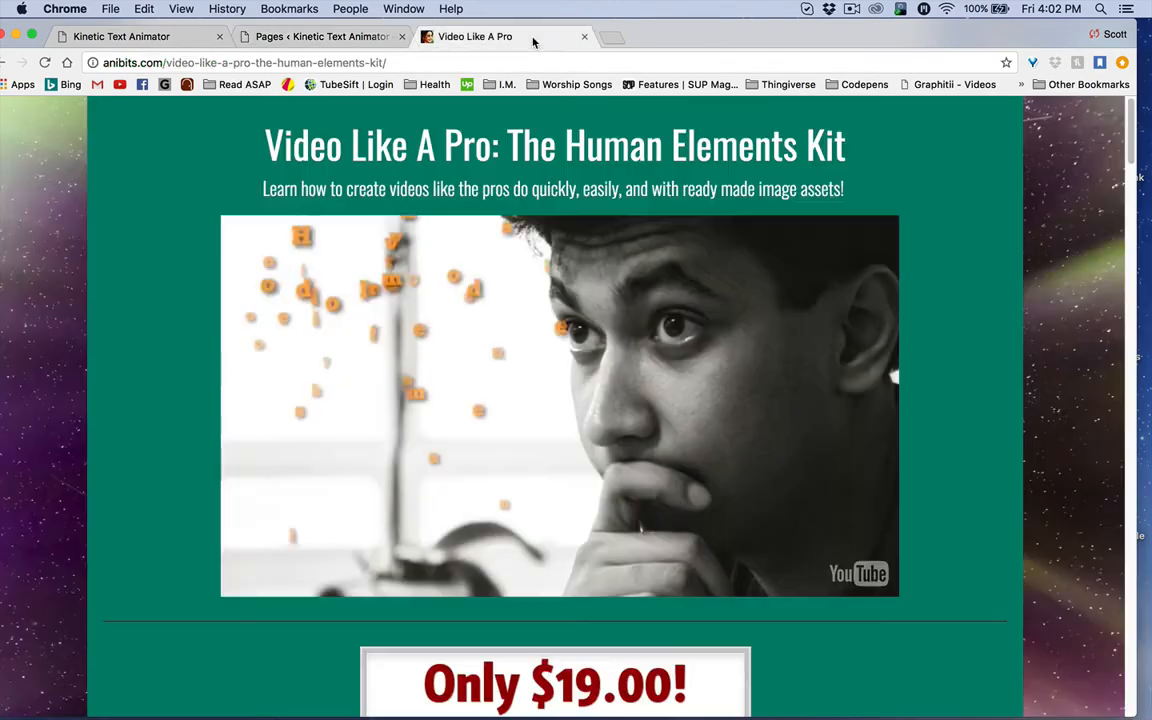
scroll(down, 3)
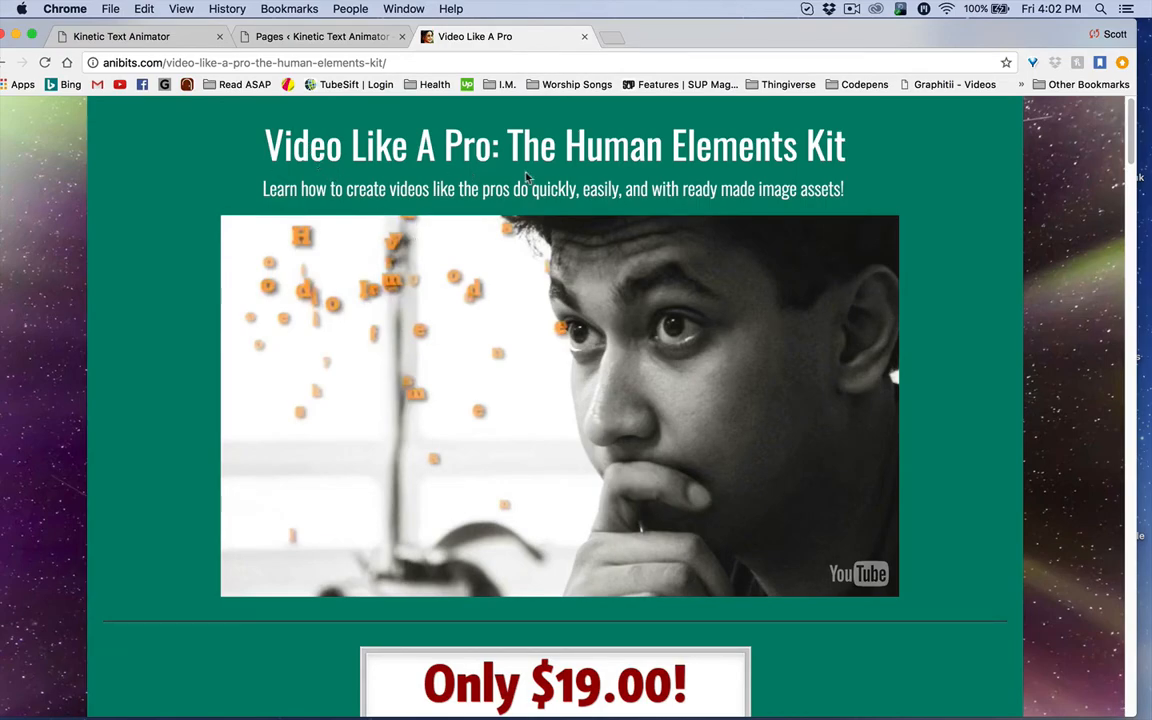
scroll(down, 3)
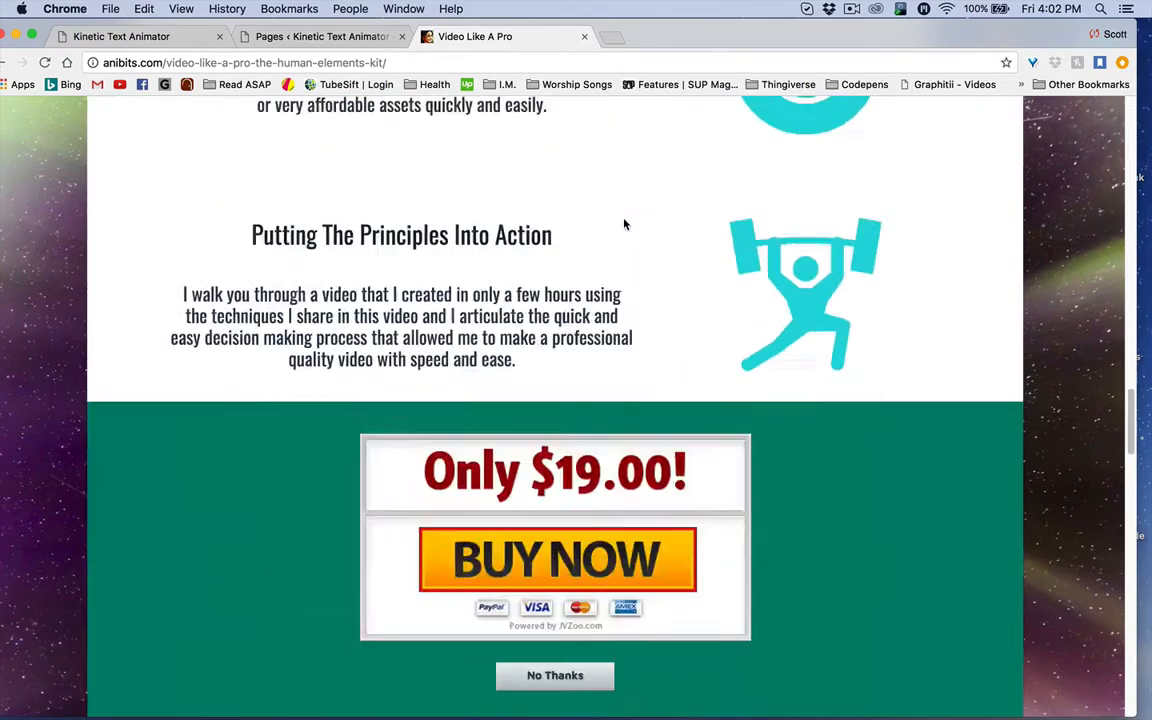
scroll(down, 3)
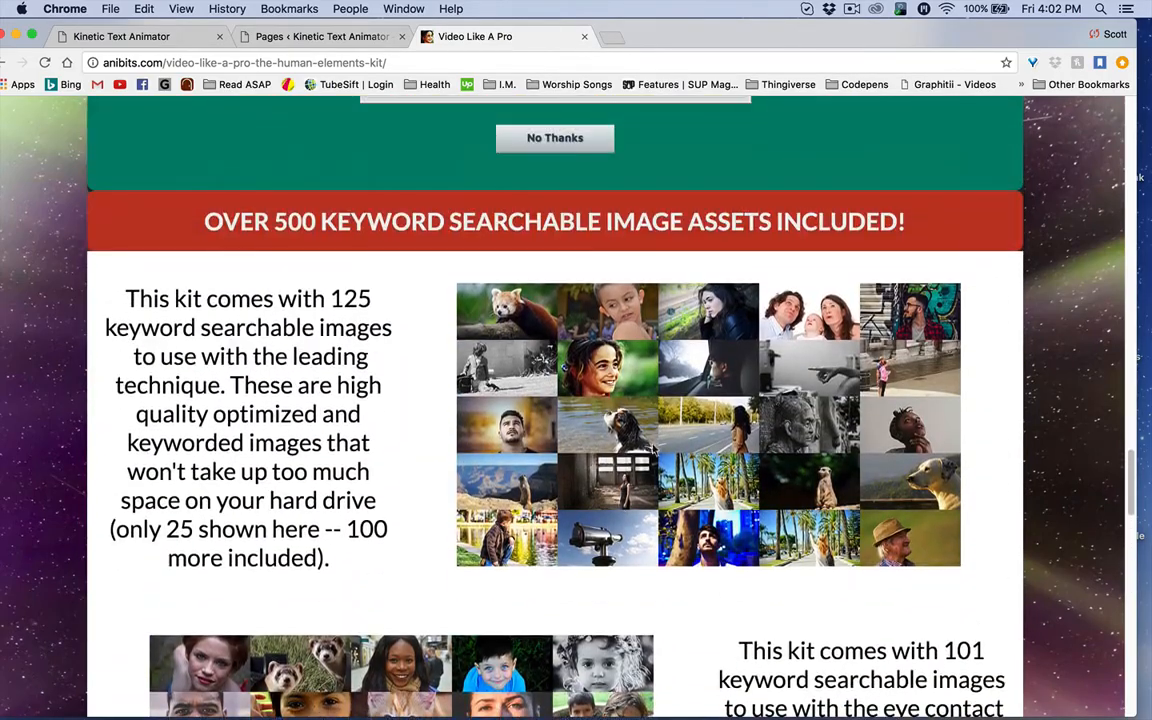
scroll(down, 3)
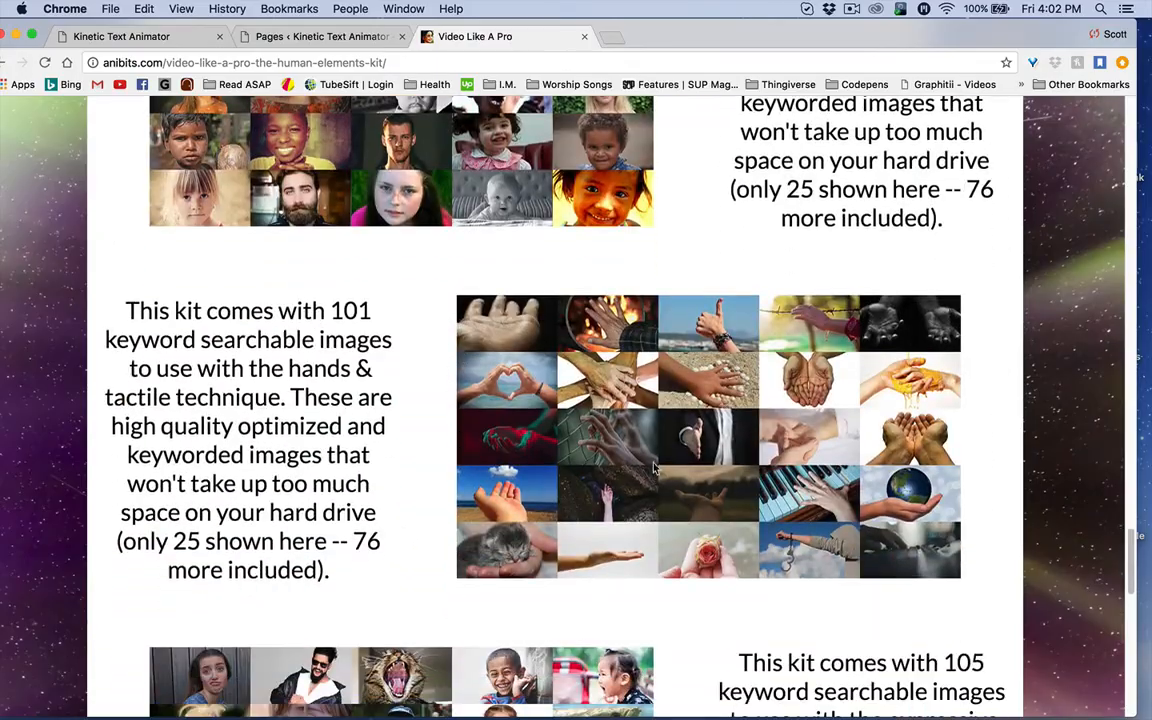
scroll(down, 3)
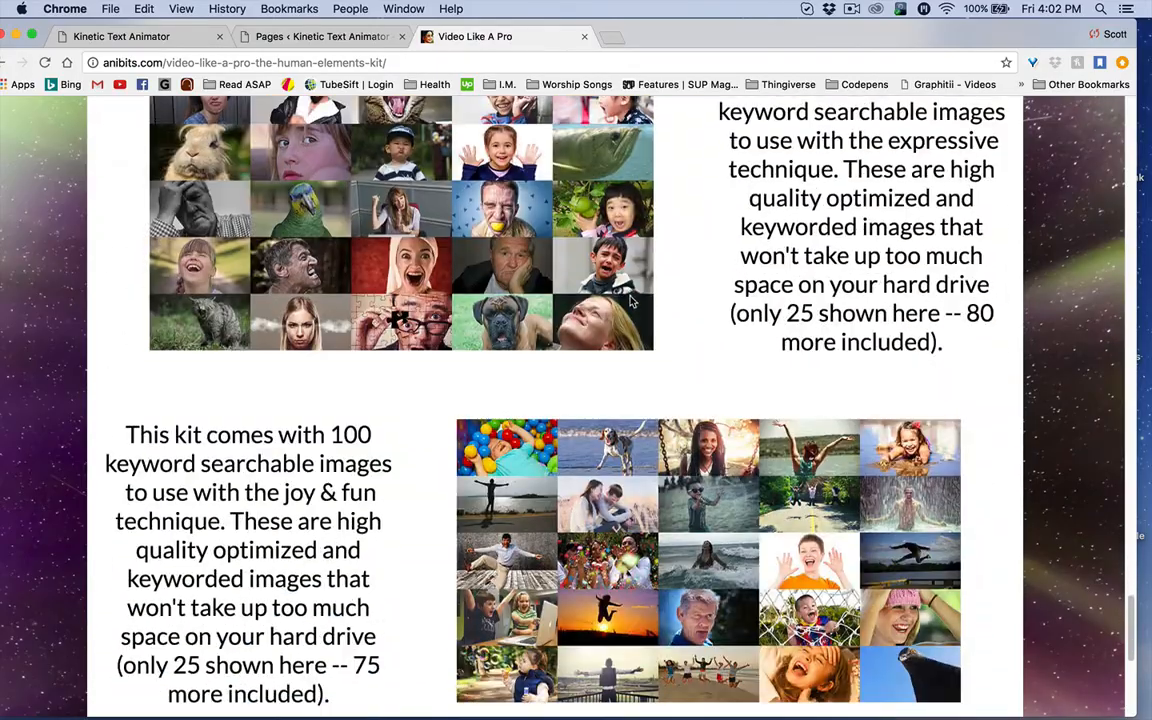
scroll(down, 3)
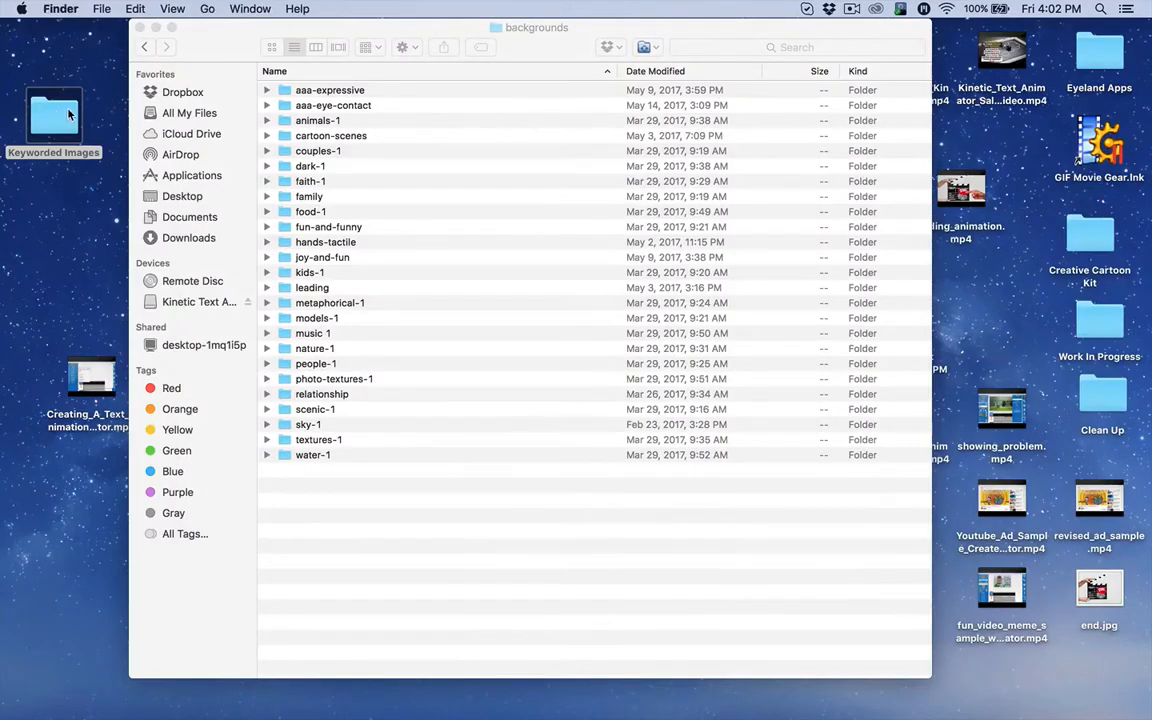
Open the Keyworded Images folder and pick the joy-and-fun folder in backgrounds
double_click(54, 114)
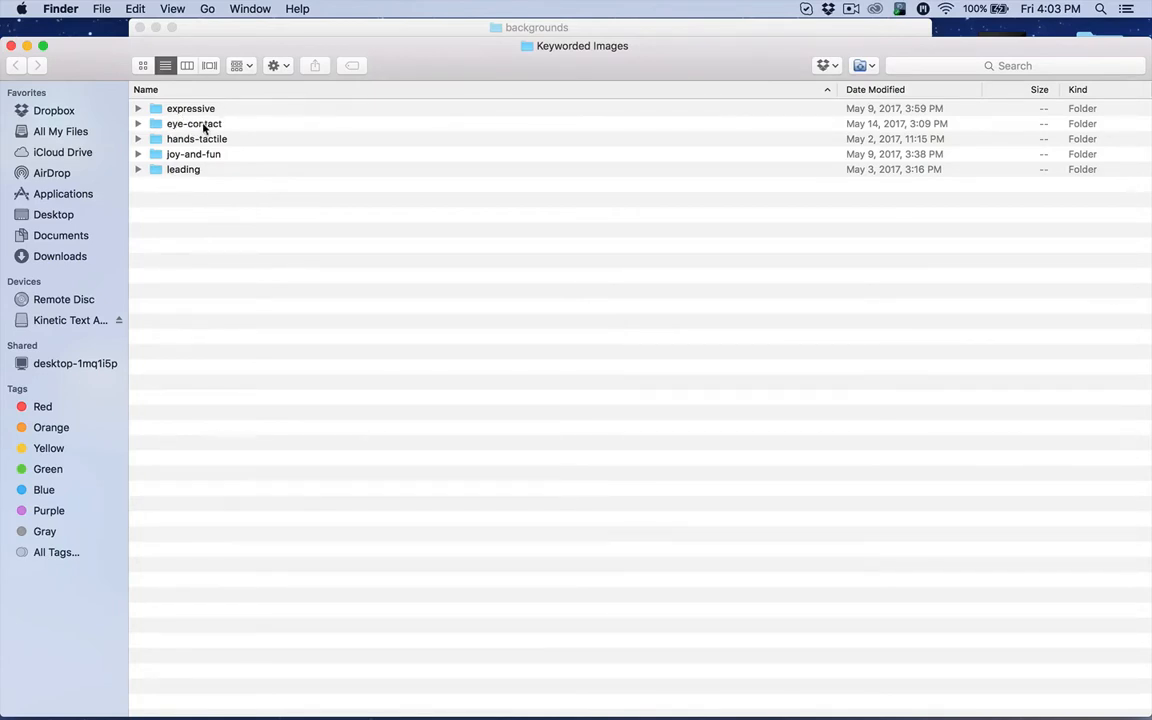
mouse_move(208, 248)
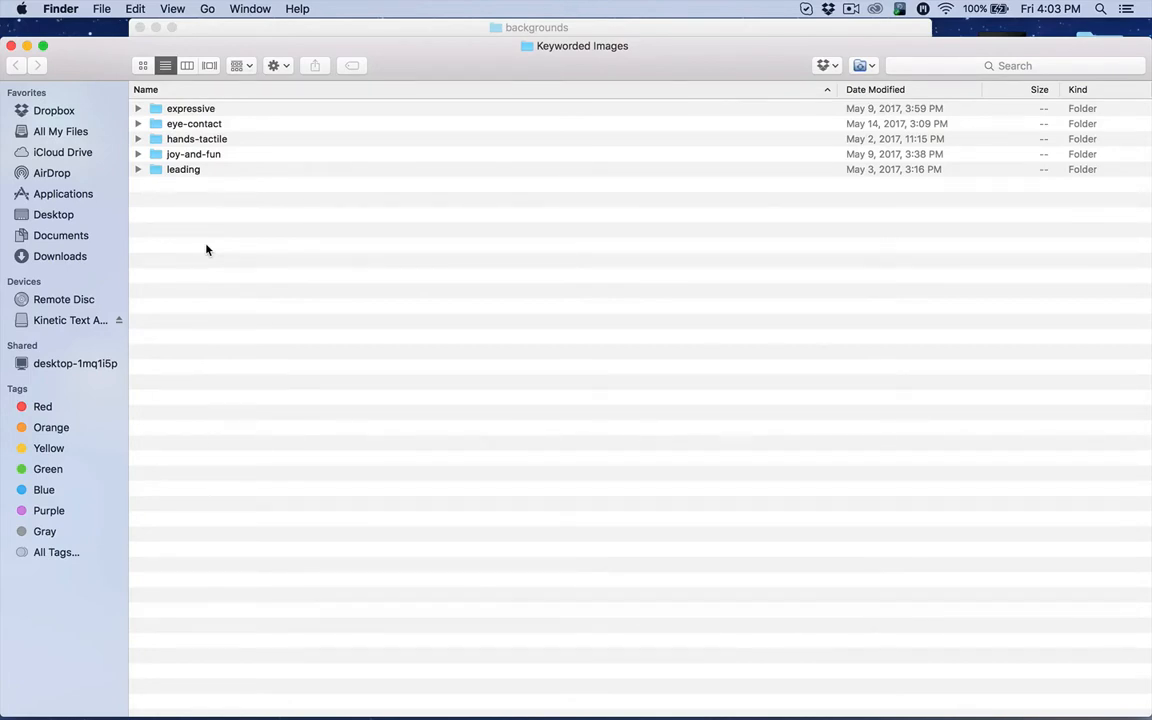
mouse_move(268, 580)
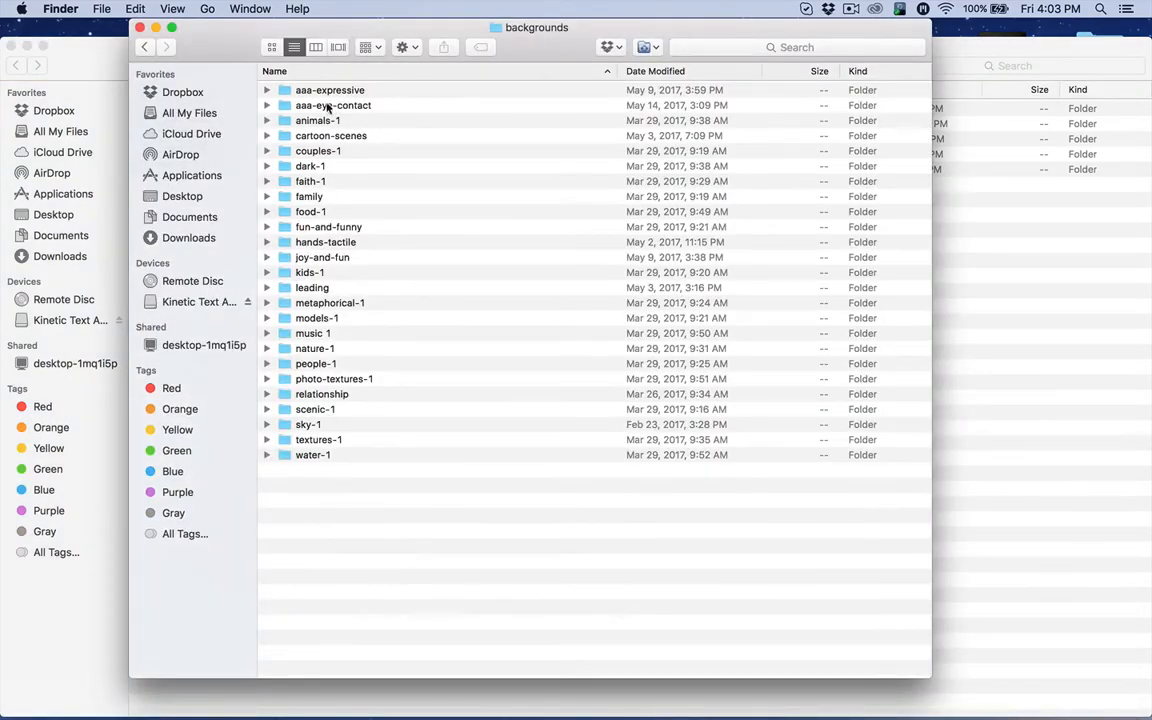
mouse_move(324, 272)
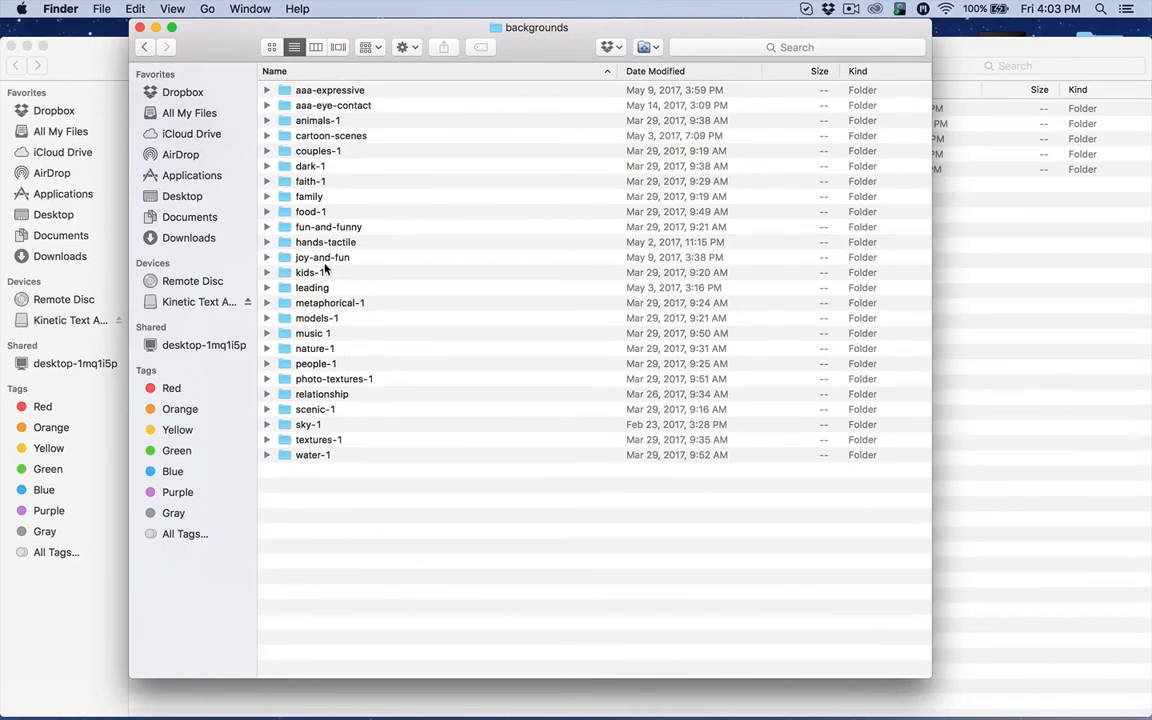
click(322, 256)
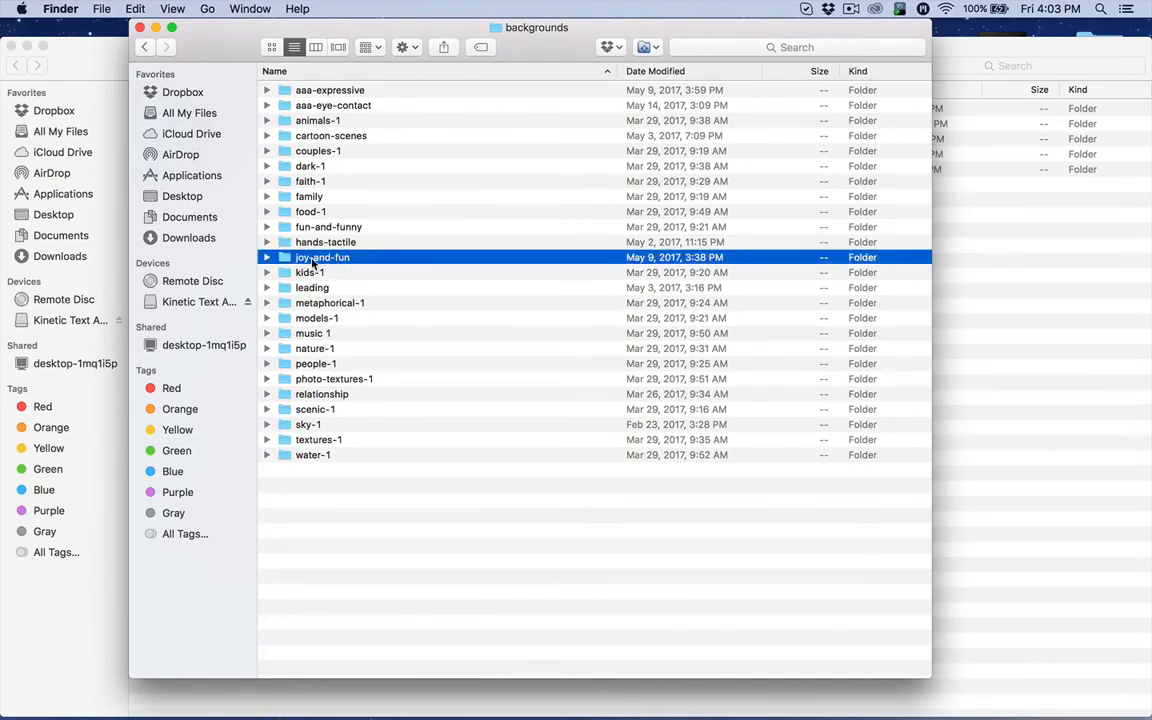
mouse_move(304, 270)
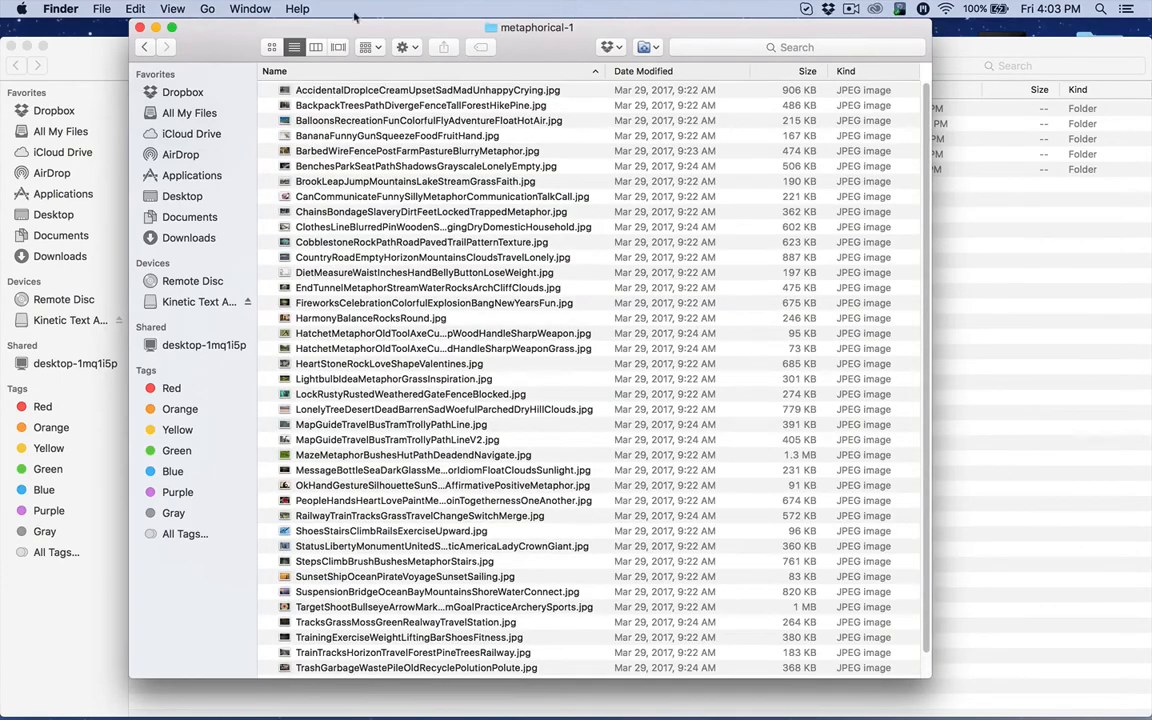
Browse the metaphorical-1 keyword-named photos as thumbnails, then return to kinetictextanimator
click(272, 48)
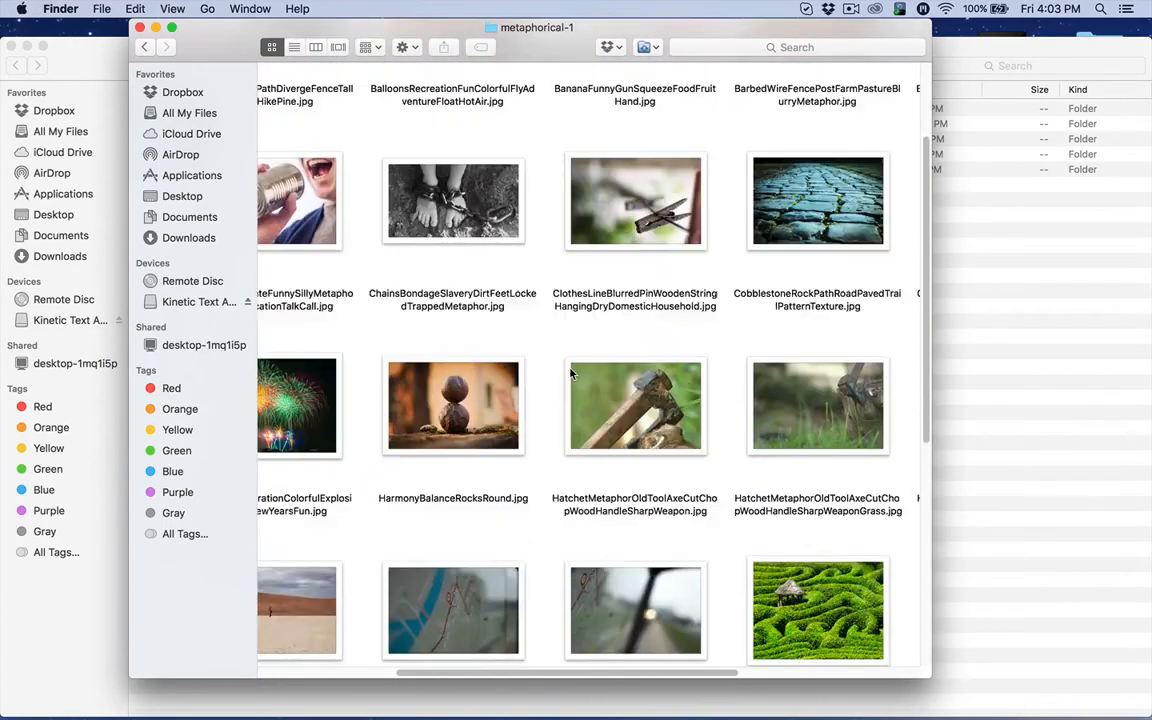
scroll(down, 3)
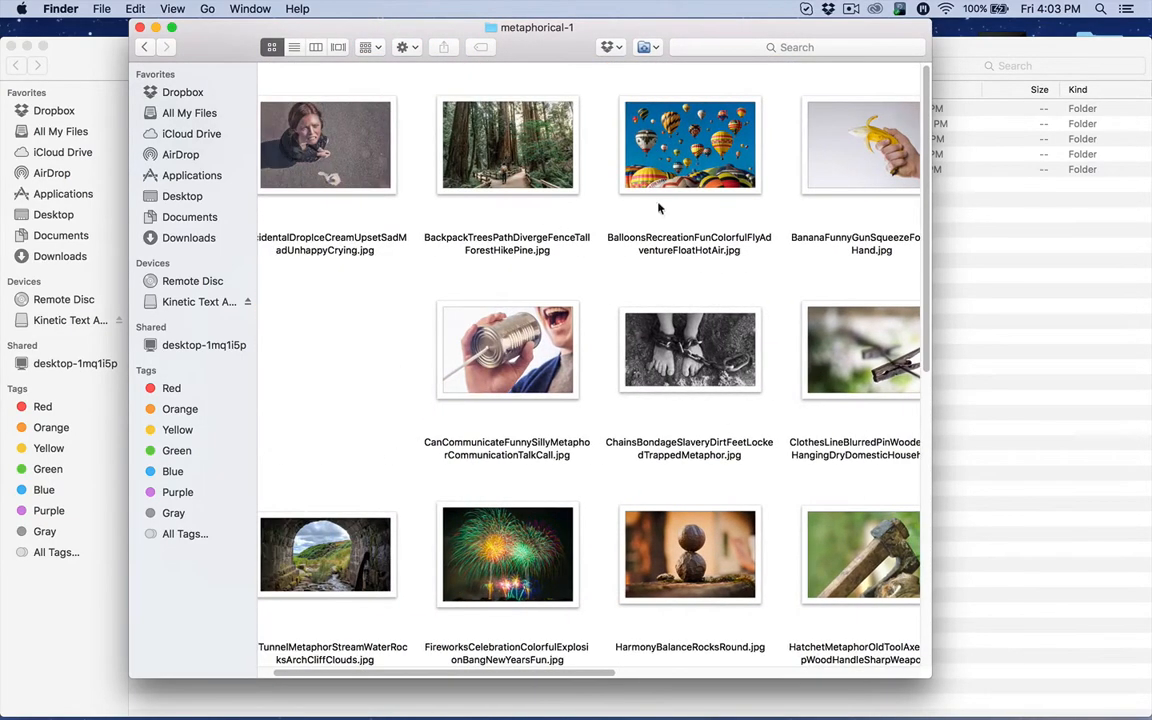
scroll(down, 3)
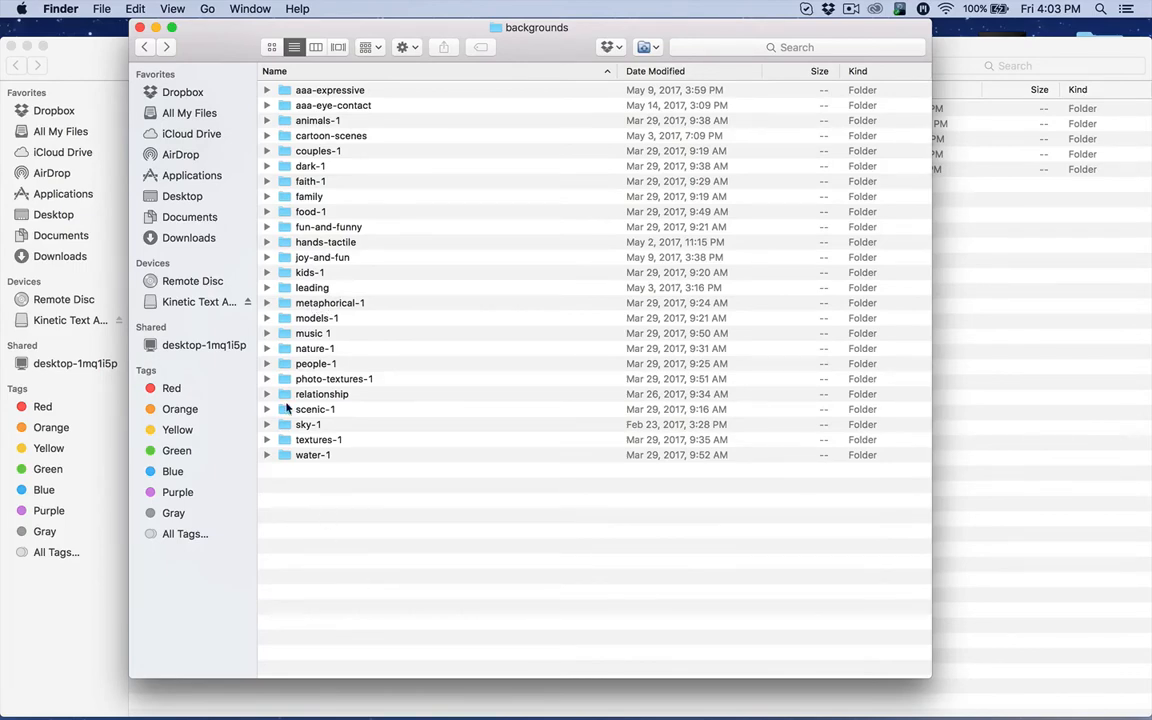
double_click(330, 302)
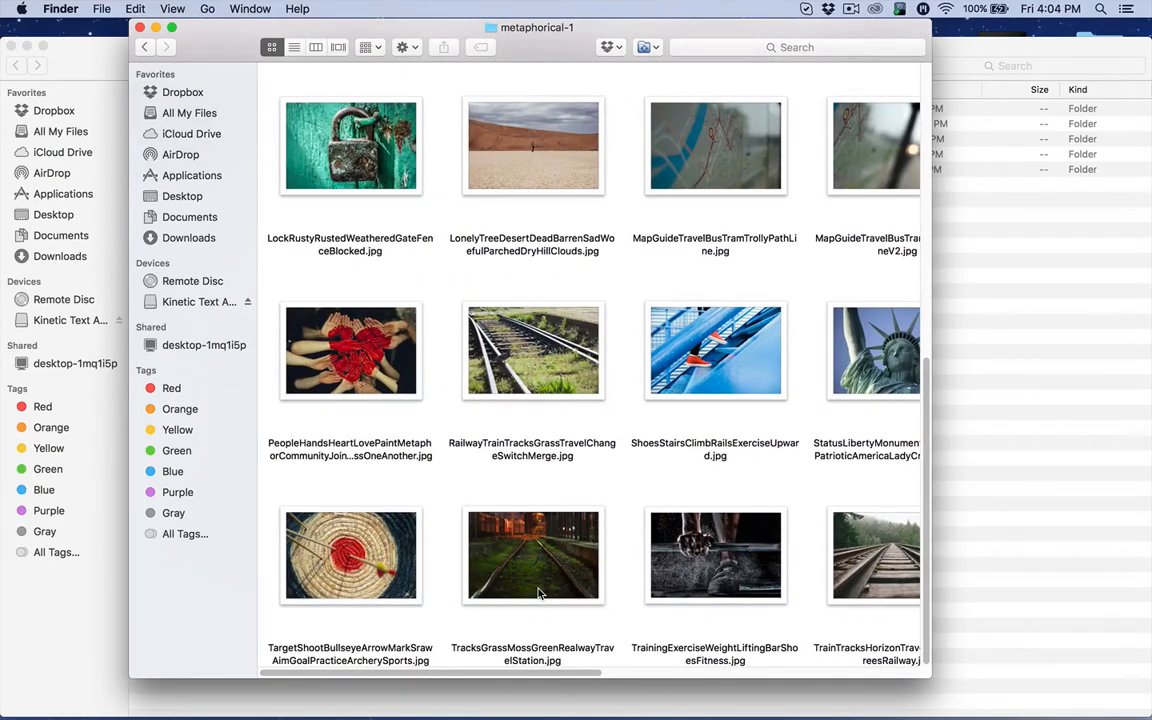
mouse_move(748, 256)
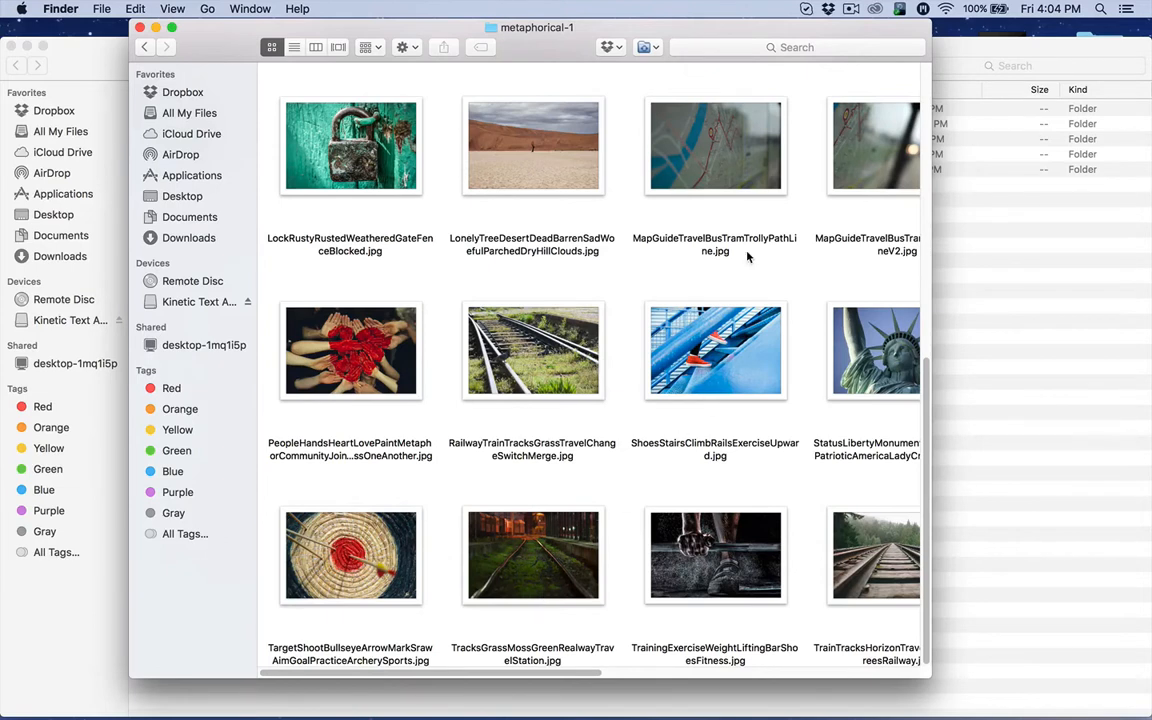
mouse_move(376, 572)
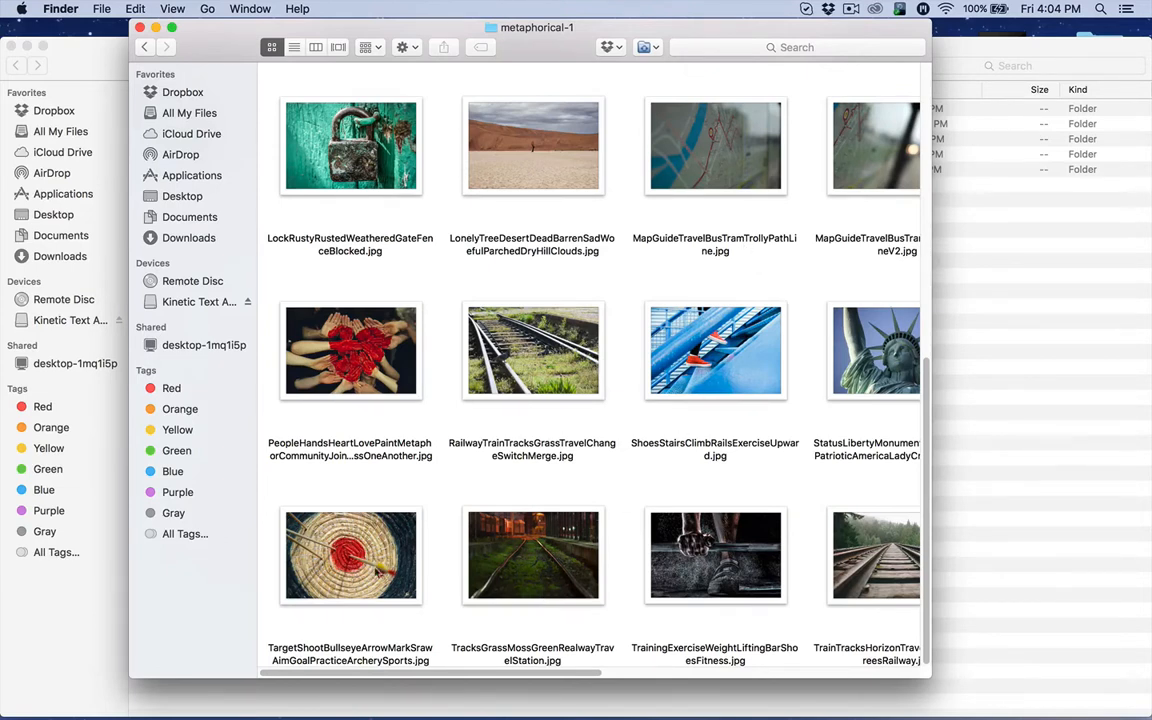
mouse_move(332, 532)
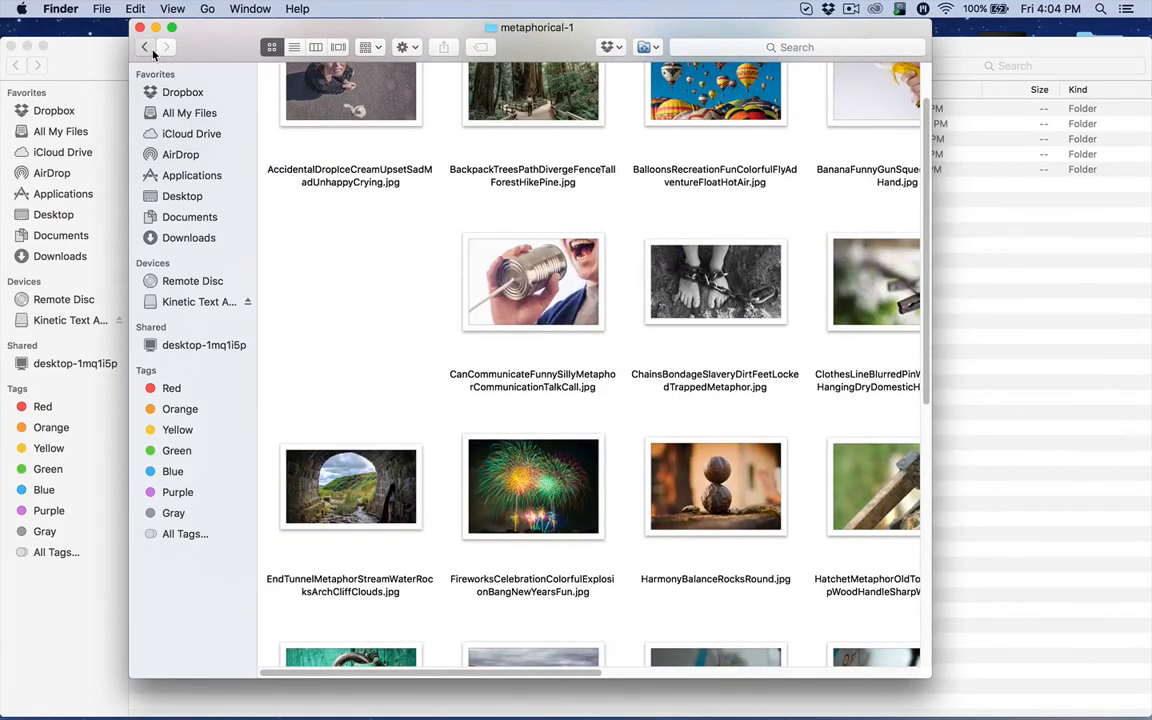
click(144, 48)
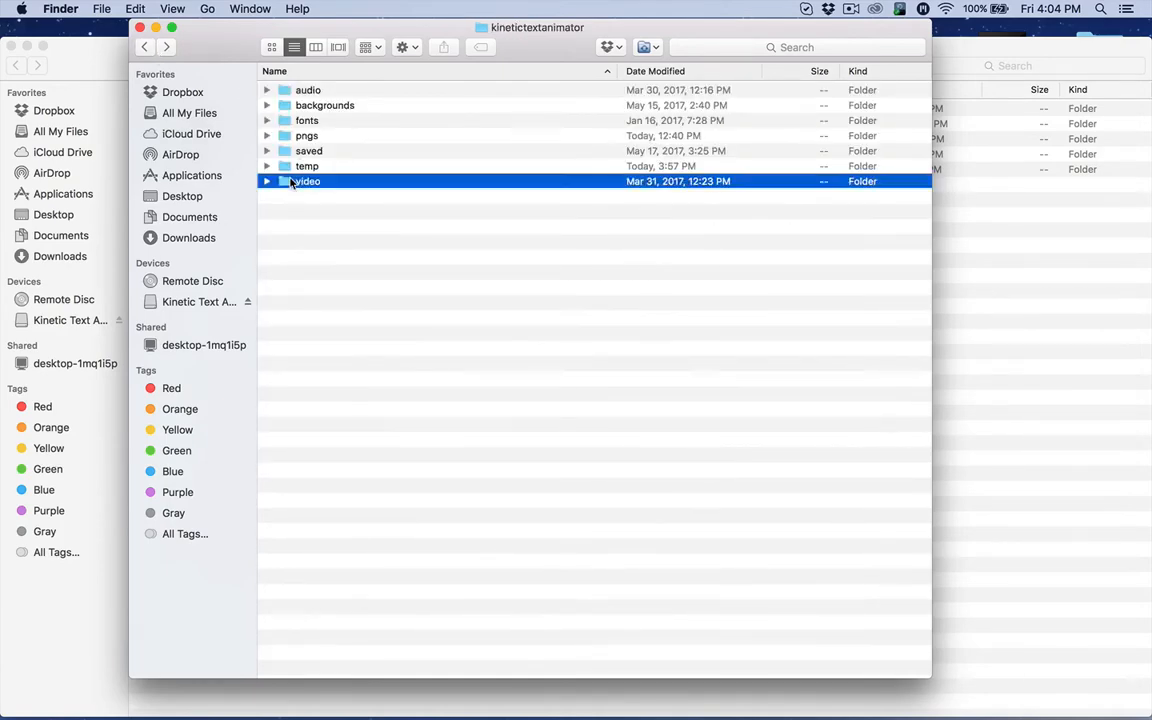
List the backgrounds category folders in detail view and open the people-1 image folder
double_click(304, 180)
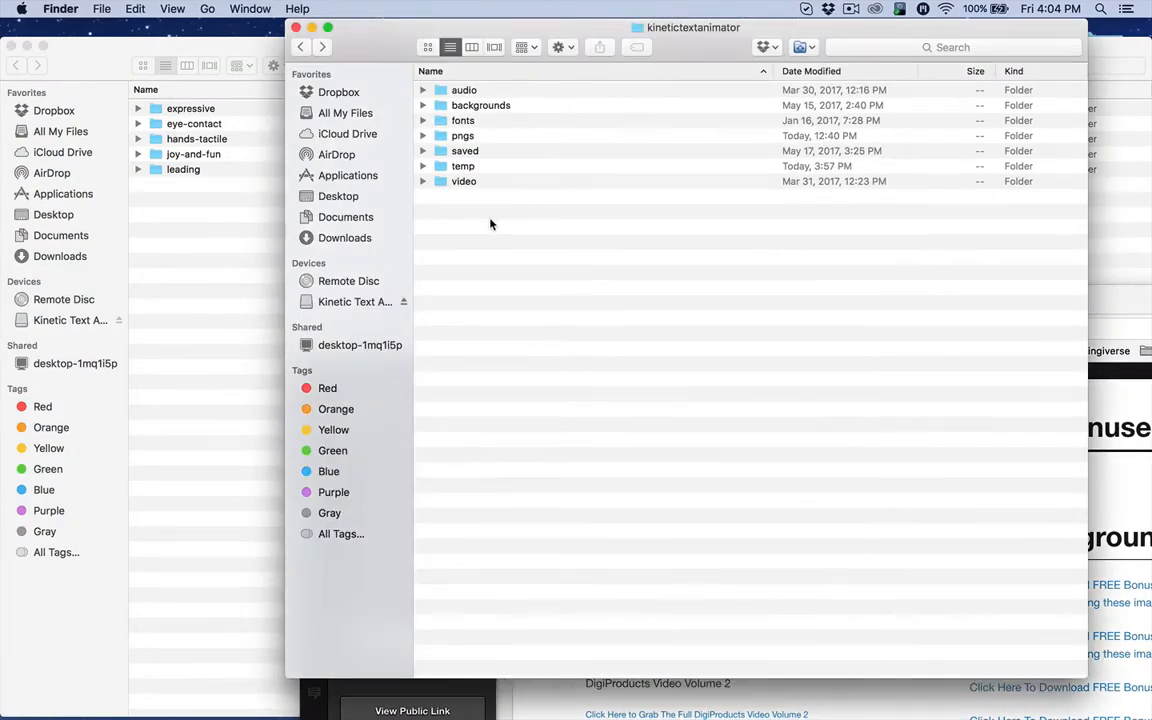
double_click(480, 104)
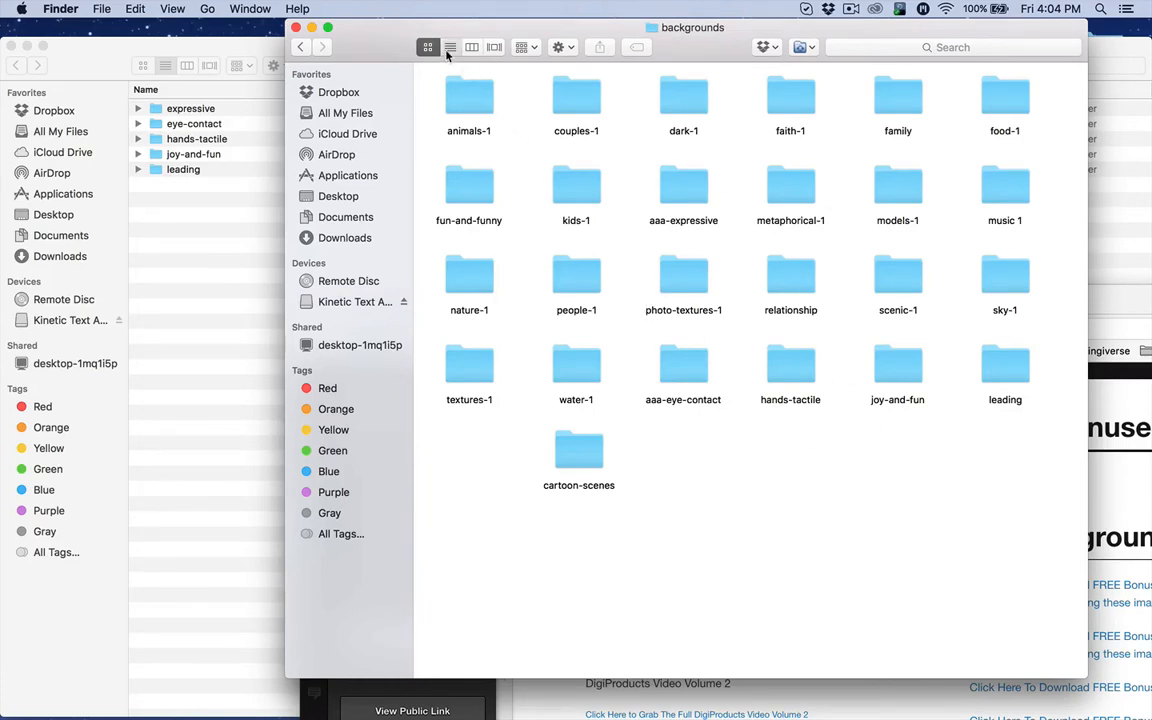
click(450, 48)
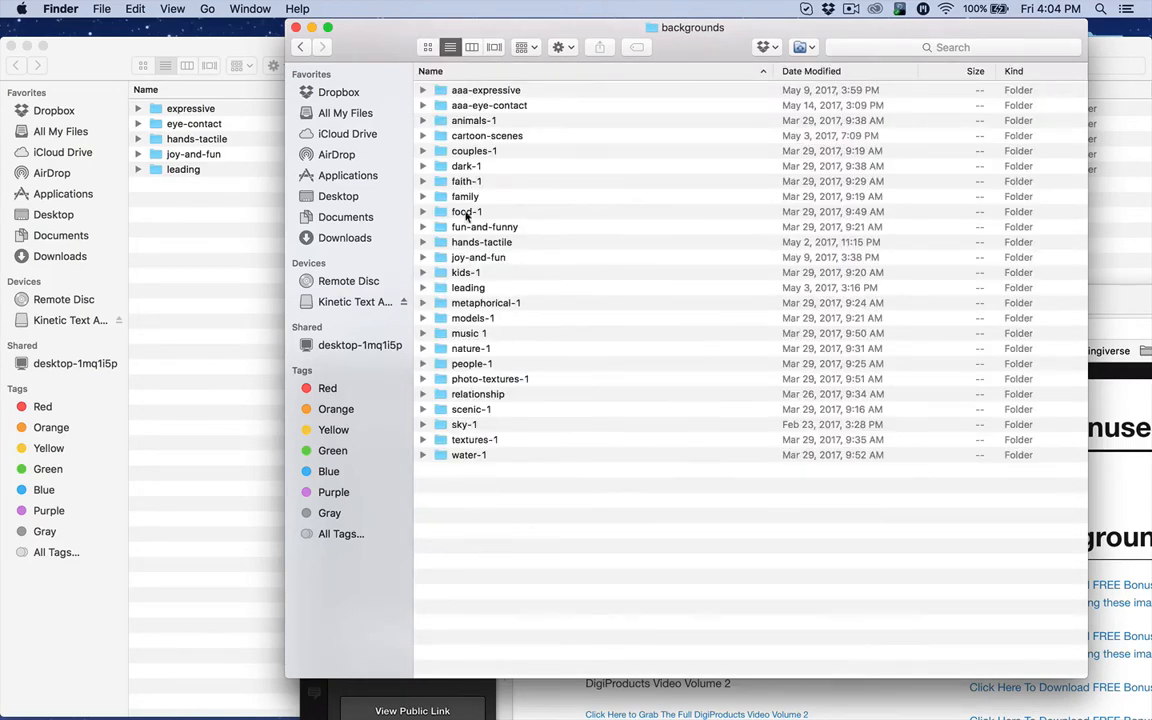
click(472, 364)
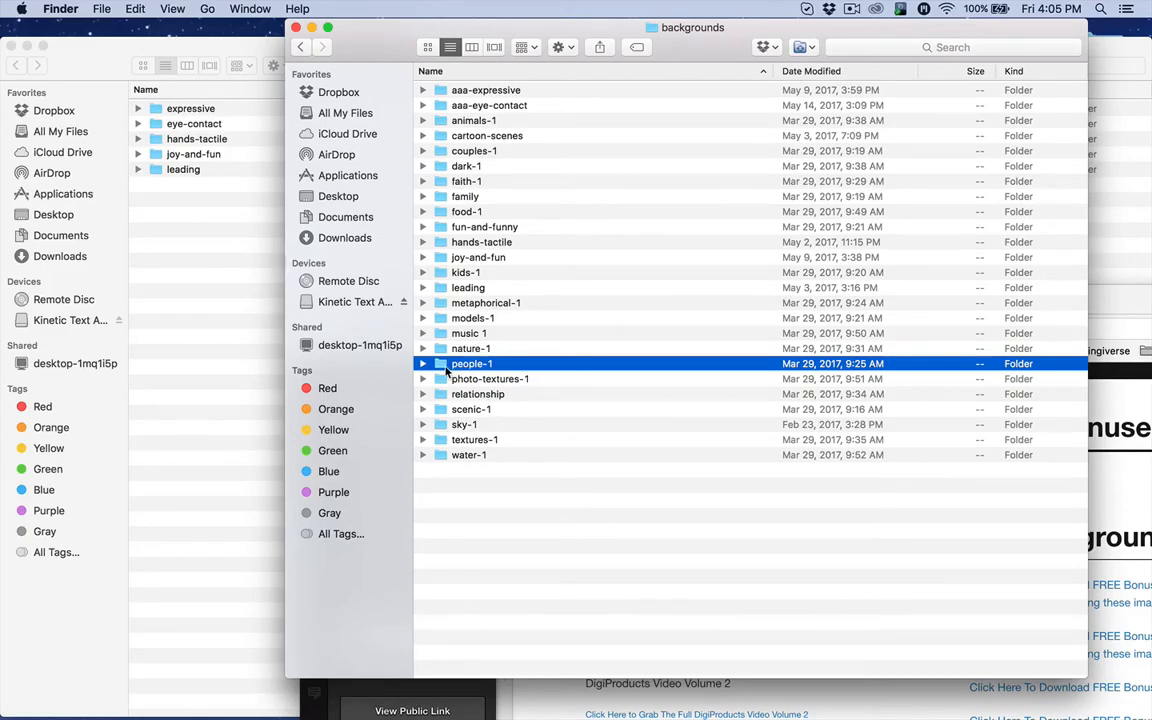
double_click(472, 364)
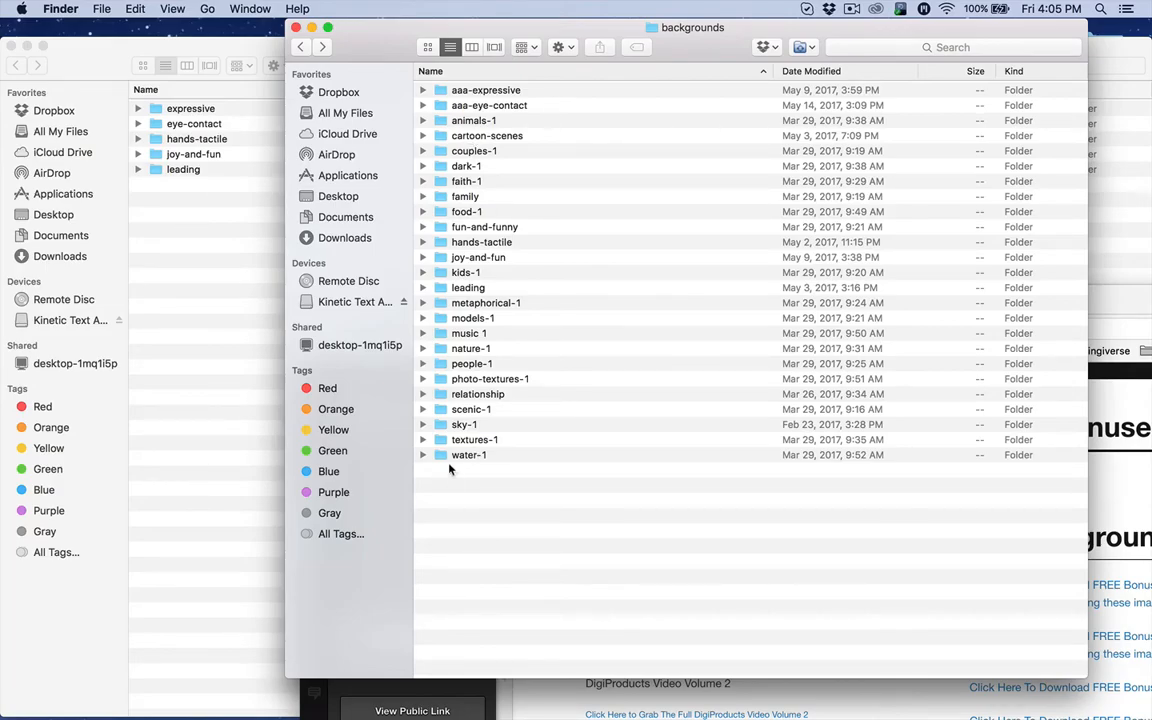
View the textures-1 photos as thumbnails, then return to the backgrounds folder
double_click(474, 440)
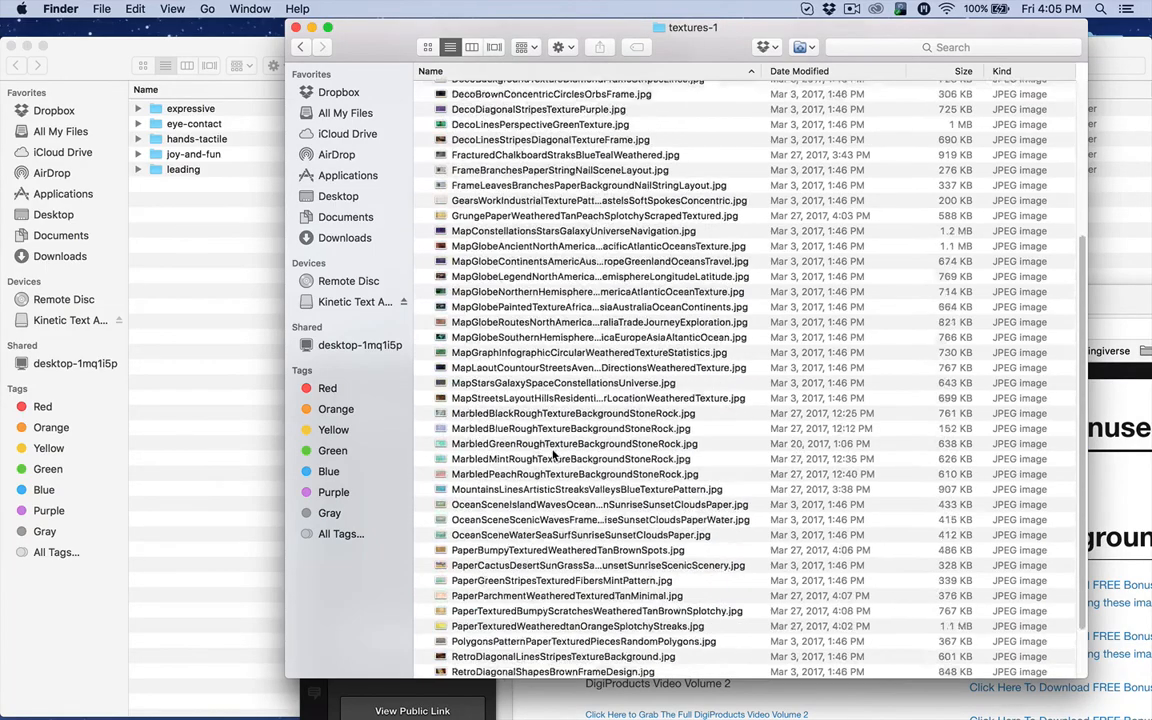
click(428, 48)
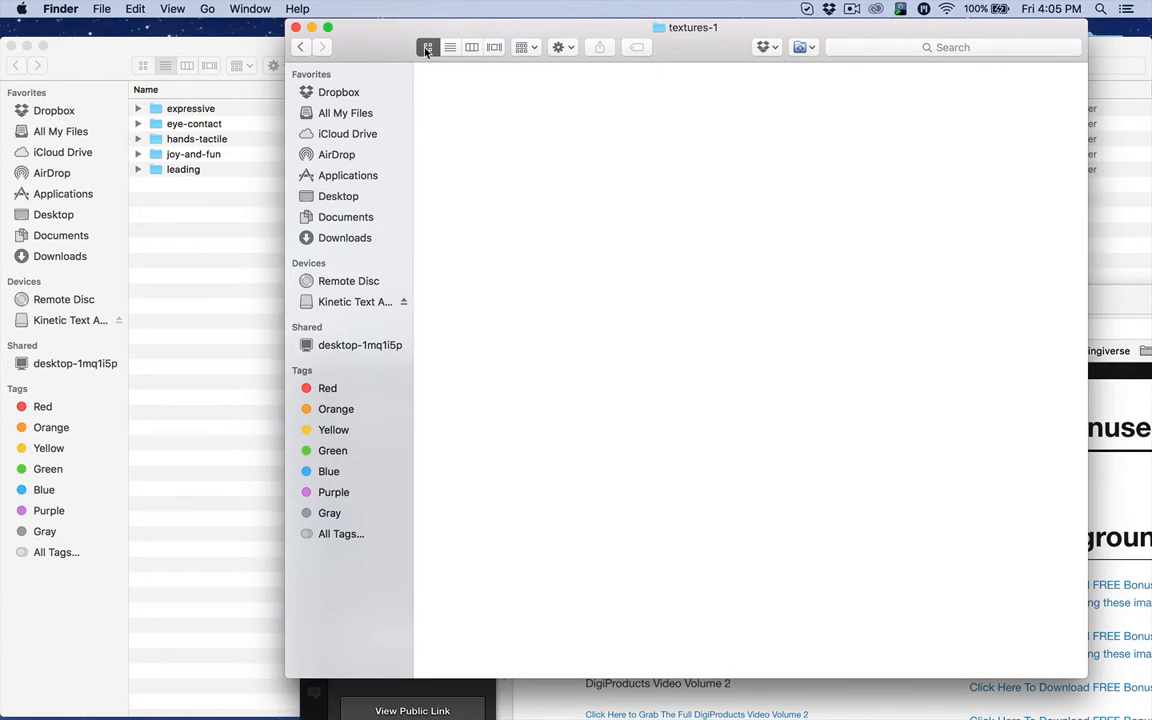
click(428, 48)
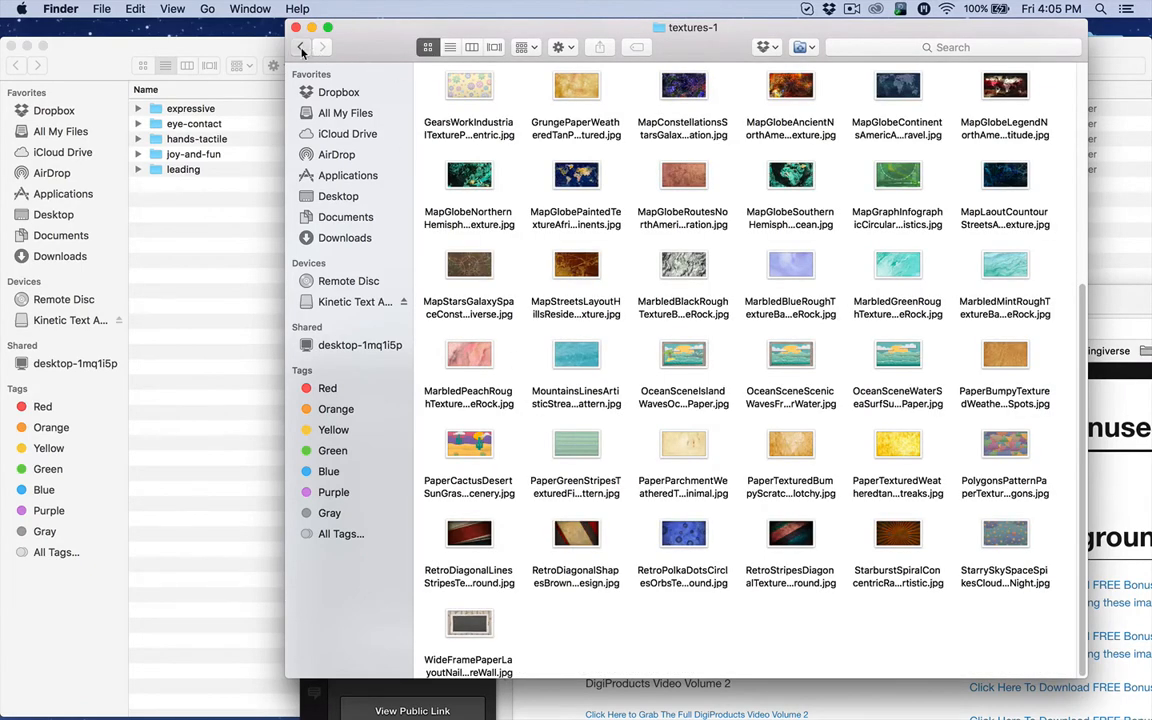
click(300, 48)
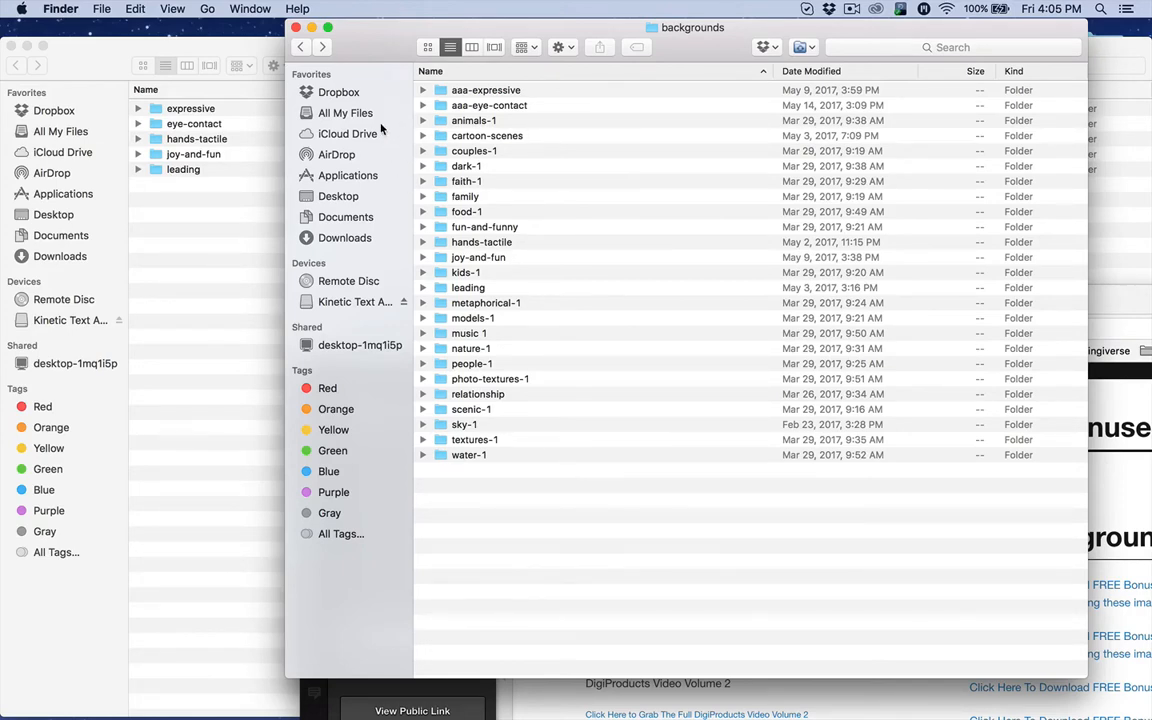
mouse_move(504, 430)
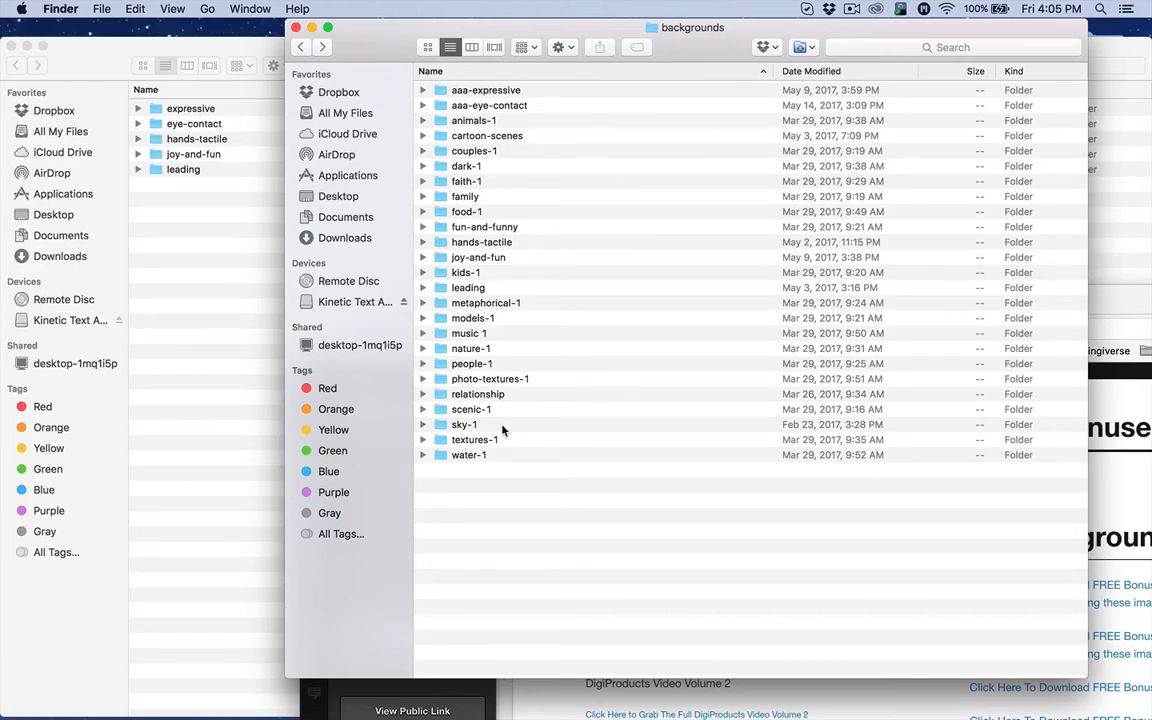
mouse_move(616, 474)
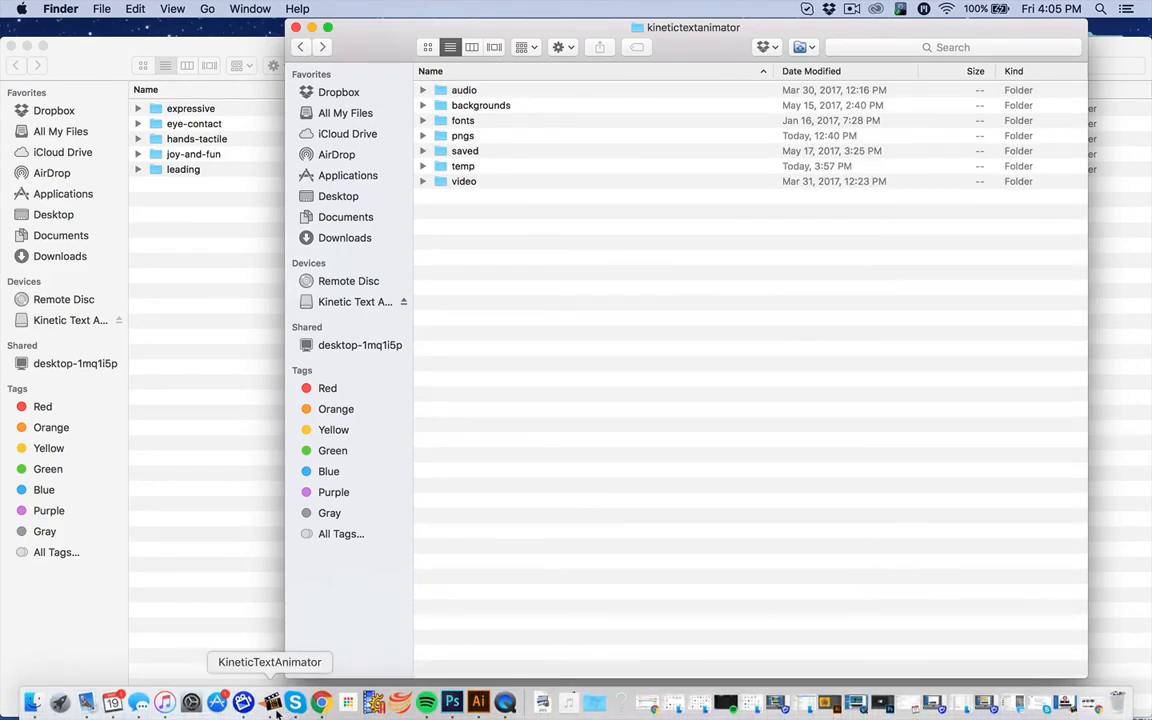
Run a Library keyword search for LEADING in Kinetic Text Animator
click(270, 704)
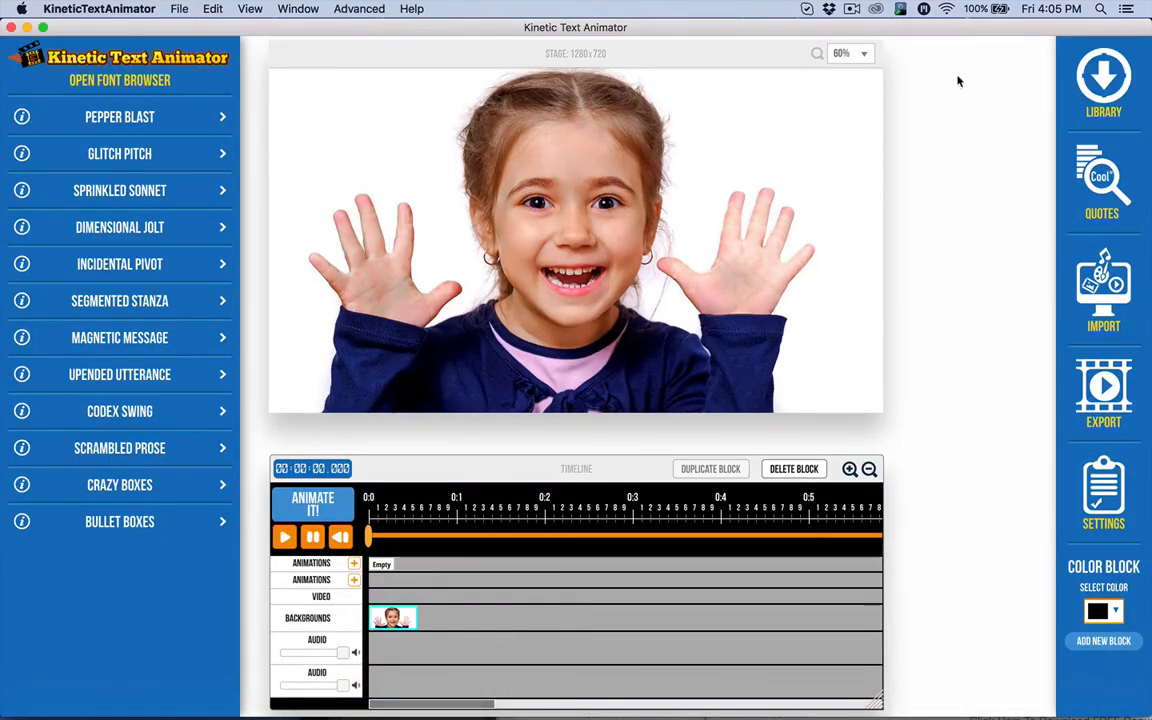
click(1104, 84)
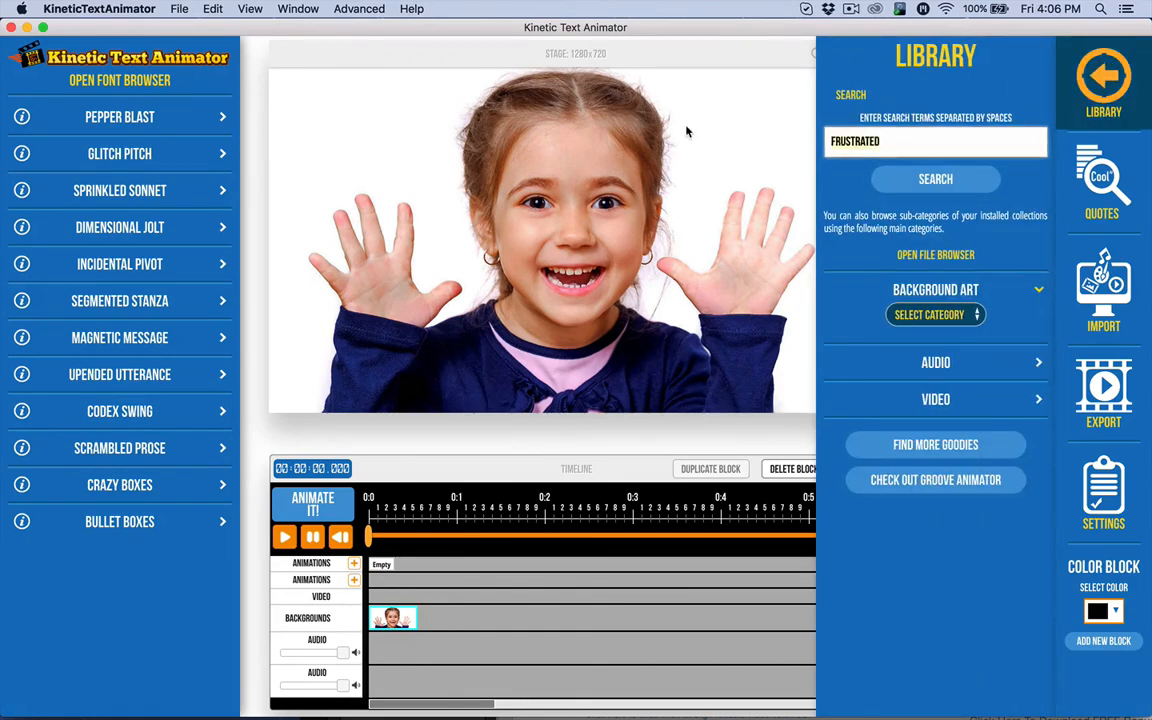
text(LEAD)
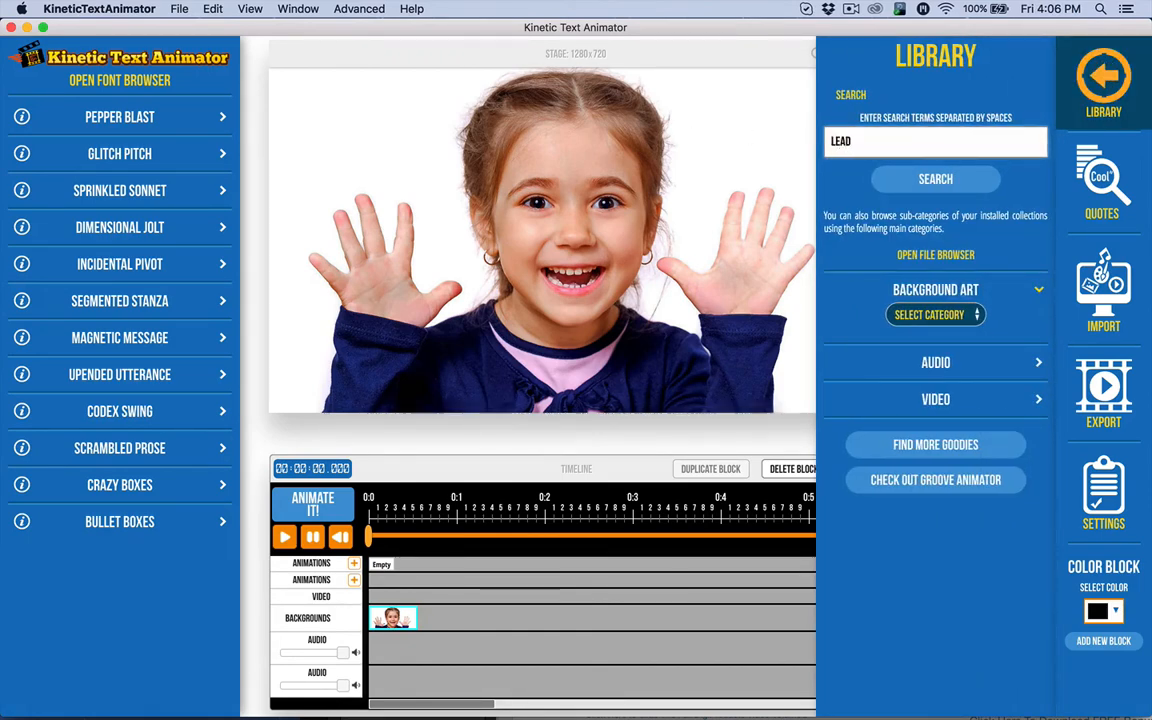
click(936, 180)
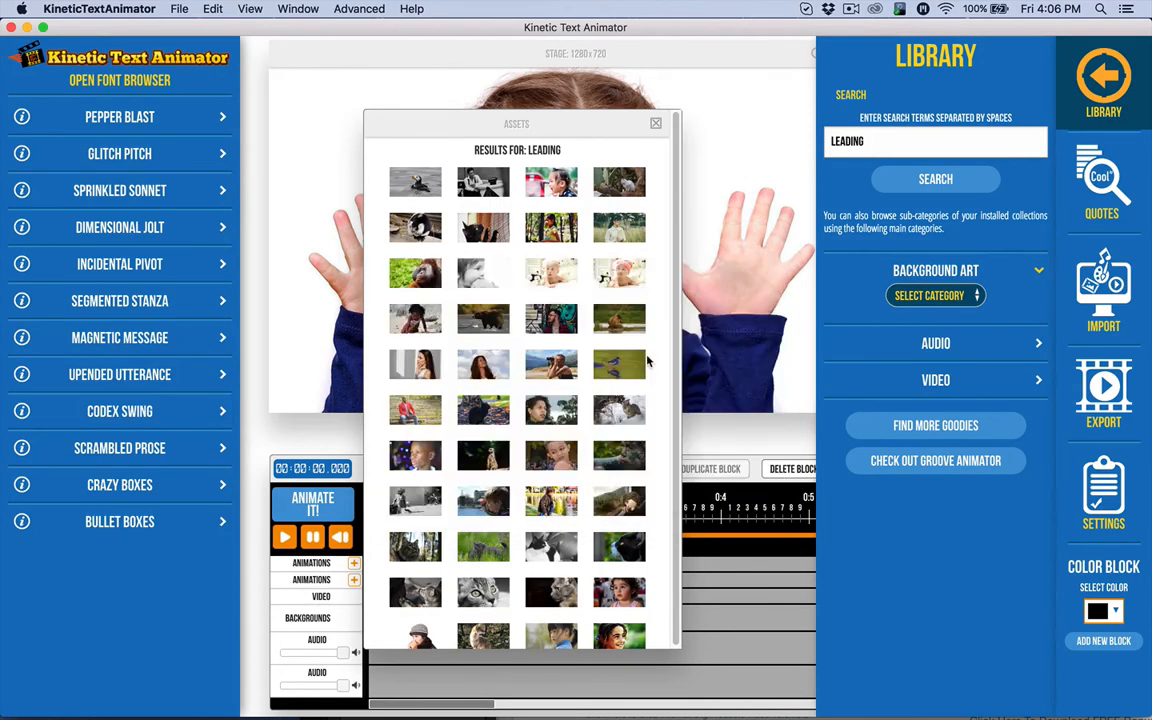
mouse_move(550, 548)
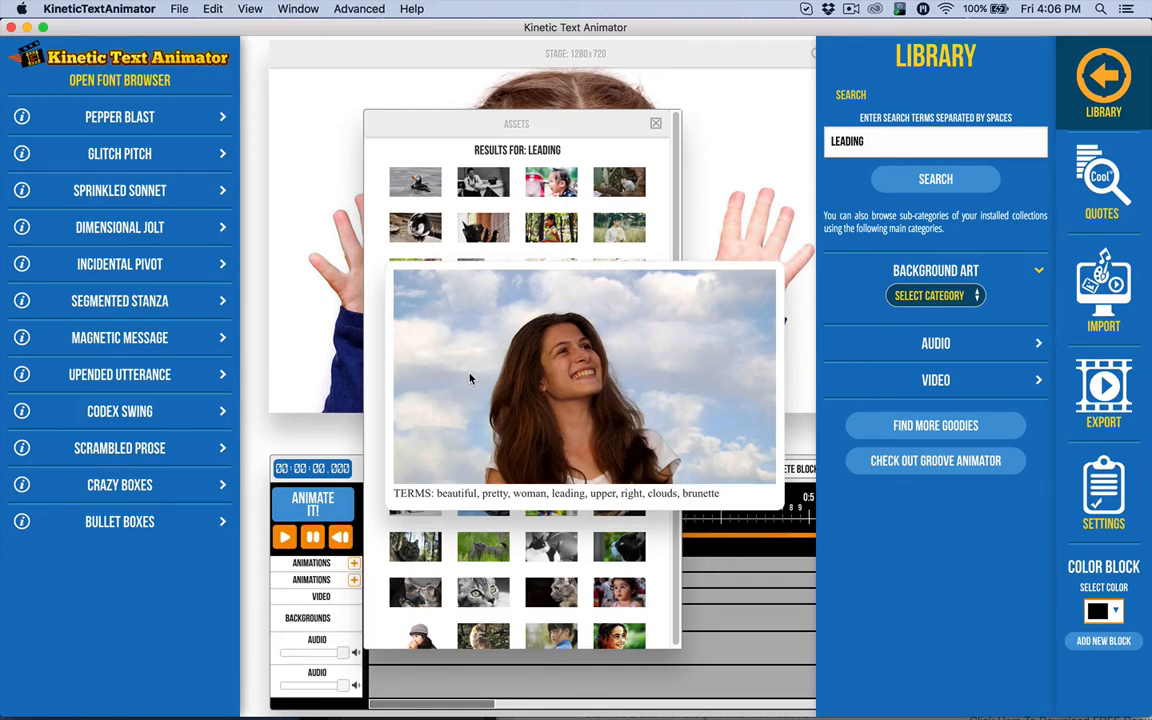
mouse_move(472, 368)
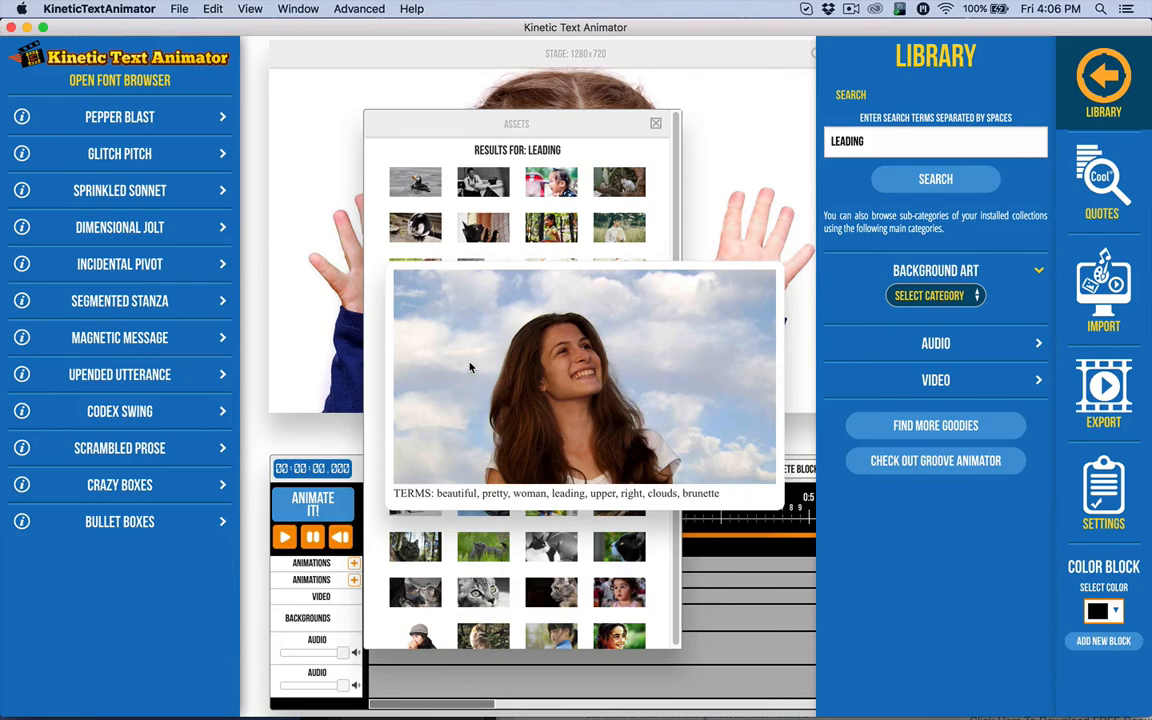
Scroll through the grid of LEADING search result photos
scroll(down, 3)
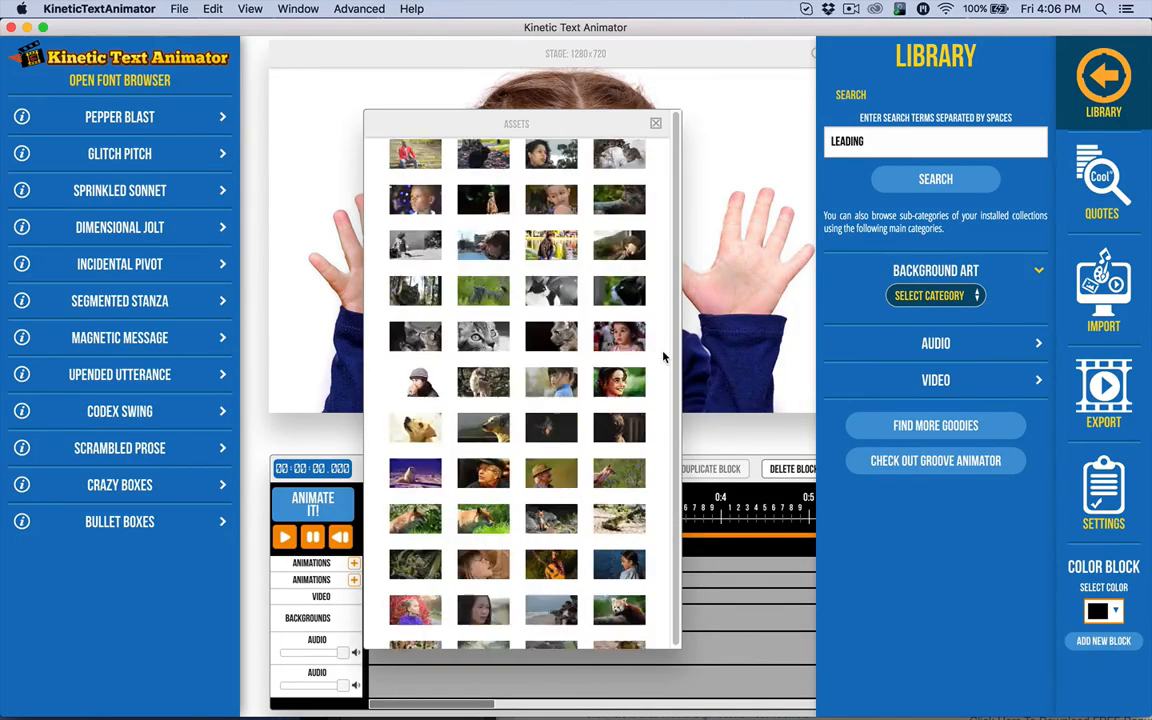
scroll(down, 3)
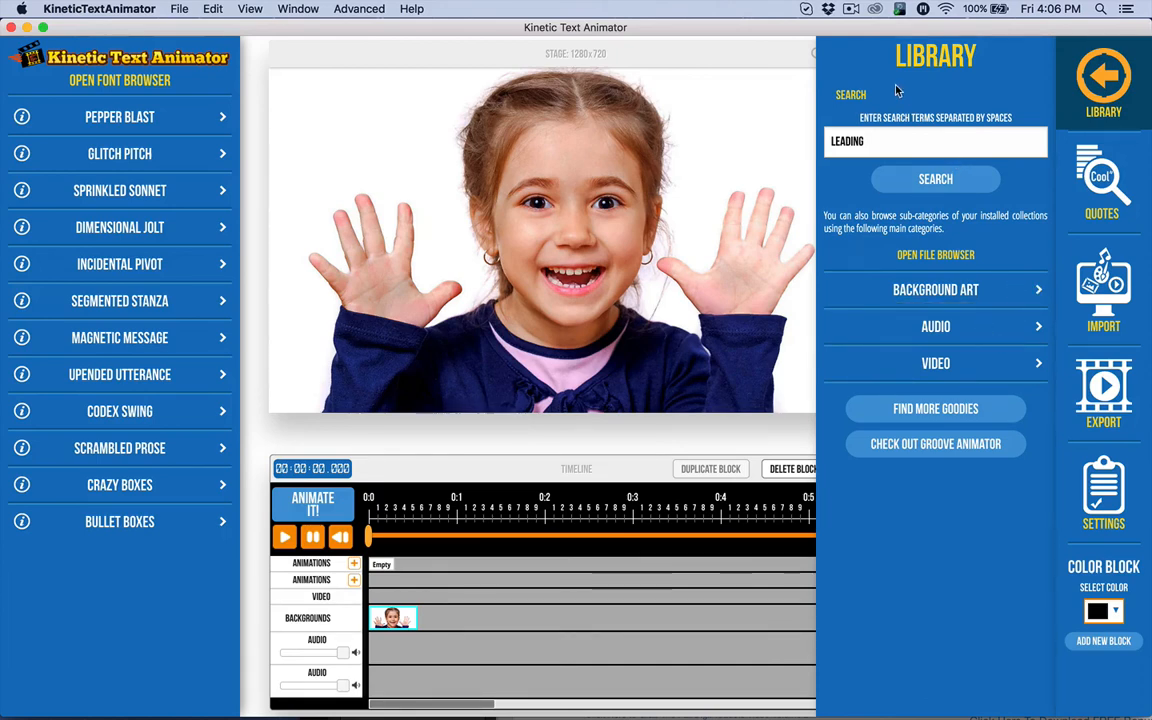
mouse_move(858, 60)
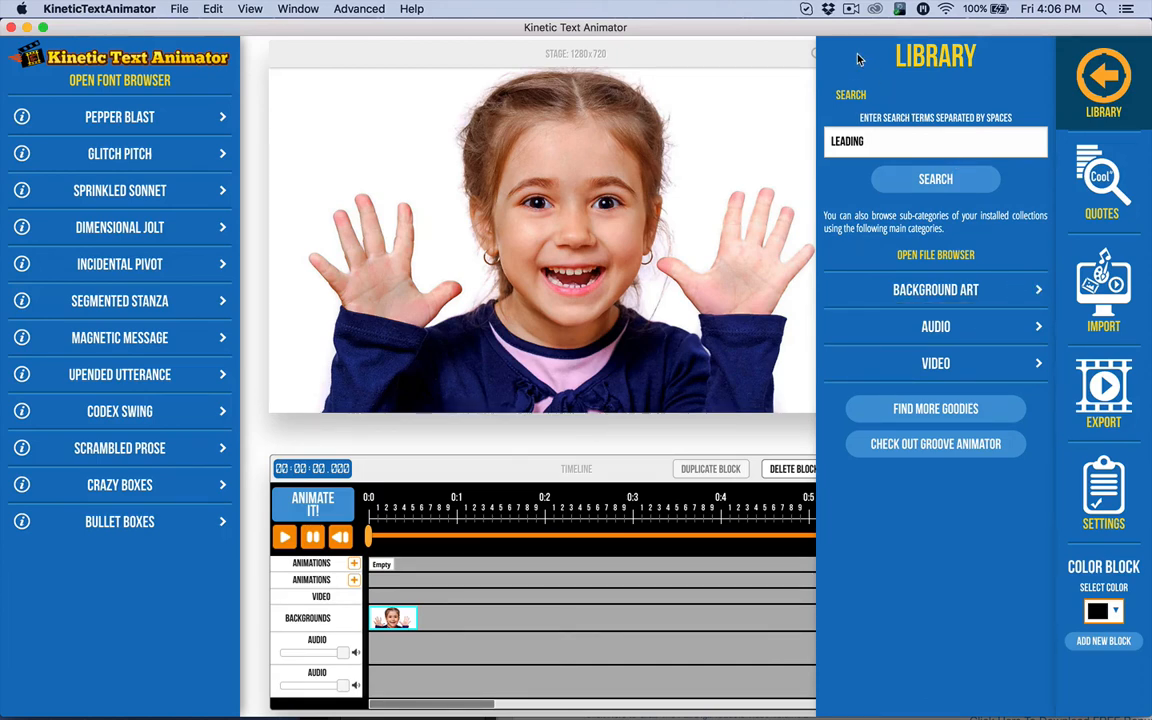